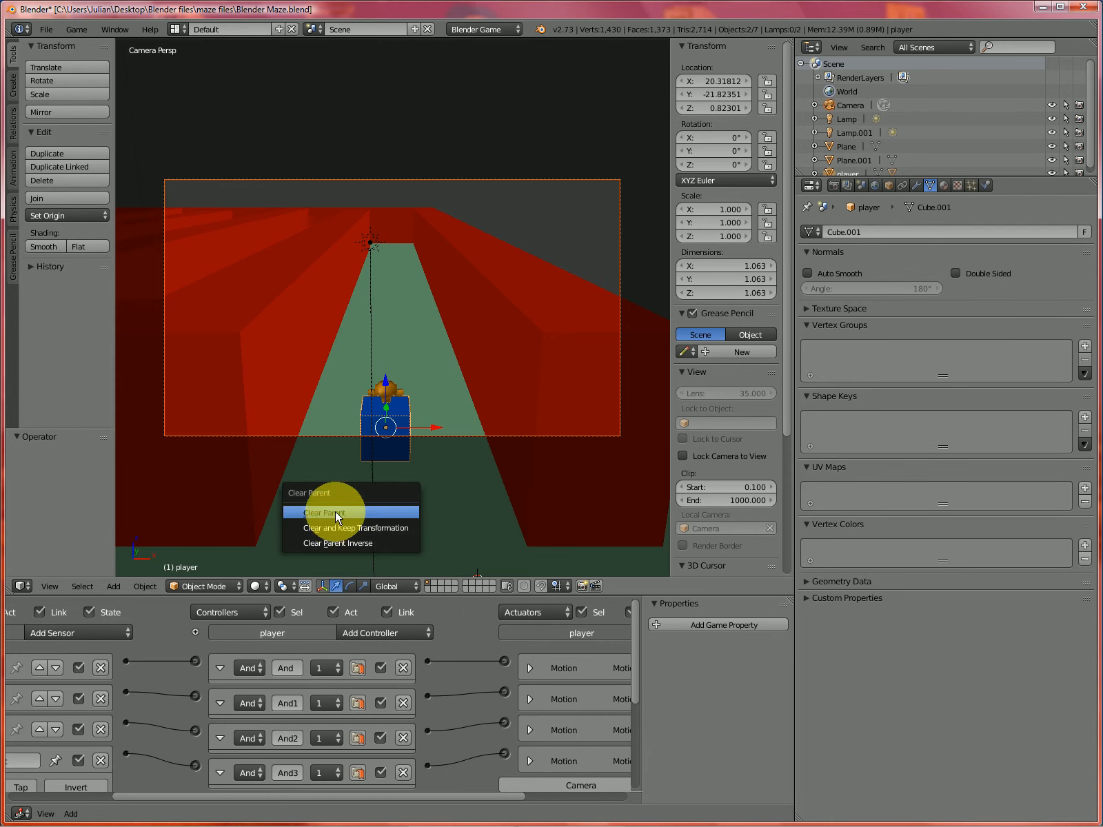
# - Clear the player cube's parent and scale it up around the monkey head
pyautogui.click(322, 512)
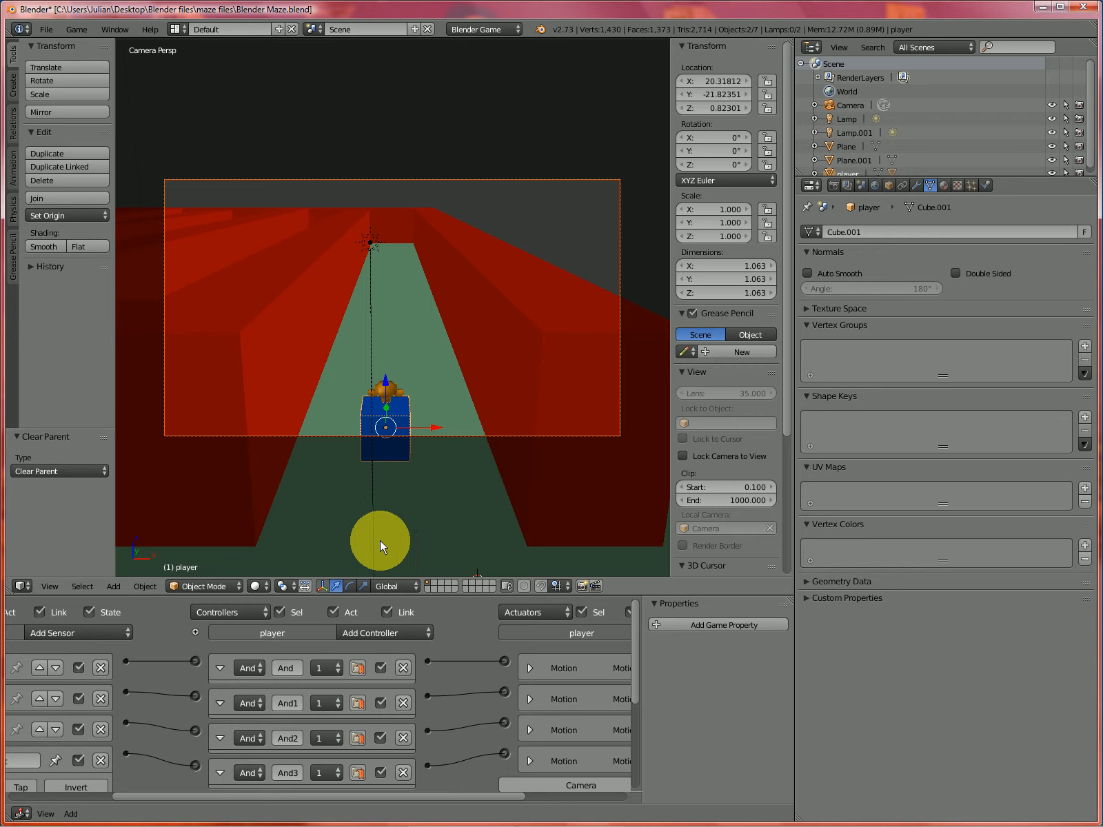
pyautogui.moveTo(380, 542); pyautogui.dragTo(390, 447)
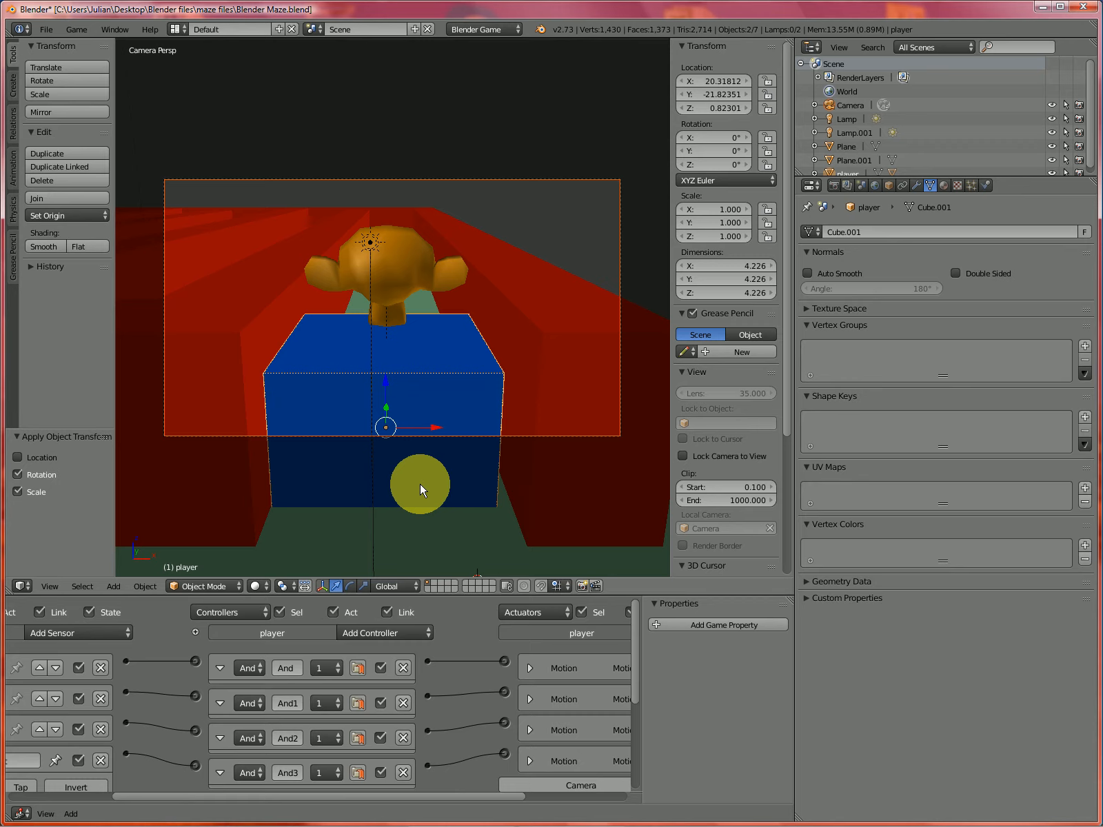
# - Parent the camera and monkey to the player cube, shrink the cube, and apply rotation and scale
pyautogui.press('ctrl+p')
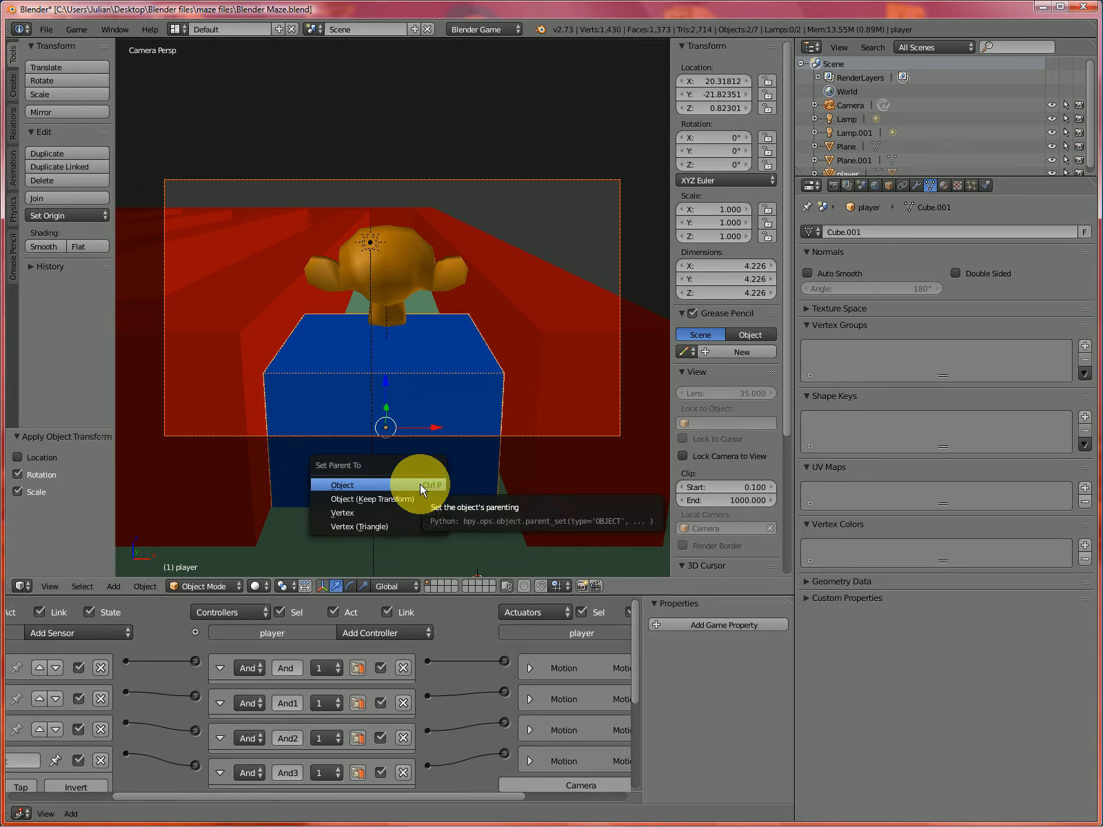
pyautogui.click(341, 485)
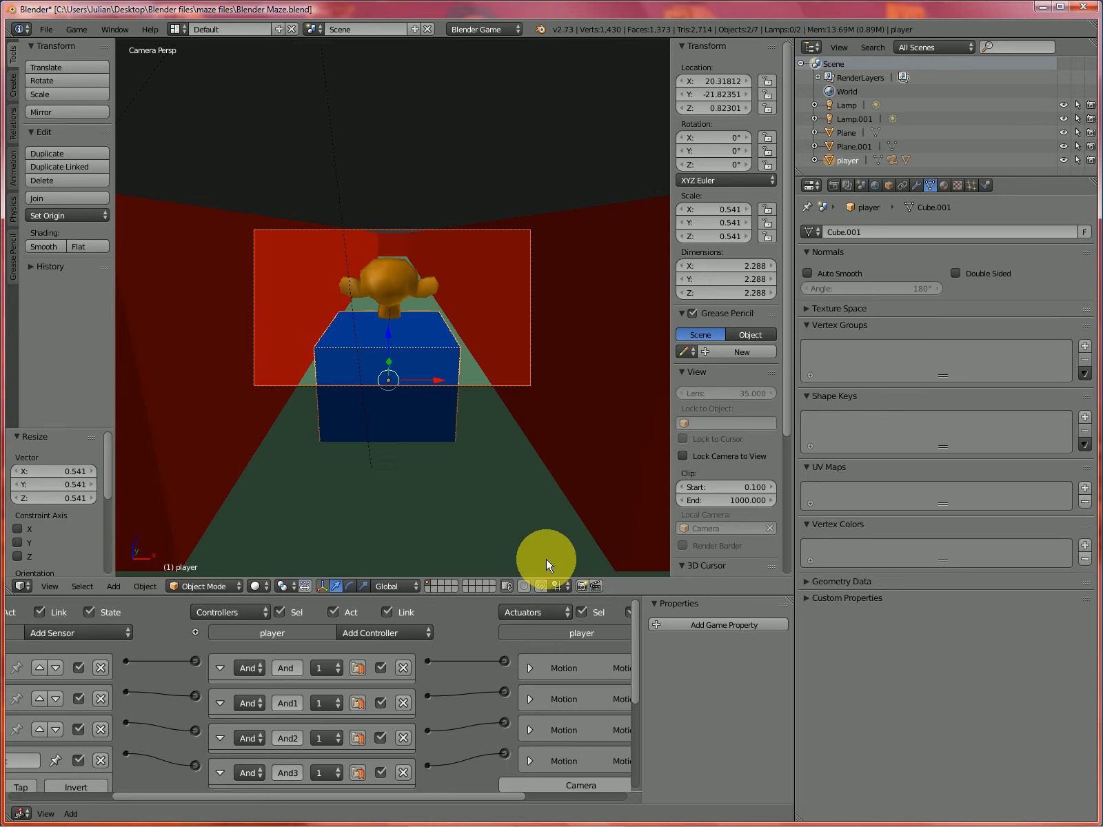
pyautogui.moveTo(549, 564); pyautogui.dragTo(507, 514)
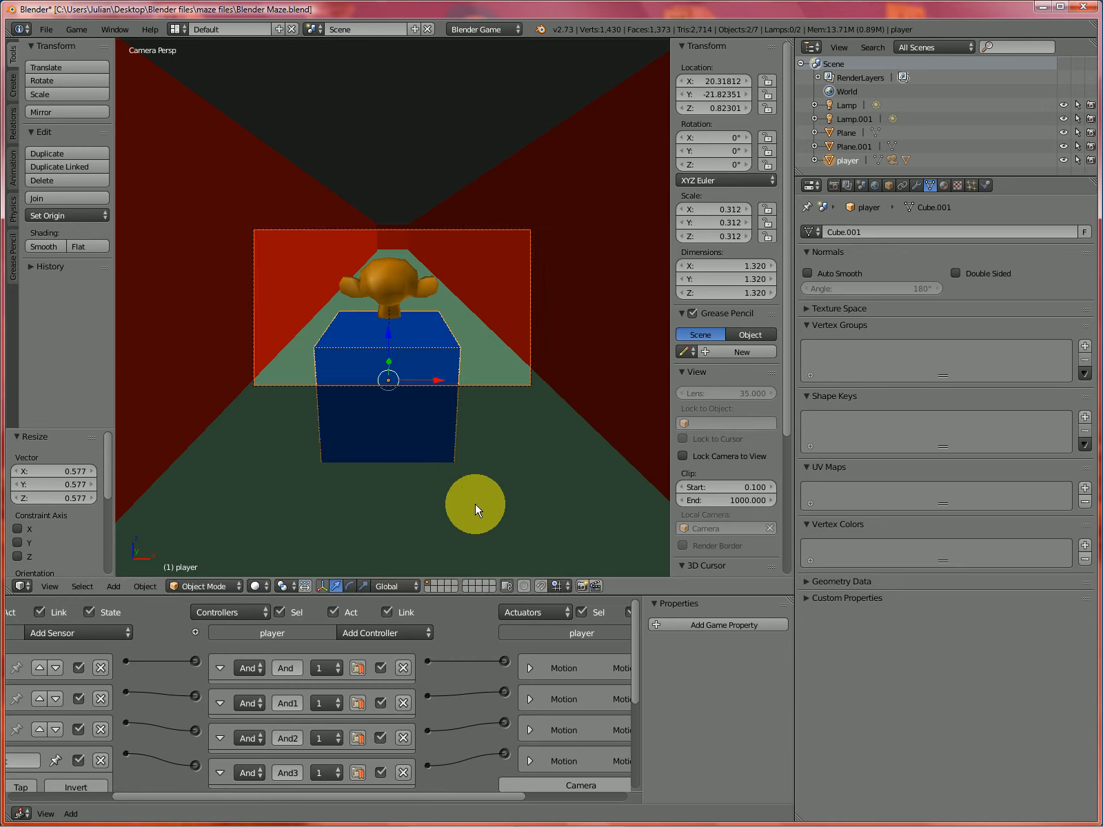
pyautogui.moveTo(478, 509); pyautogui.dragTo(483, 519)
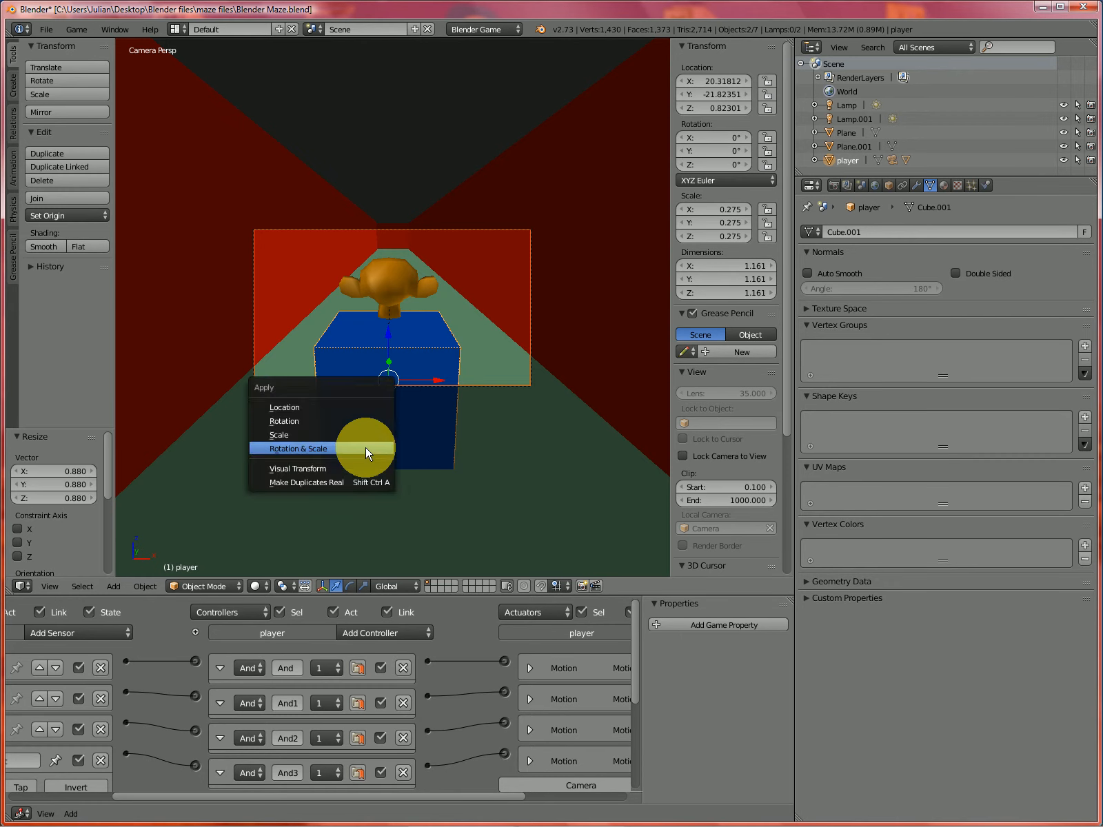
pyautogui.click(298, 448)
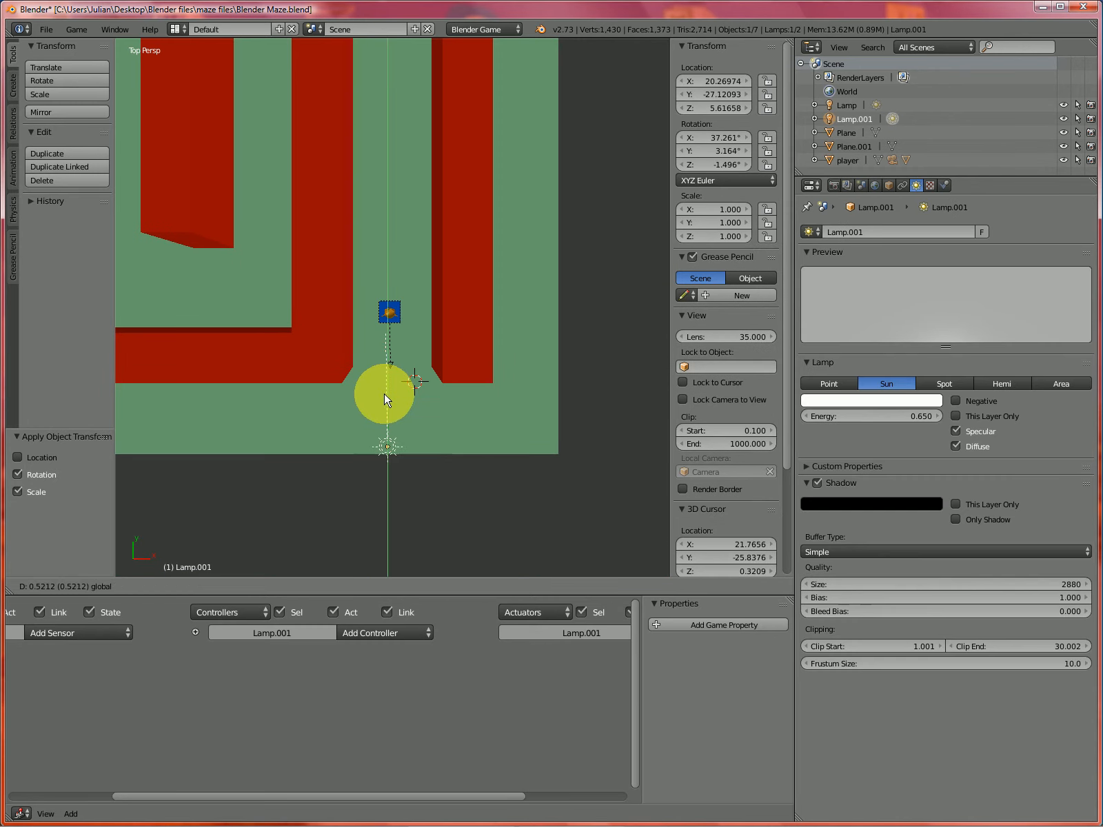
# - Move the sun lamp closer to the player in the corridor
pyautogui.moveTo(385, 399); pyautogui.dragTo(388, 373)
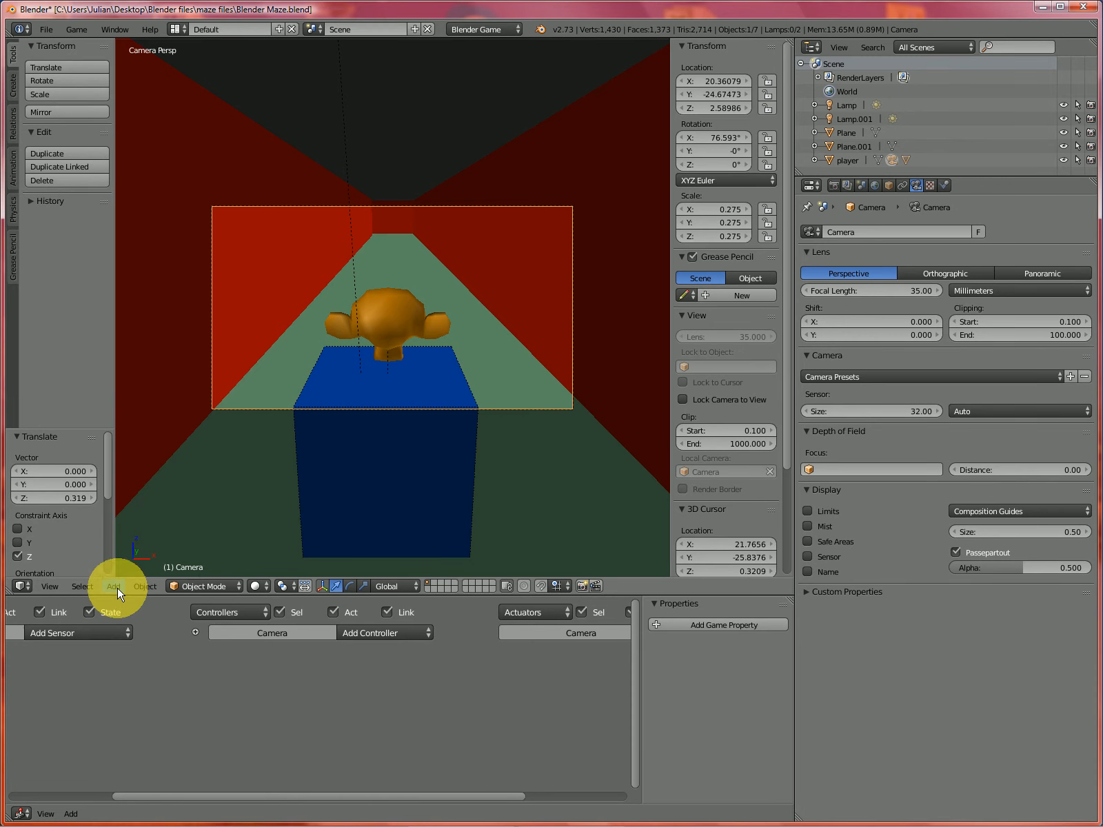
# - Add an icosphere ahead of the player, raise it above the floor, and shade it smooth
pyautogui.click(113, 586)
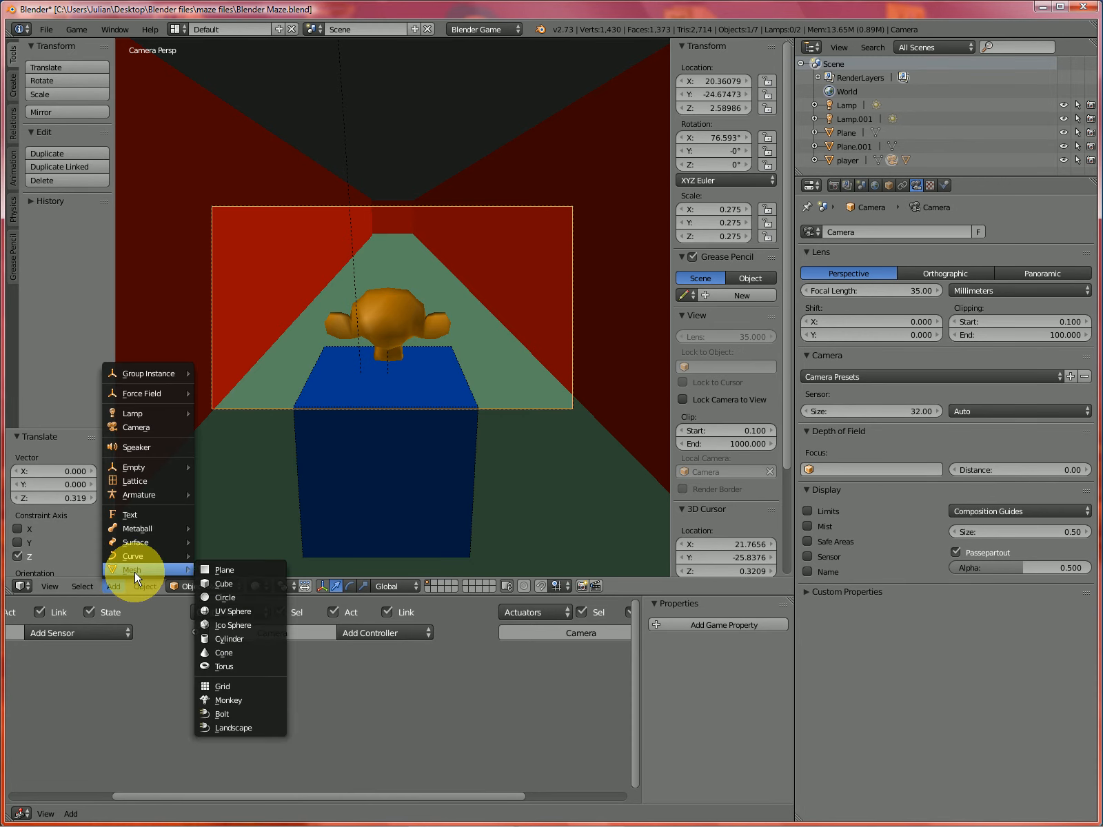
pyautogui.moveTo(234, 611)
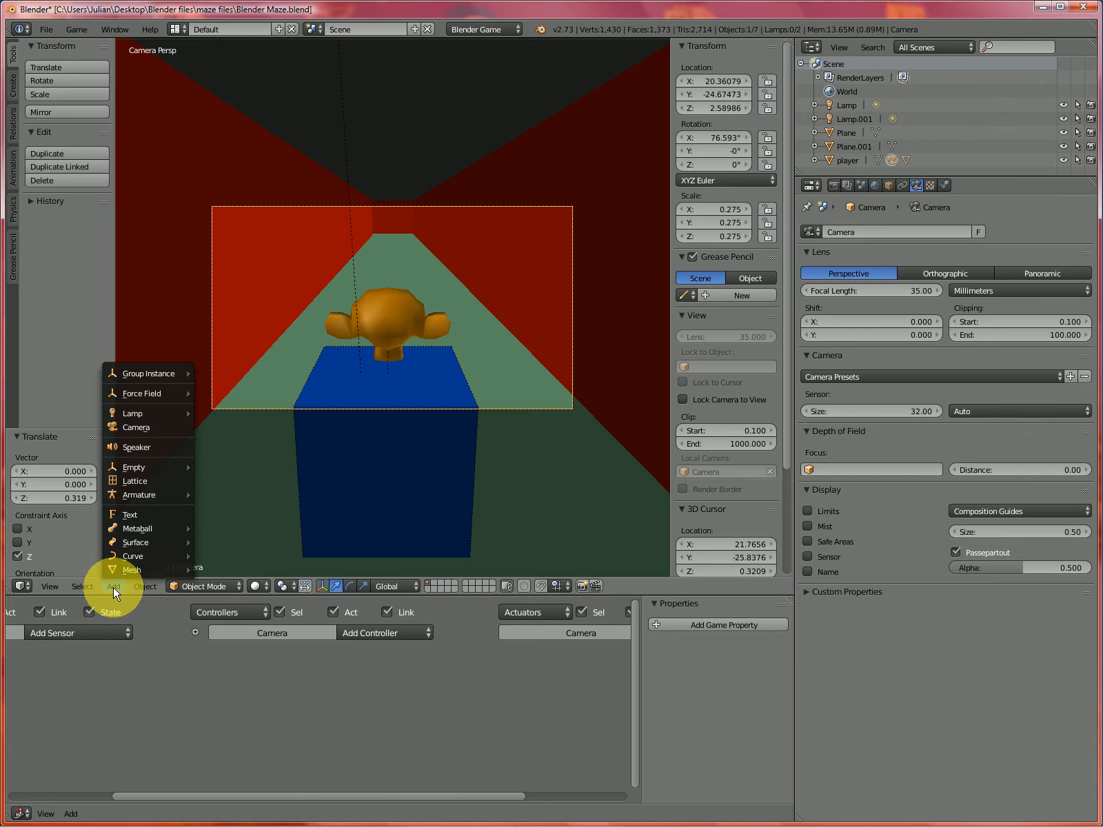
pyautogui.moveTo(133, 570)
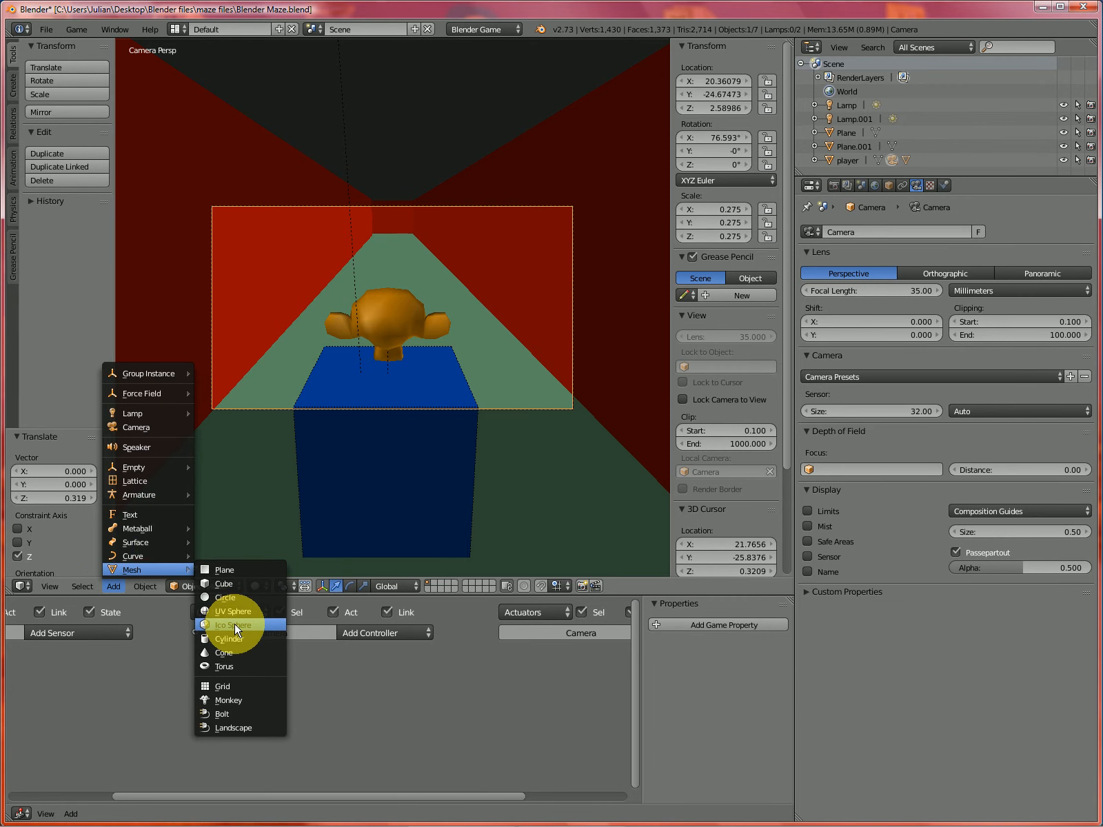
pyautogui.click(232, 625)
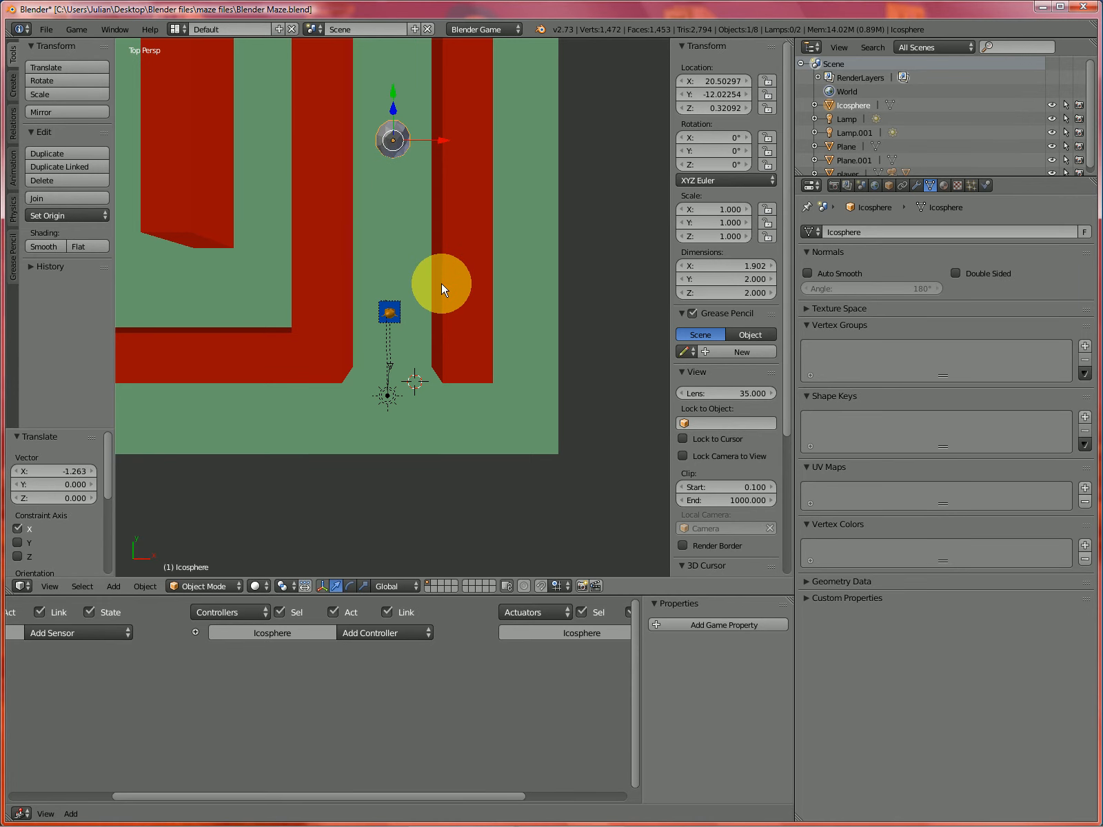
pyautogui.press('KP_1')
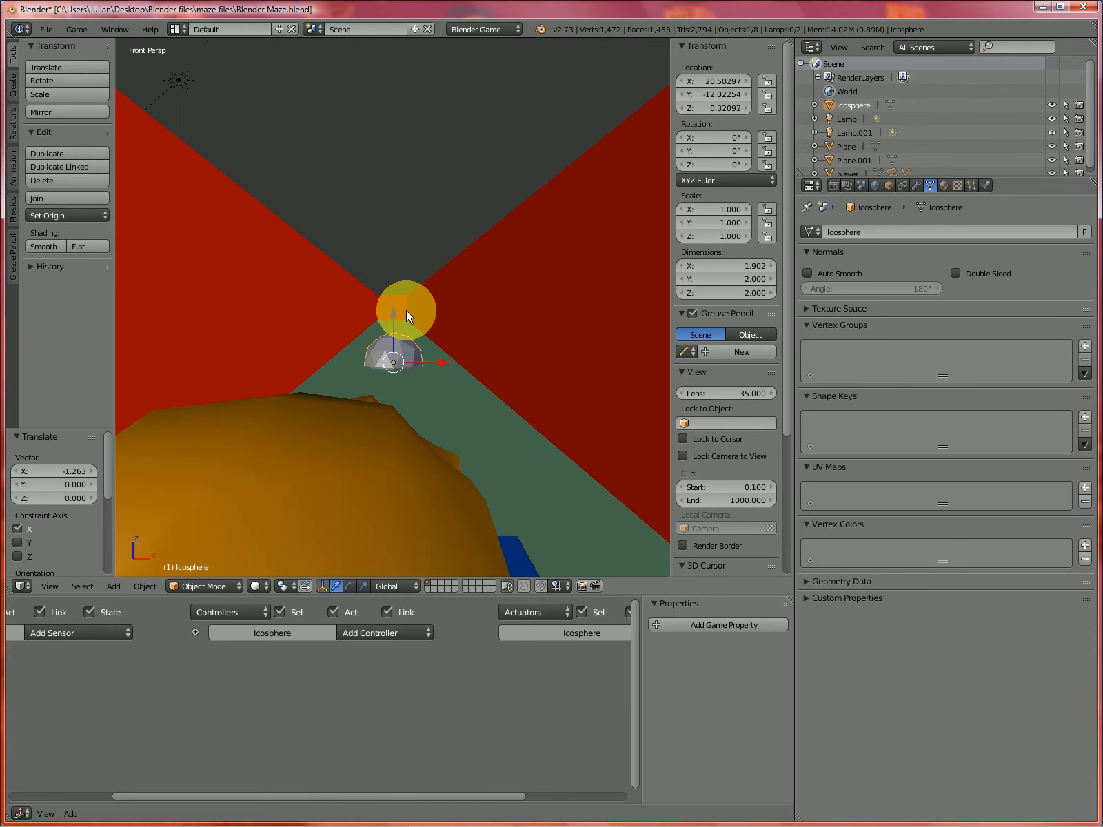
pyautogui.moveTo(407, 313); pyautogui.dragTo(387, 281)
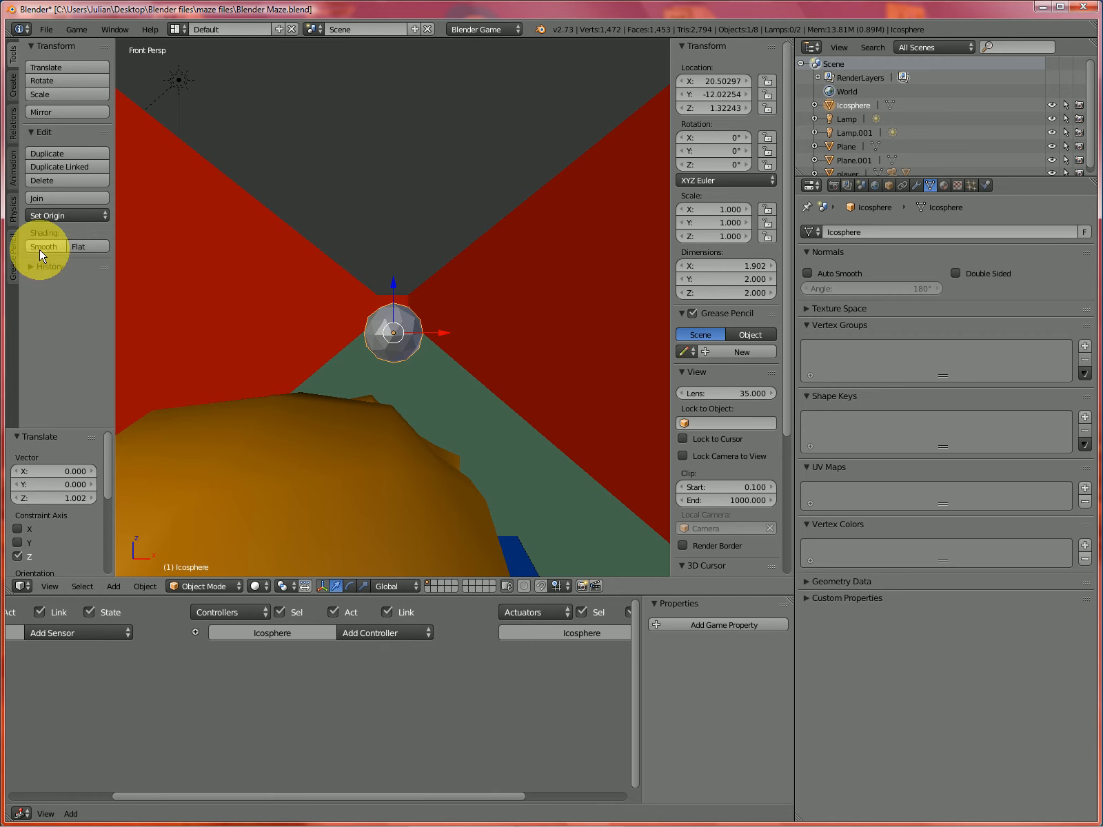
pyautogui.click(44, 246)
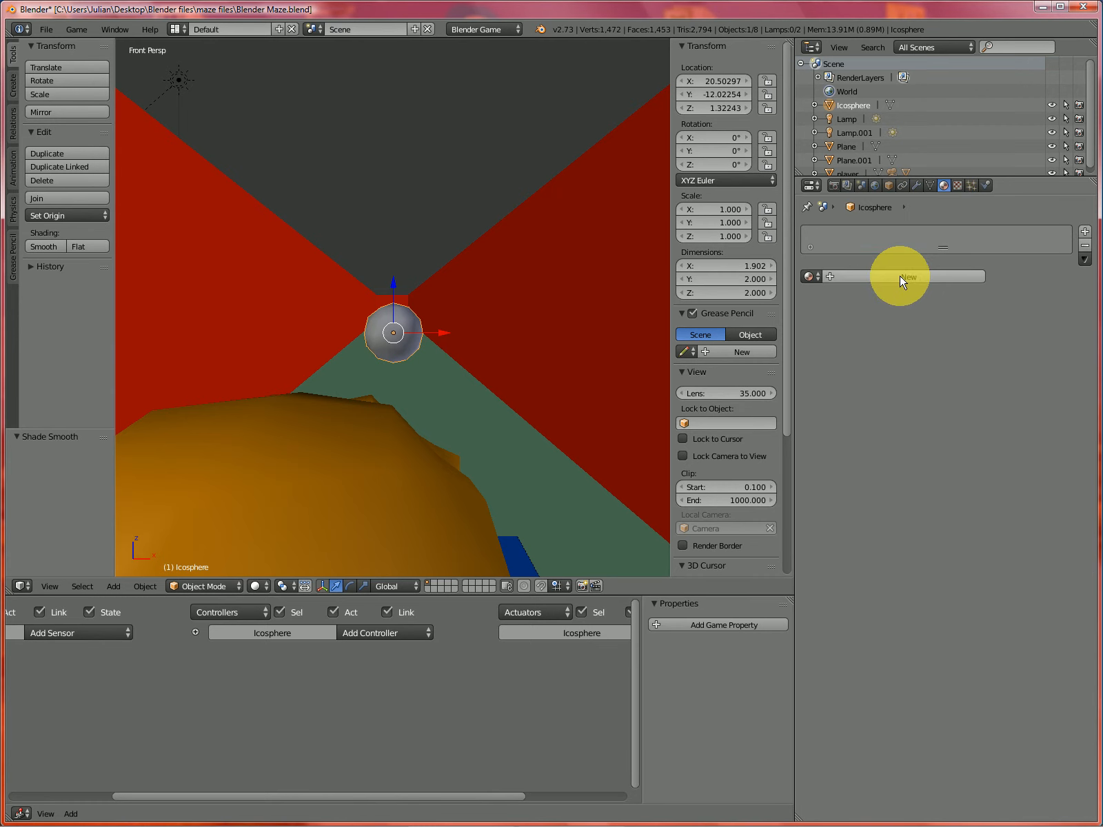
# - Give the icosphere a new purple material, shrink it, and apply rotation and scale
pyautogui.click(905, 276)
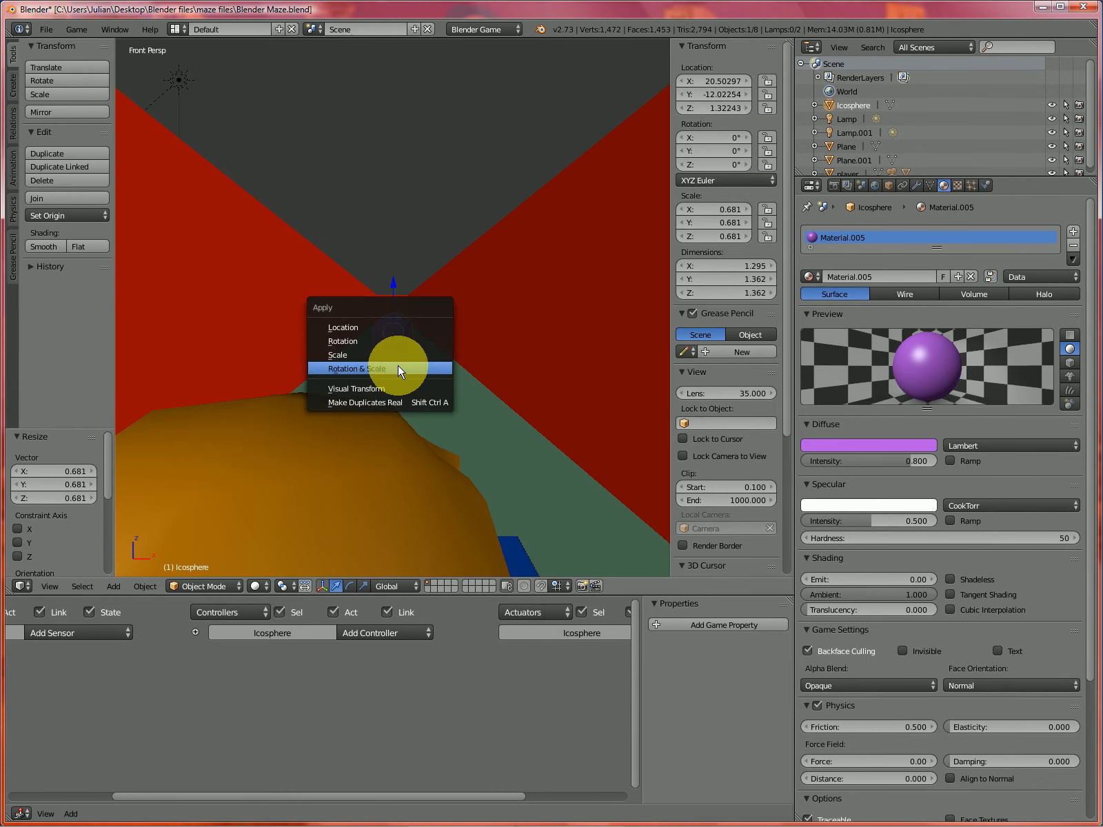
pyautogui.click(358, 368)
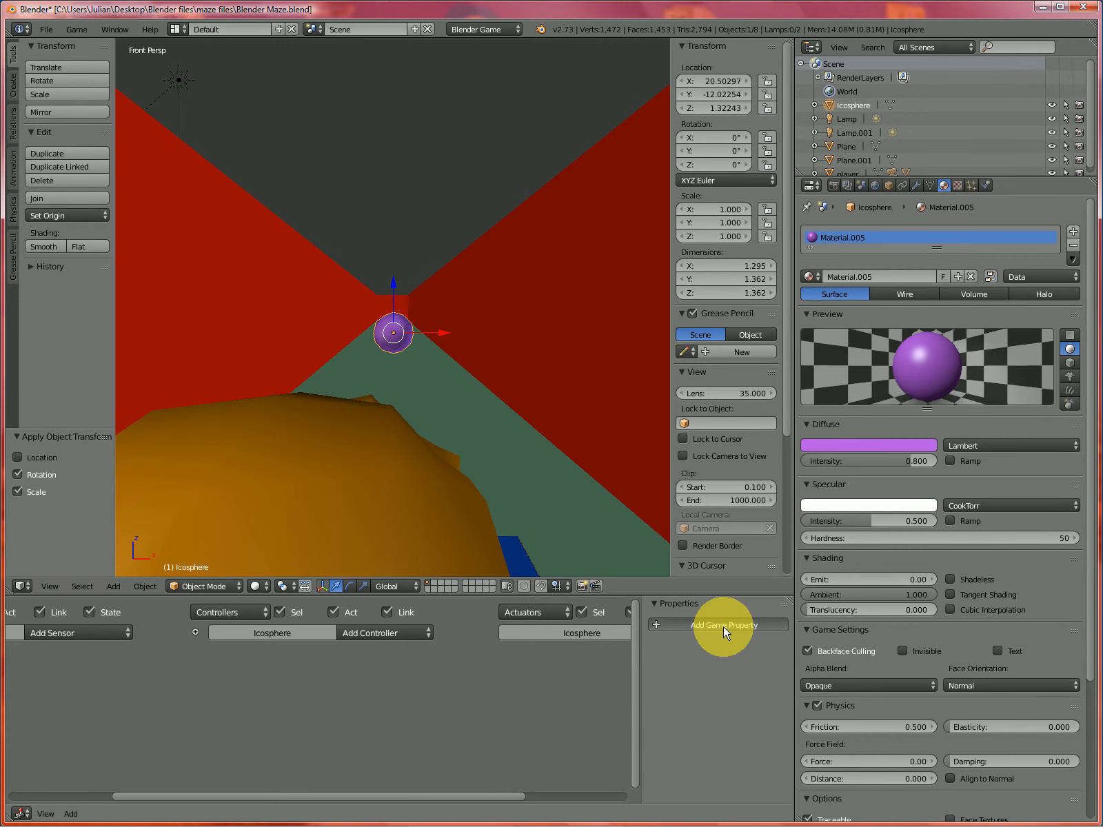
# - Give the icosphere a string game property 'candy' and a Collision sensor
pyautogui.click(716, 625)
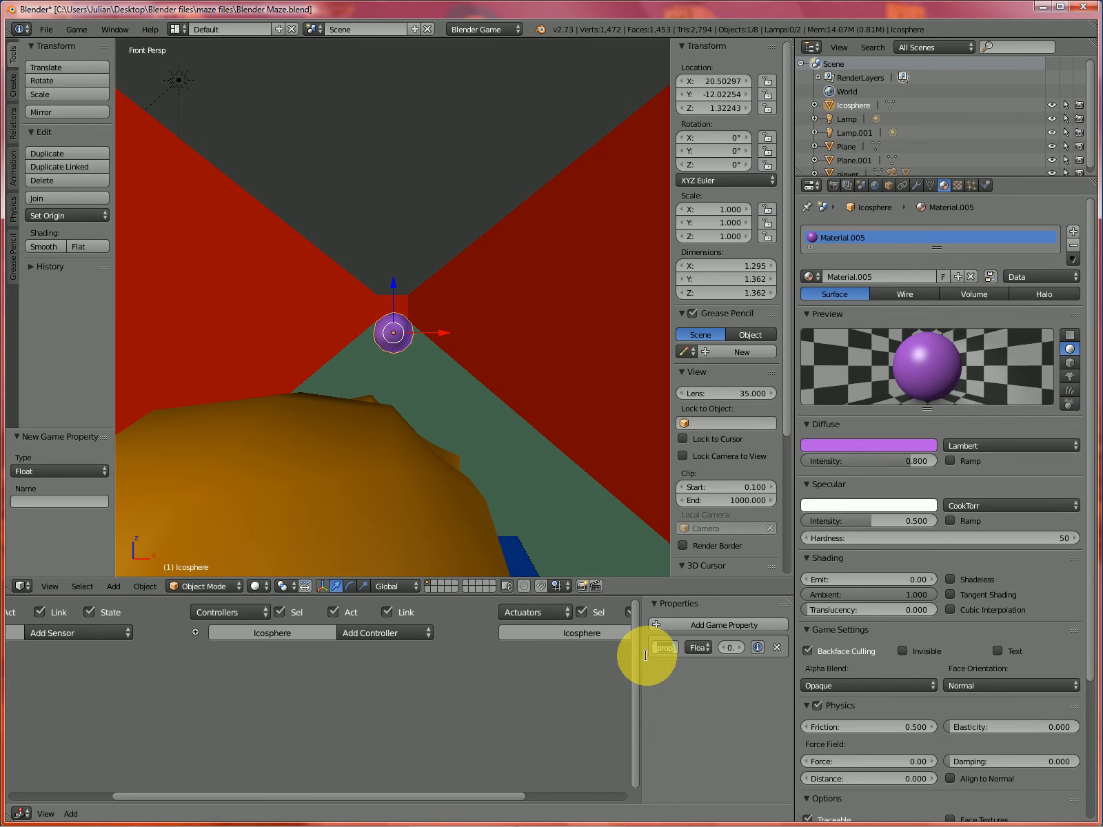
pyautogui.write('andy')
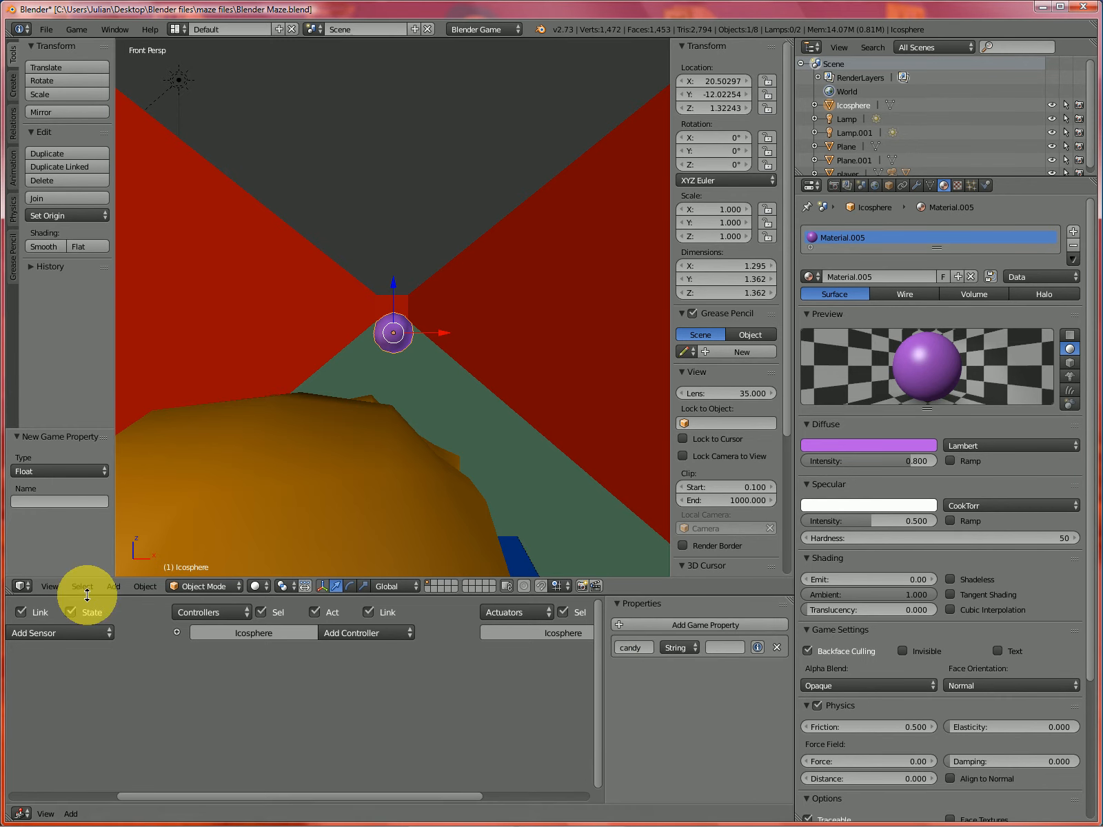
pyautogui.click(59, 632)
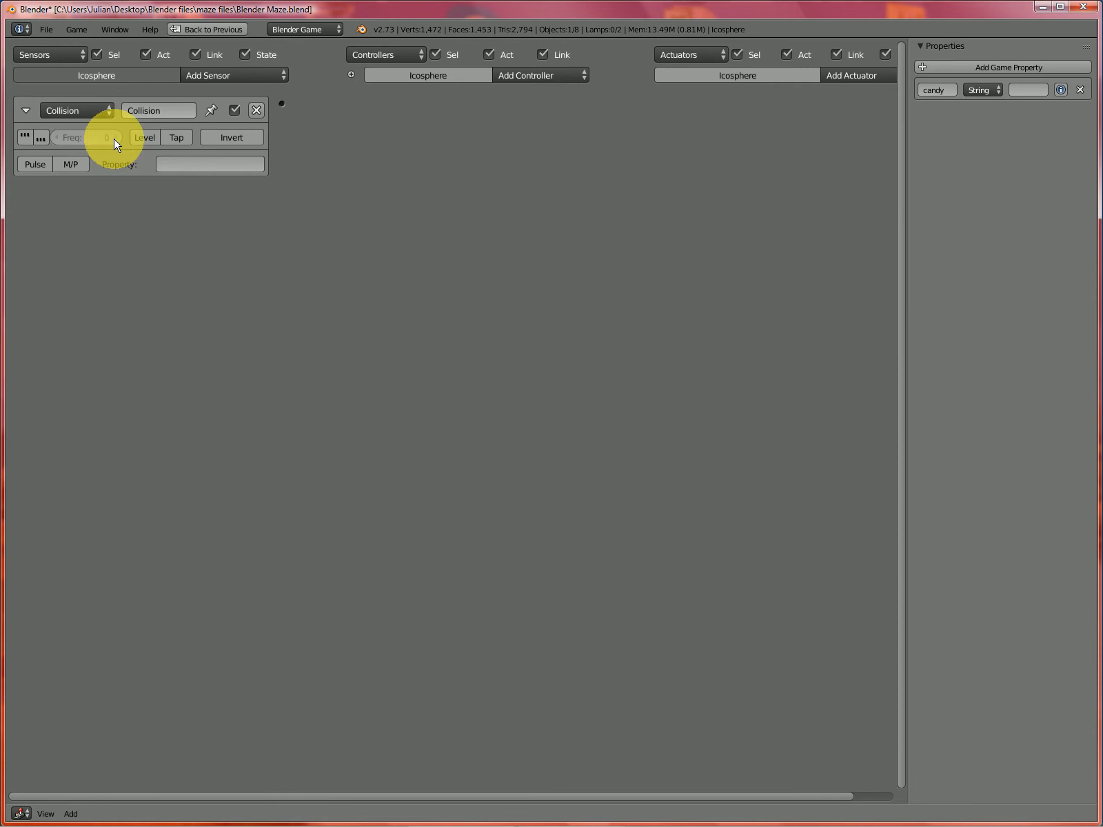
pyautogui.click(210, 164)
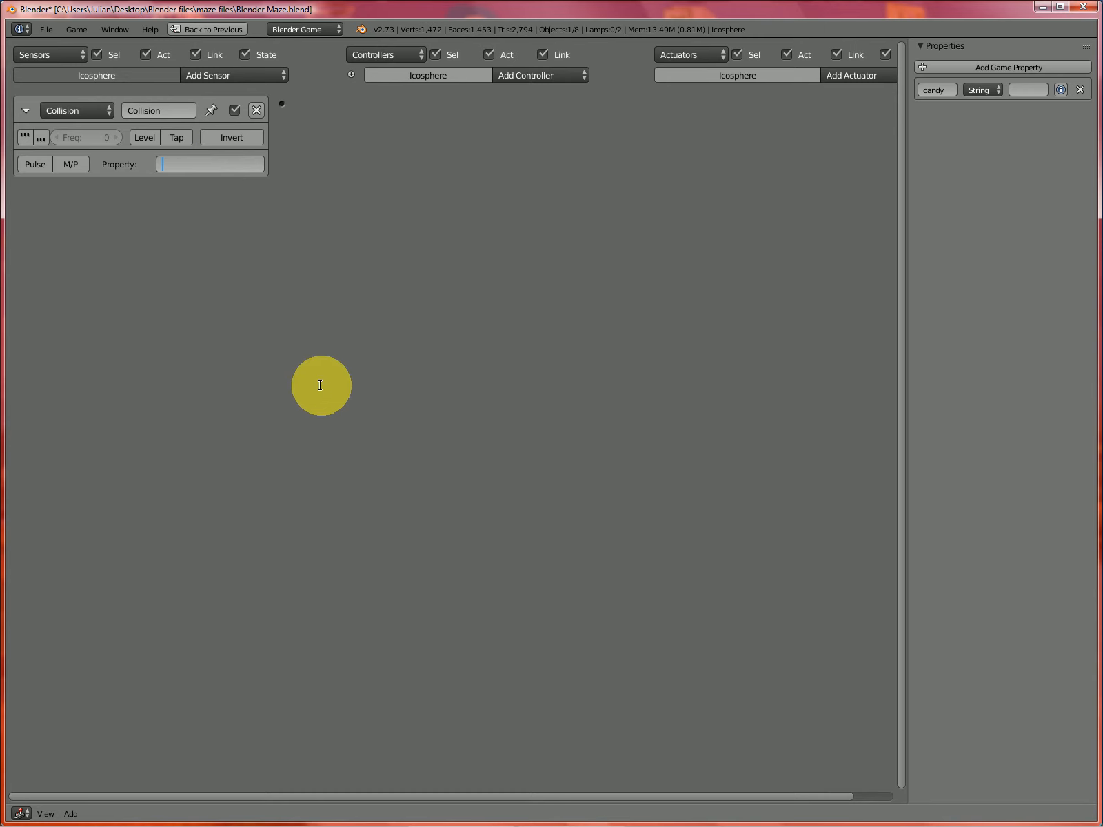
pyautogui.click(207, 28)
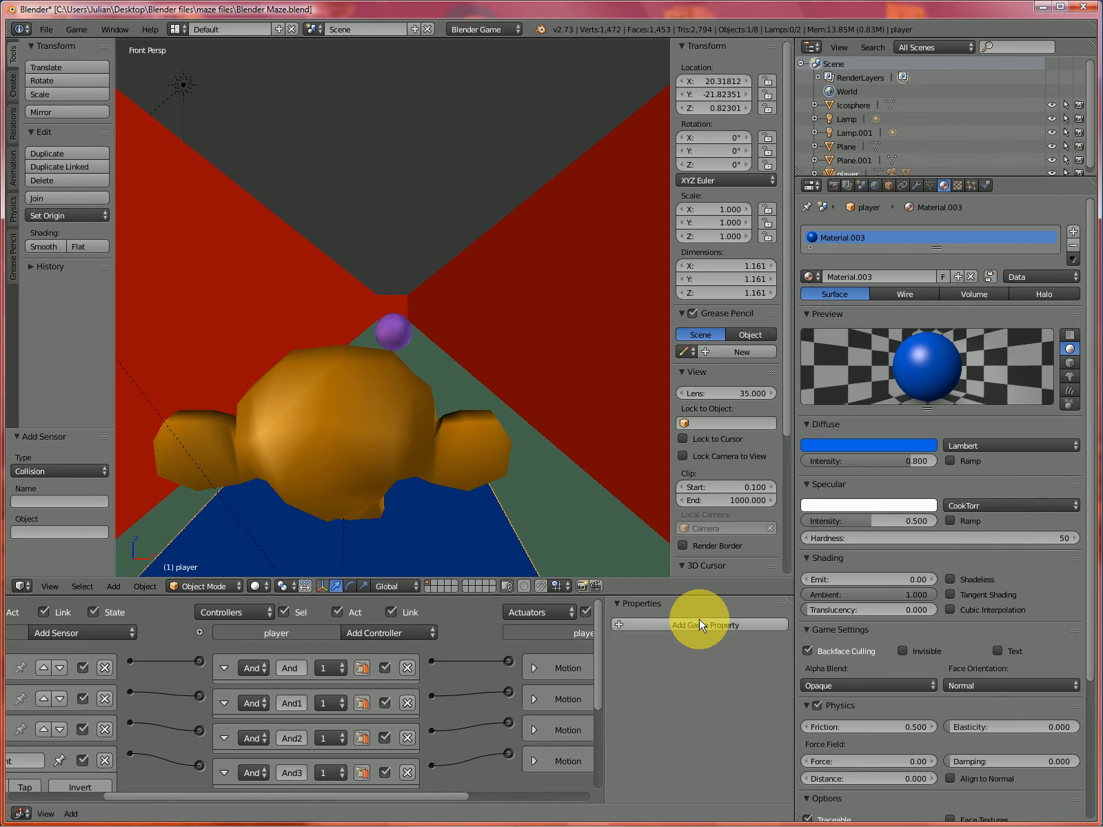
# - Add a string game property named 'blue' to the player cube
pyautogui.click(698, 624)
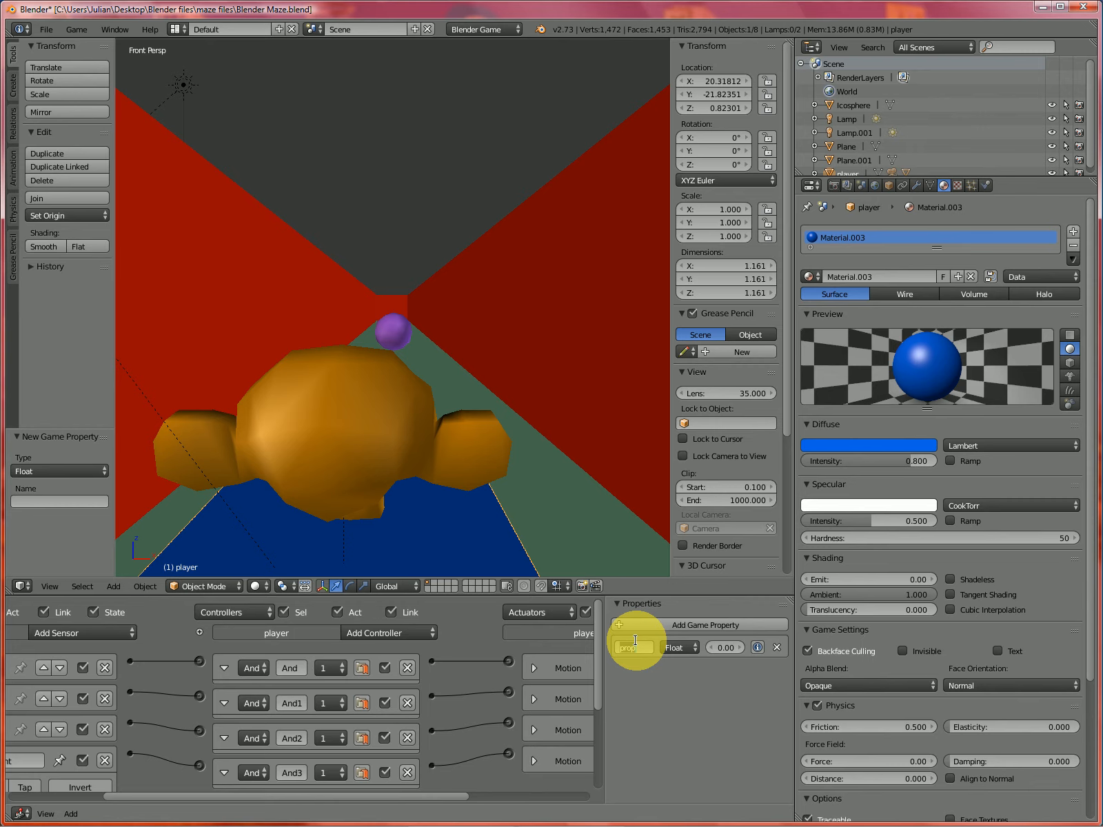
pyautogui.write('blue')
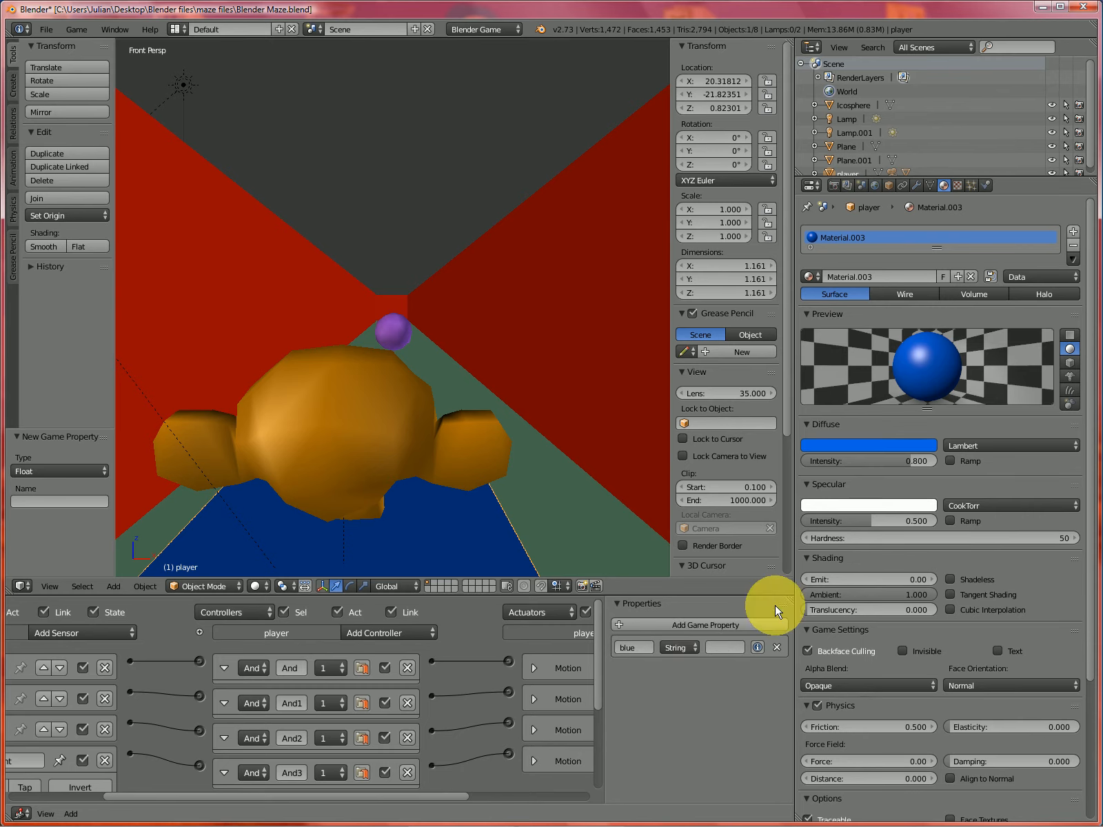
pyautogui.moveTo(325, 360)
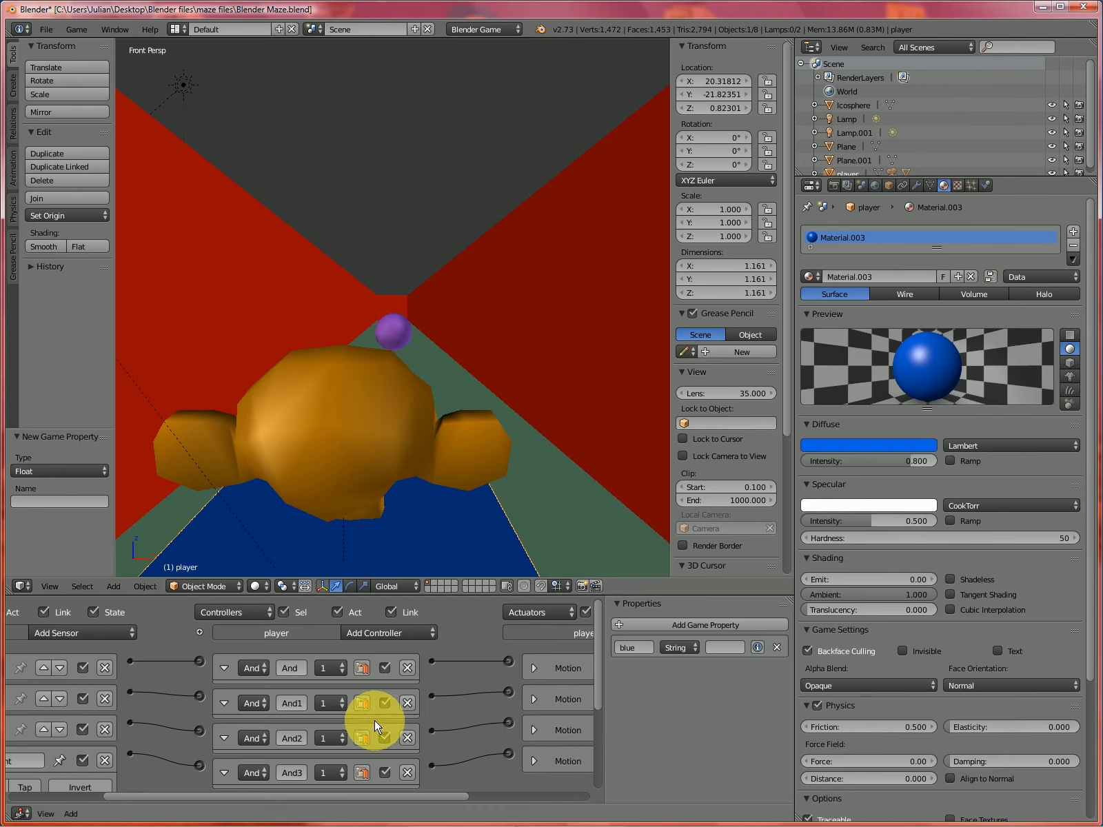
pyautogui.click(392, 329)
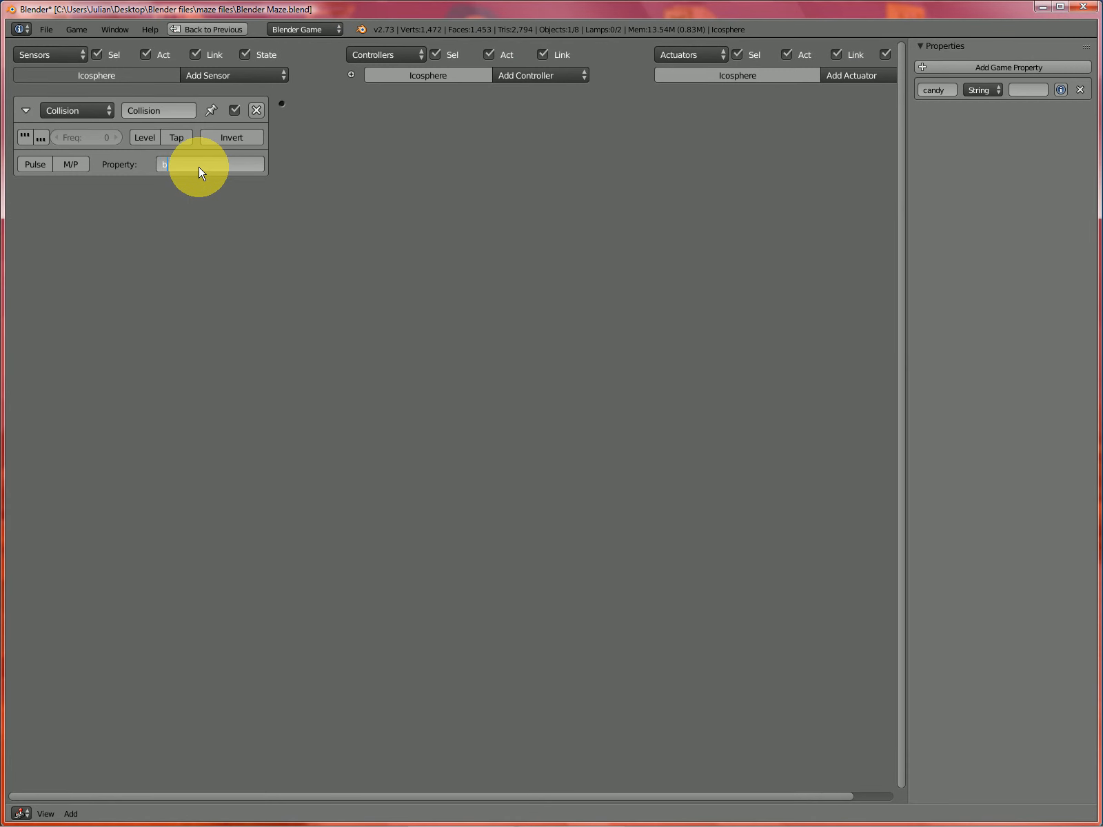
# - Filter the icosphere's collision sensor on 'blue' and wire it to an End Object actuator
pyautogui.write('lue')
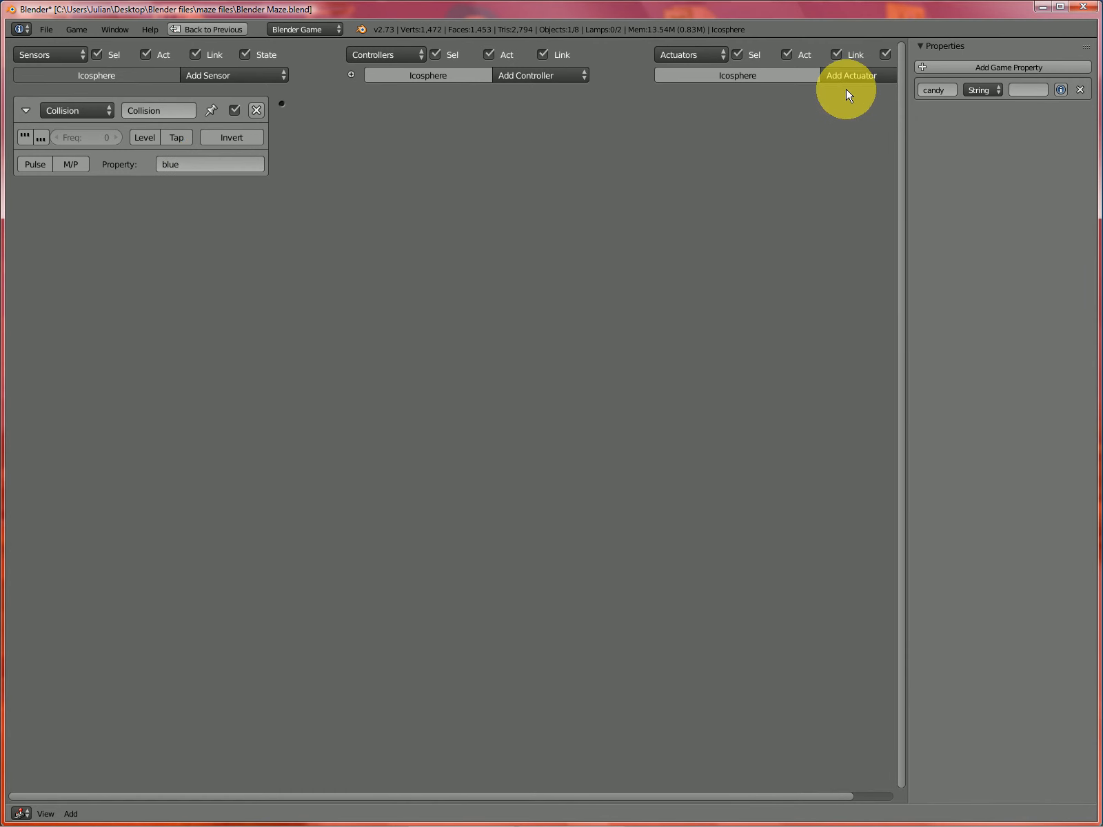
pyautogui.click(850, 75)
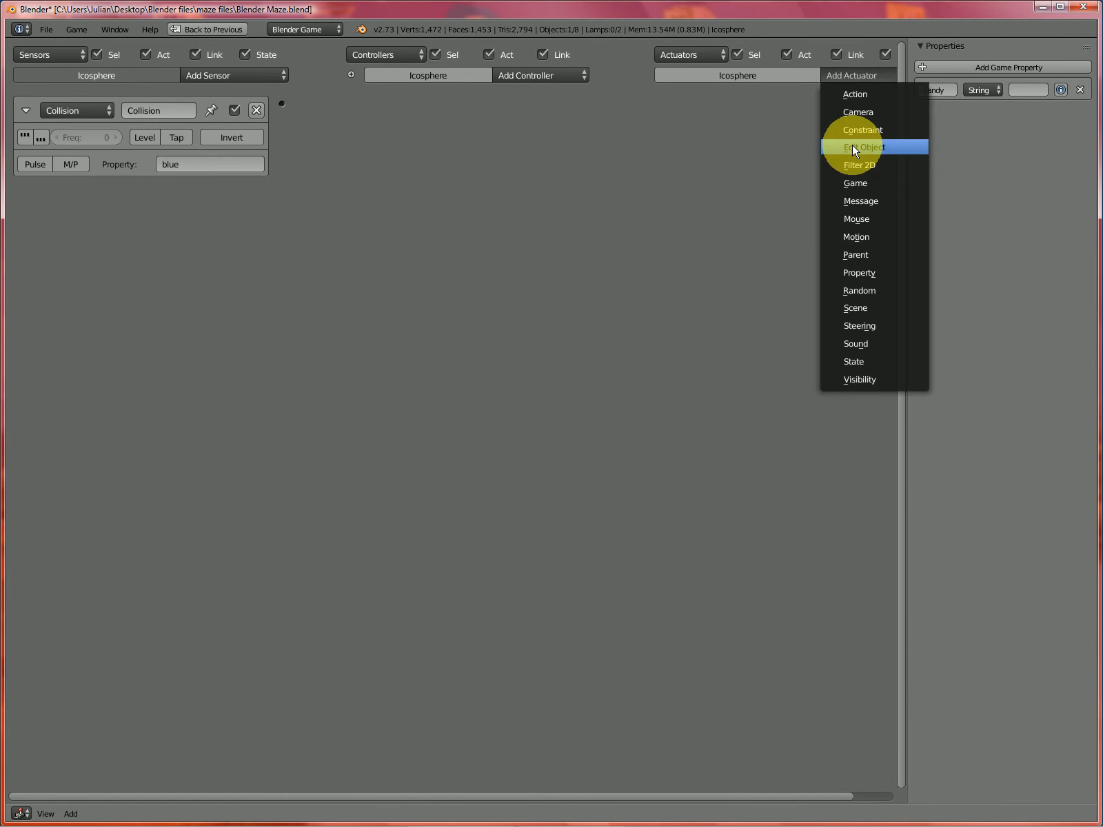
pyautogui.click(863, 146)
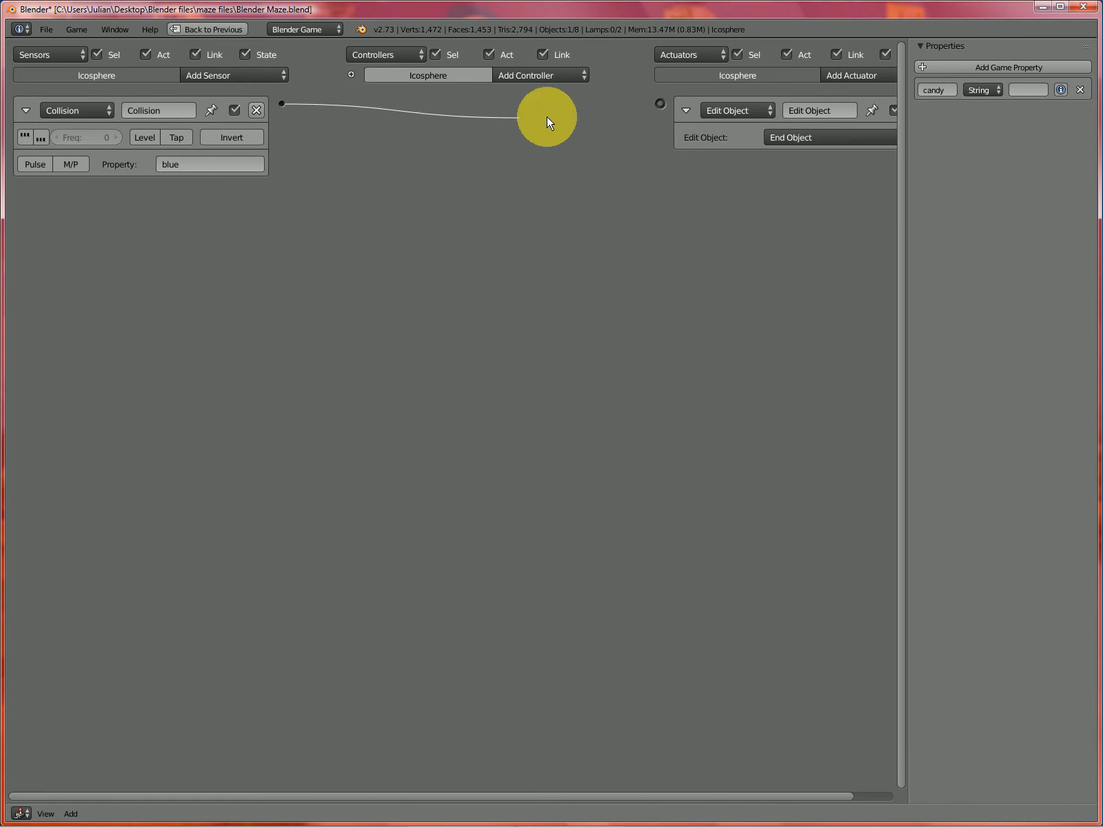
pyautogui.moveTo(547, 118); pyautogui.dragTo(660, 109)
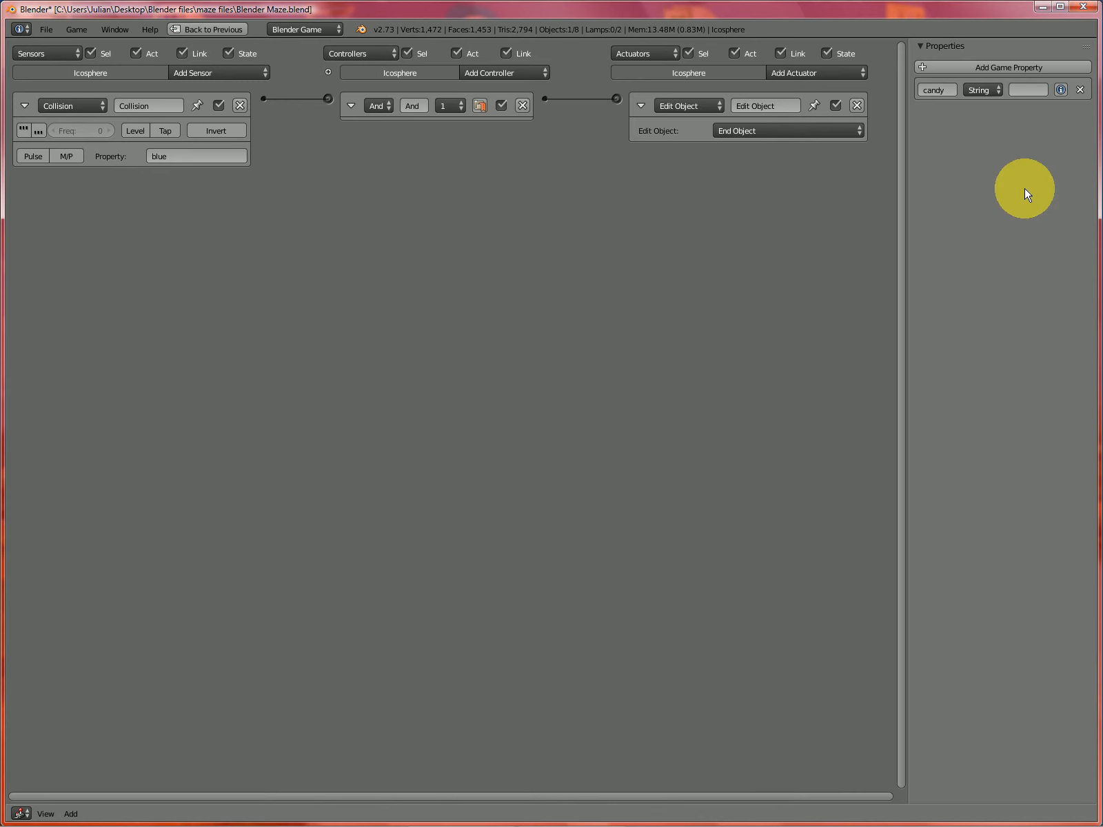
pyautogui.click(936, 90)
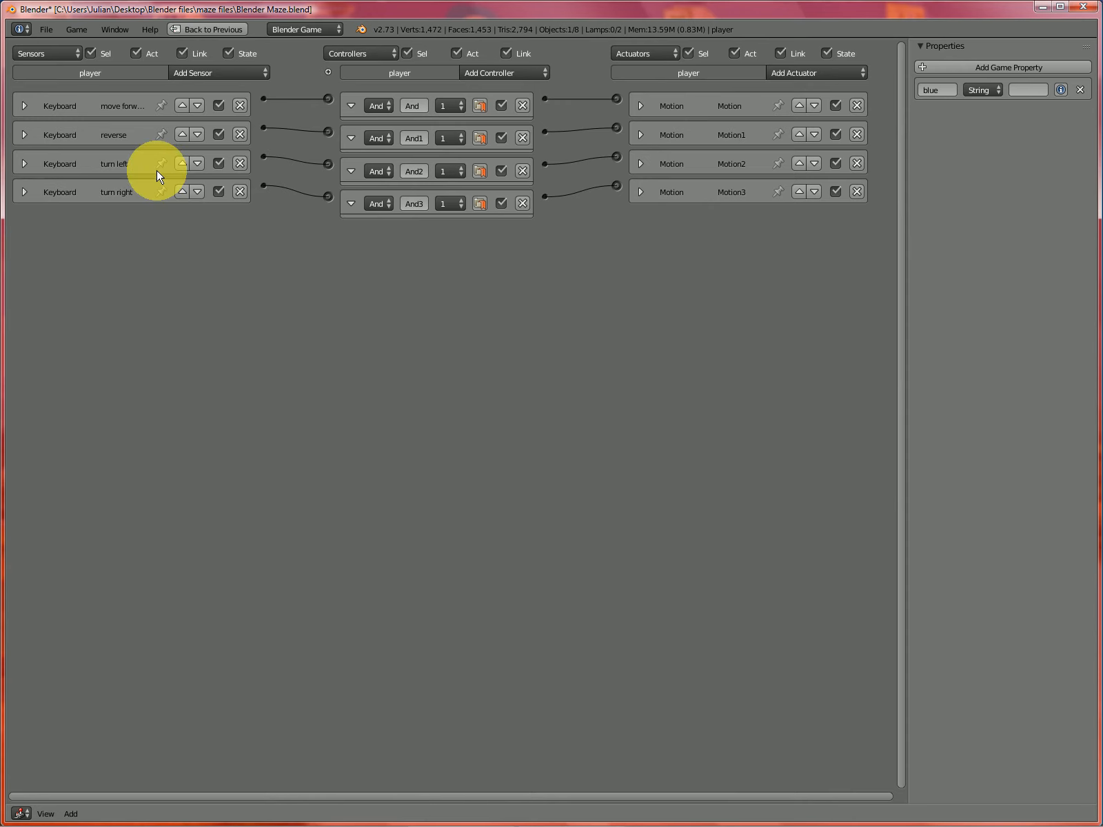
# - Add a 'candy' collision sensor and an integer TenPts game property to the player
pyautogui.click(218, 73)
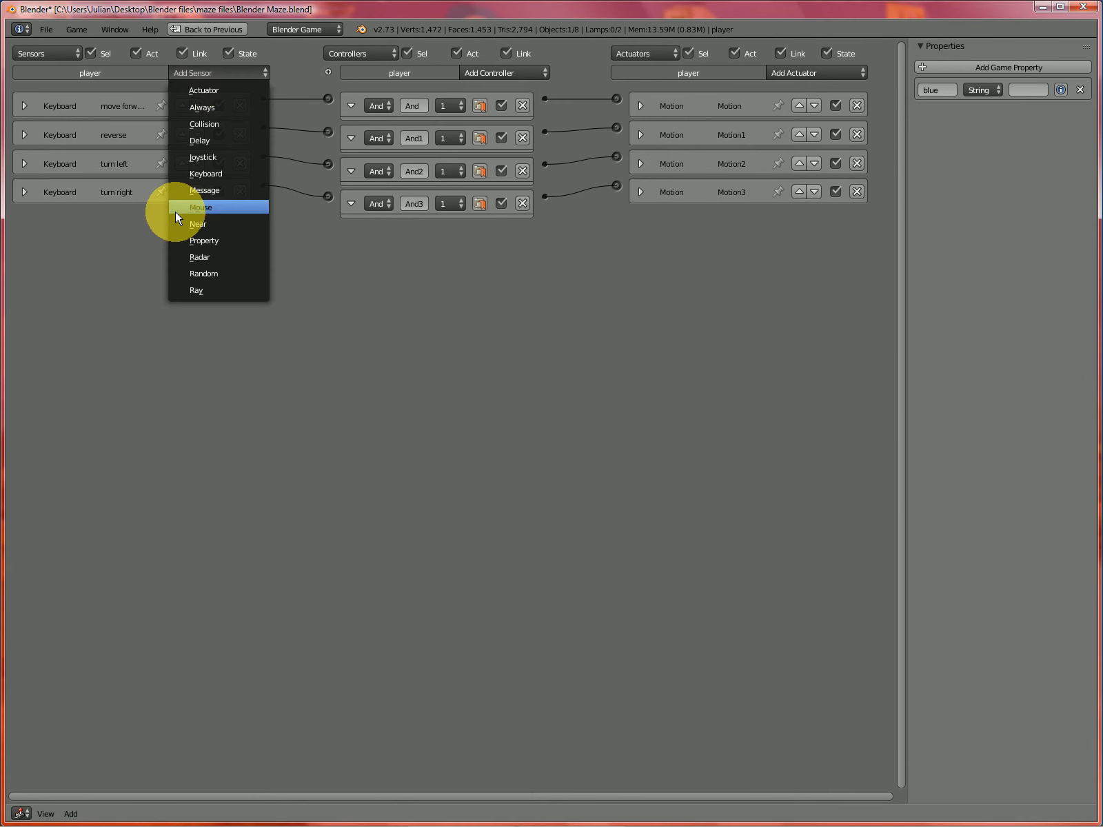
pyautogui.click(203, 124)
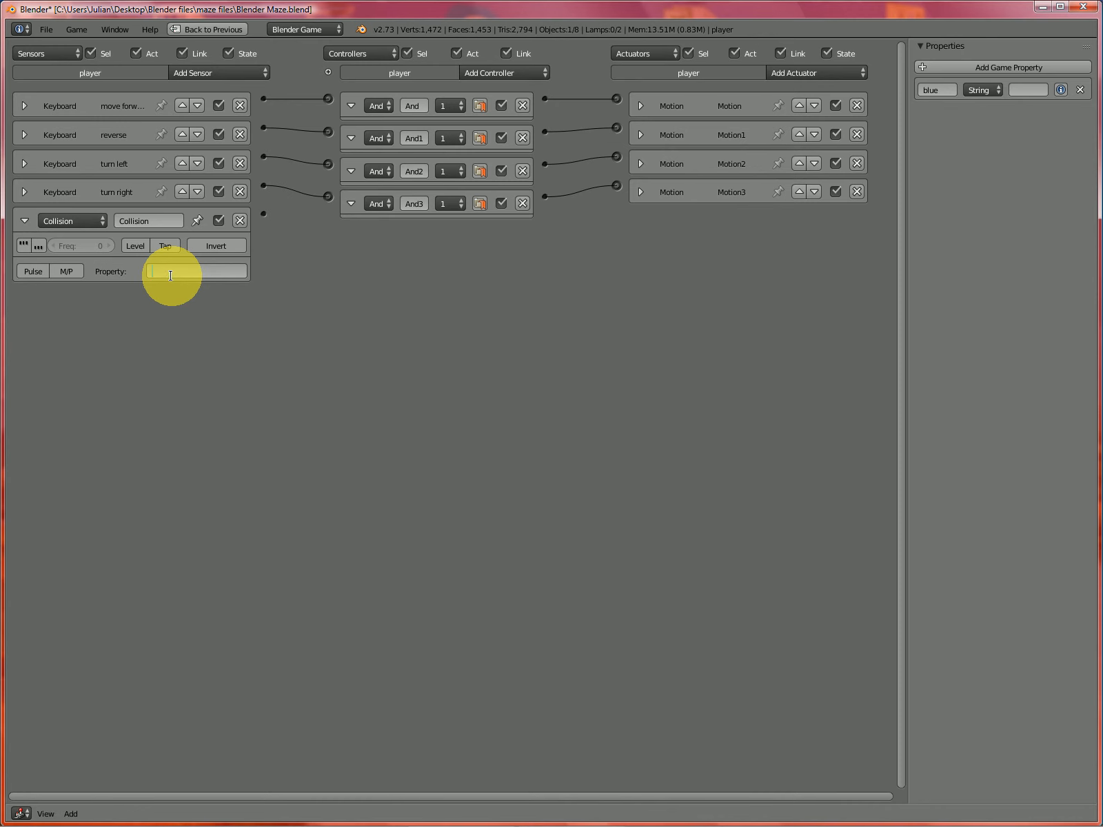
pyautogui.write('candy')
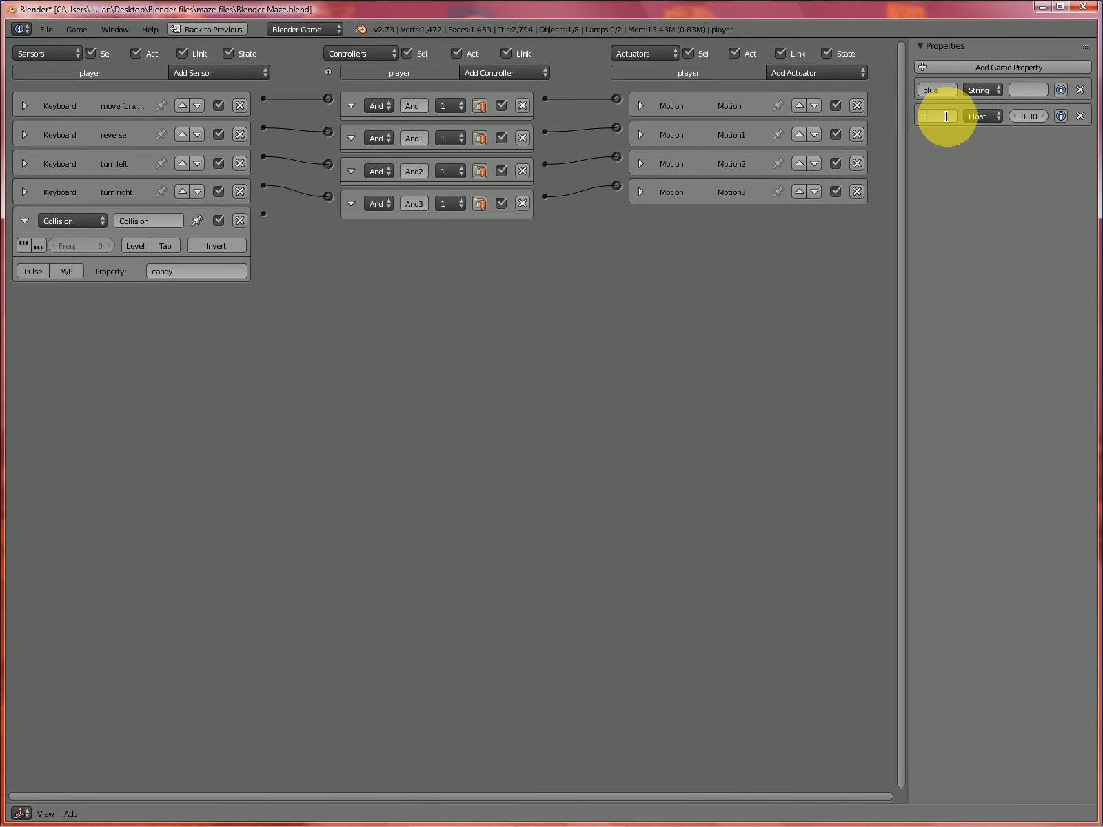
pyautogui.write('tenP')
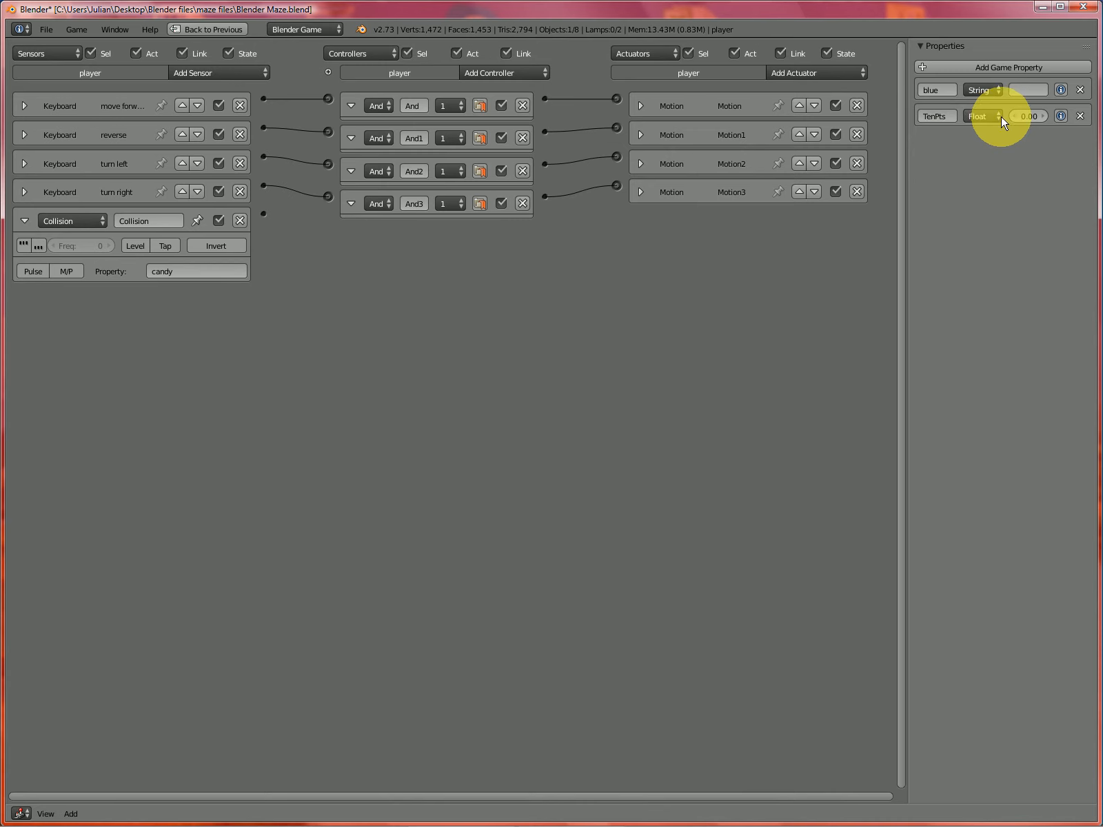
pyautogui.click(982, 115)
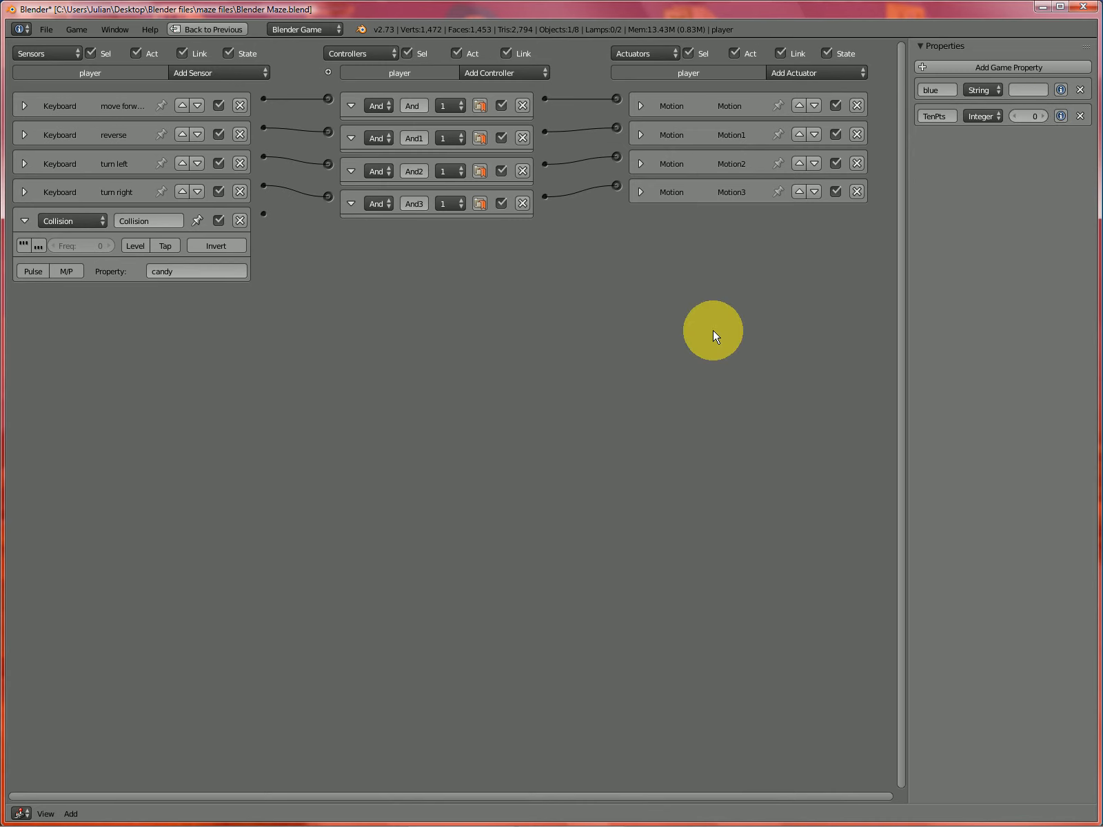
pyautogui.moveTo(713, 332); pyautogui.dragTo(664, 282)
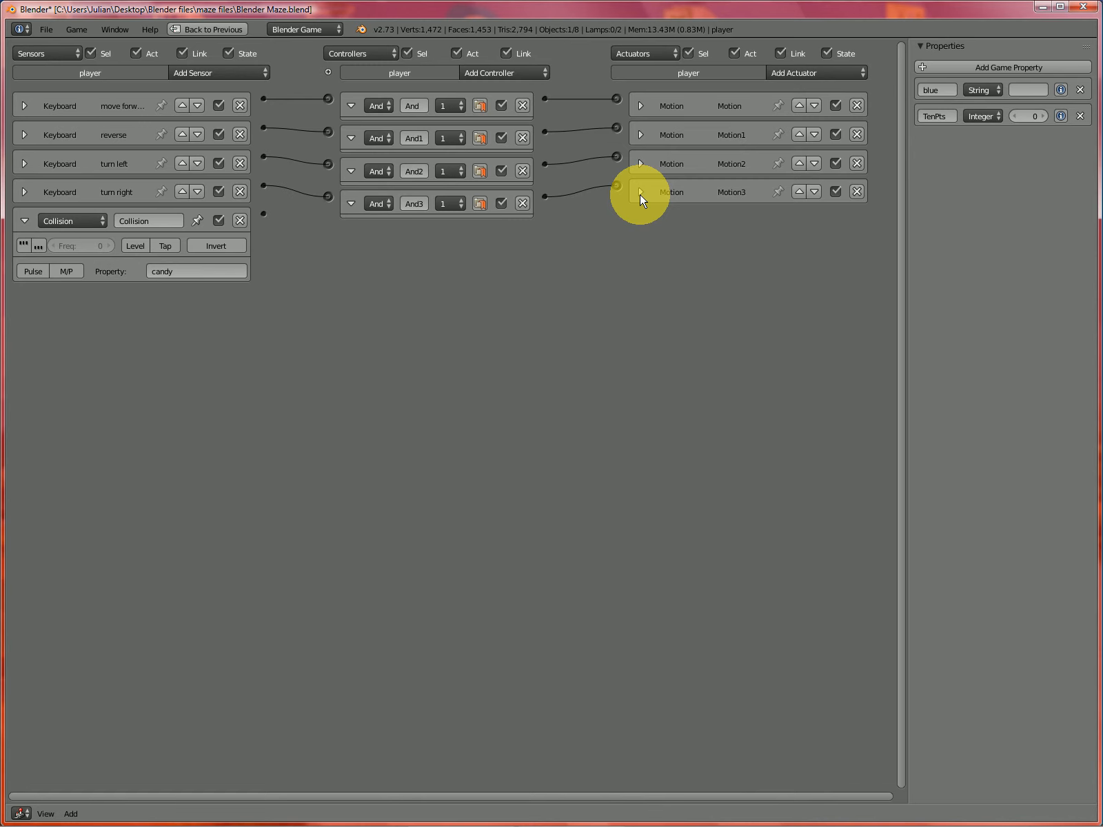
# - Add a Message actuator with subject 'NewScore' and the TenPts property as body
pyautogui.click(816, 72)
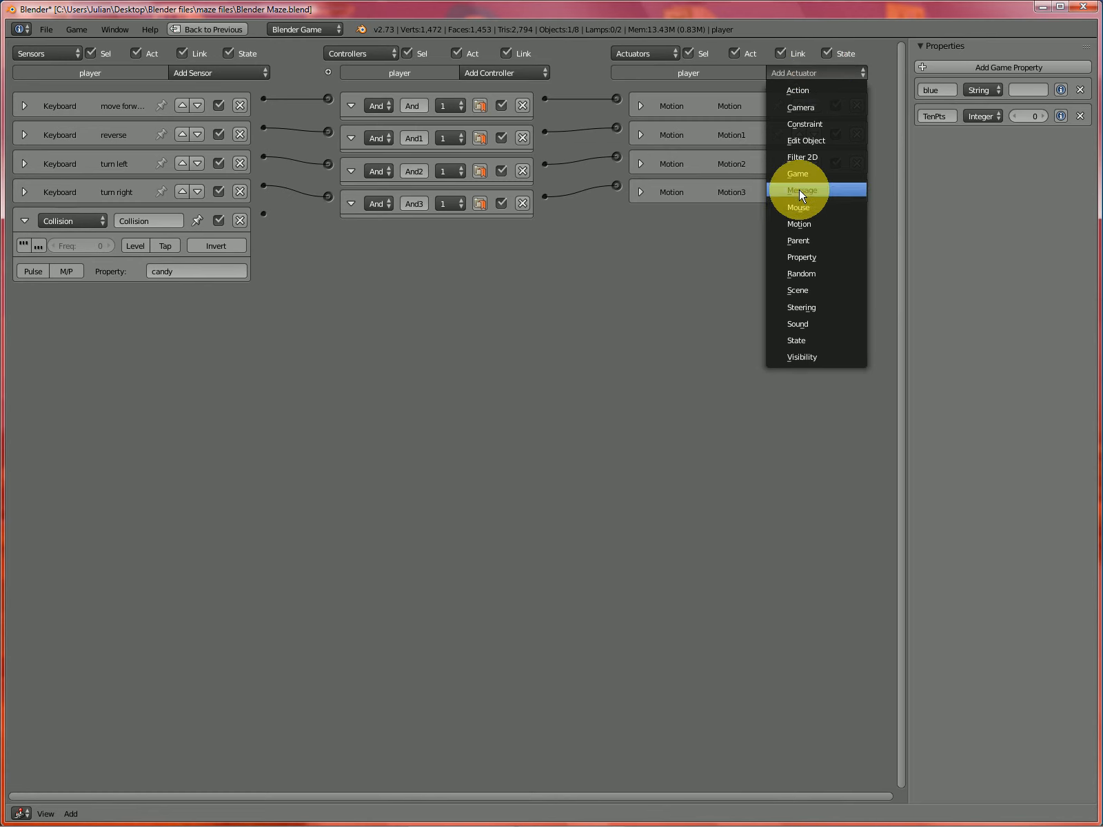
pyautogui.click(801, 191)
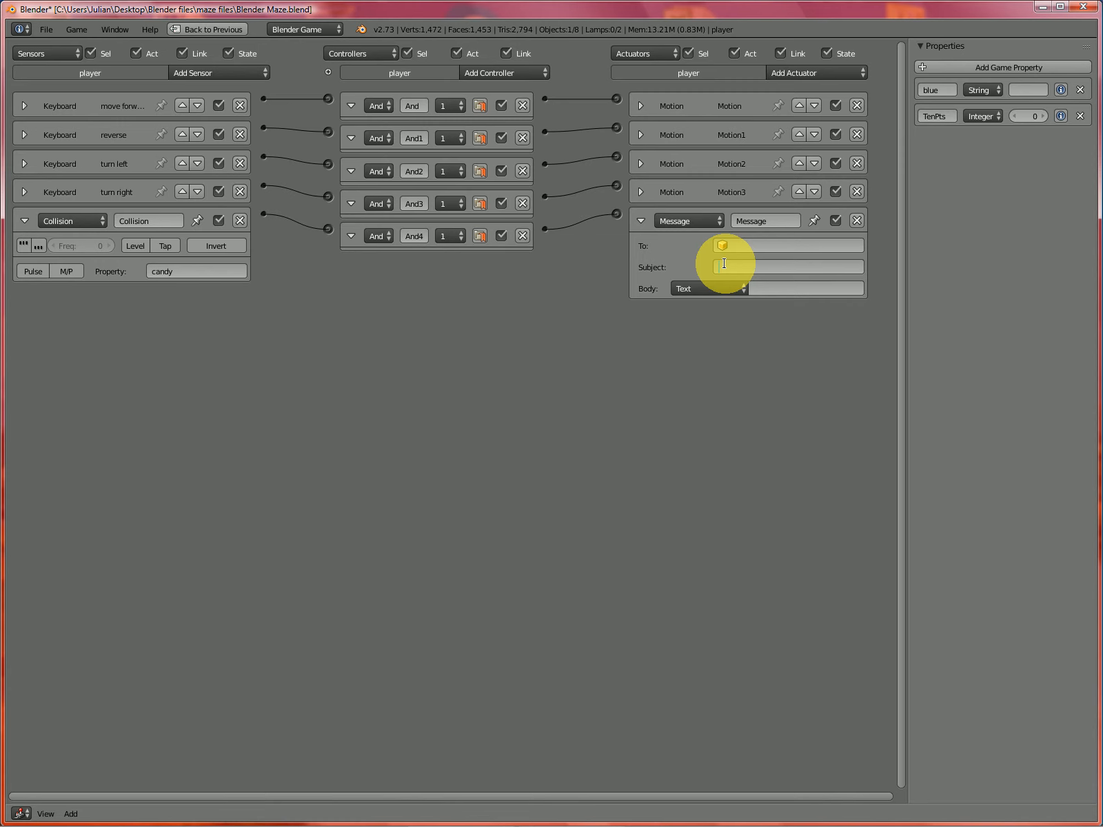
pyautogui.write('NewSc')
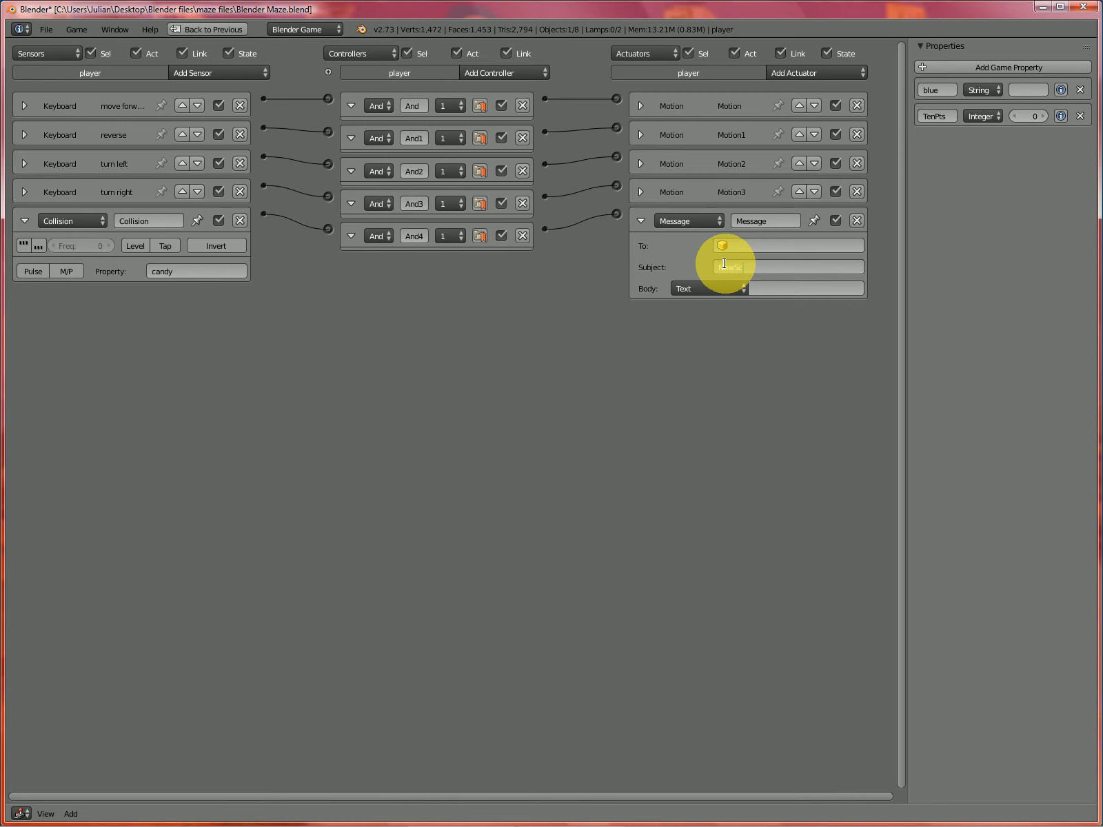
pyautogui.write('NewScore')
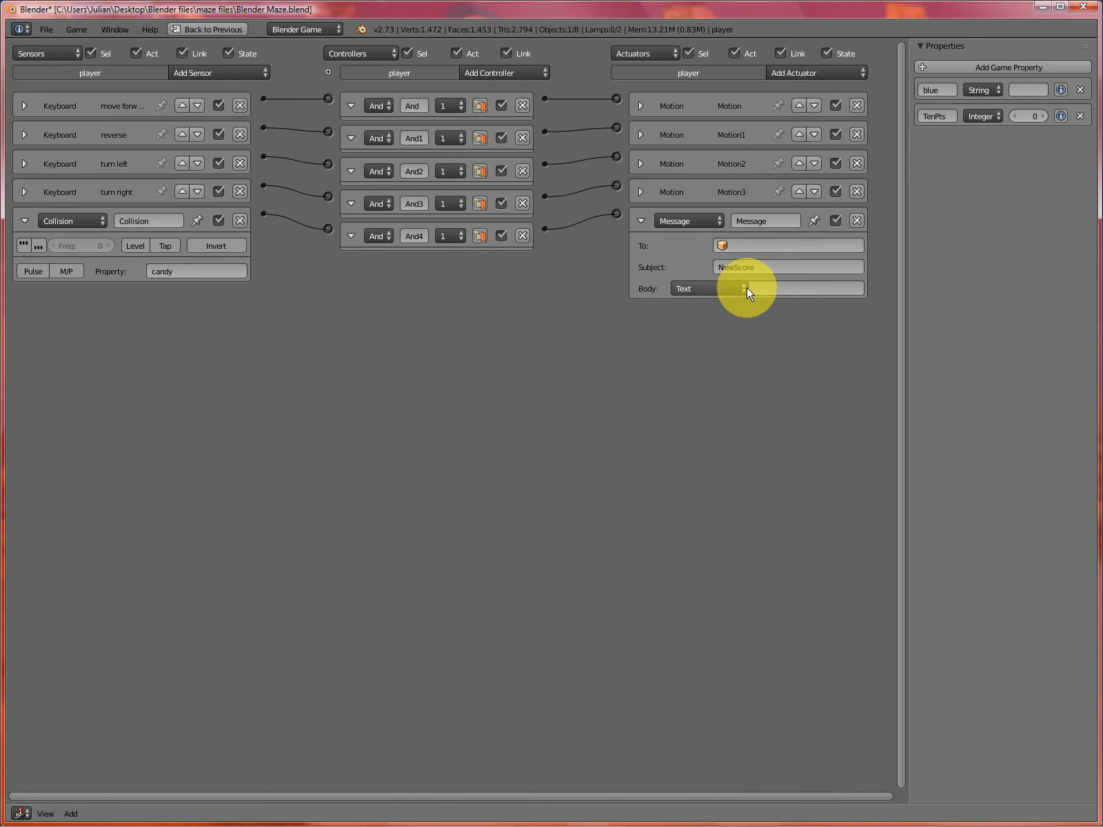
pyautogui.click(703, 288)
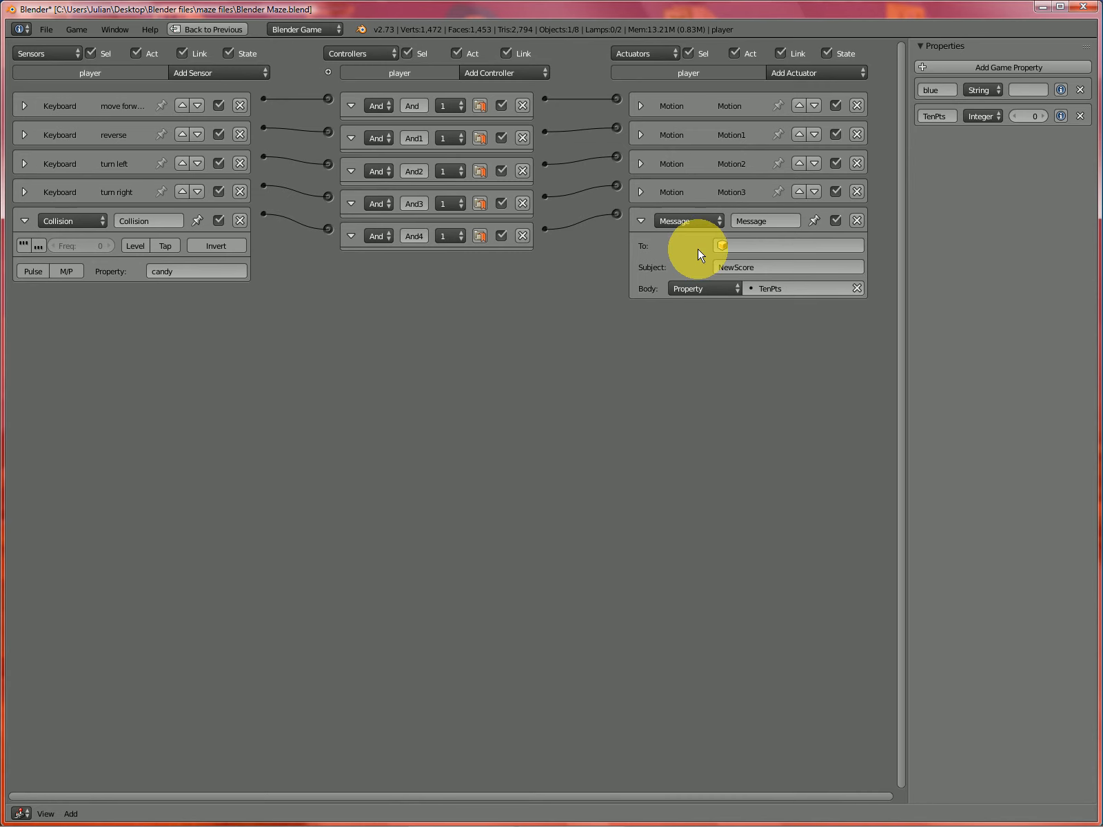
pyautogui.moveTo(461, 346)
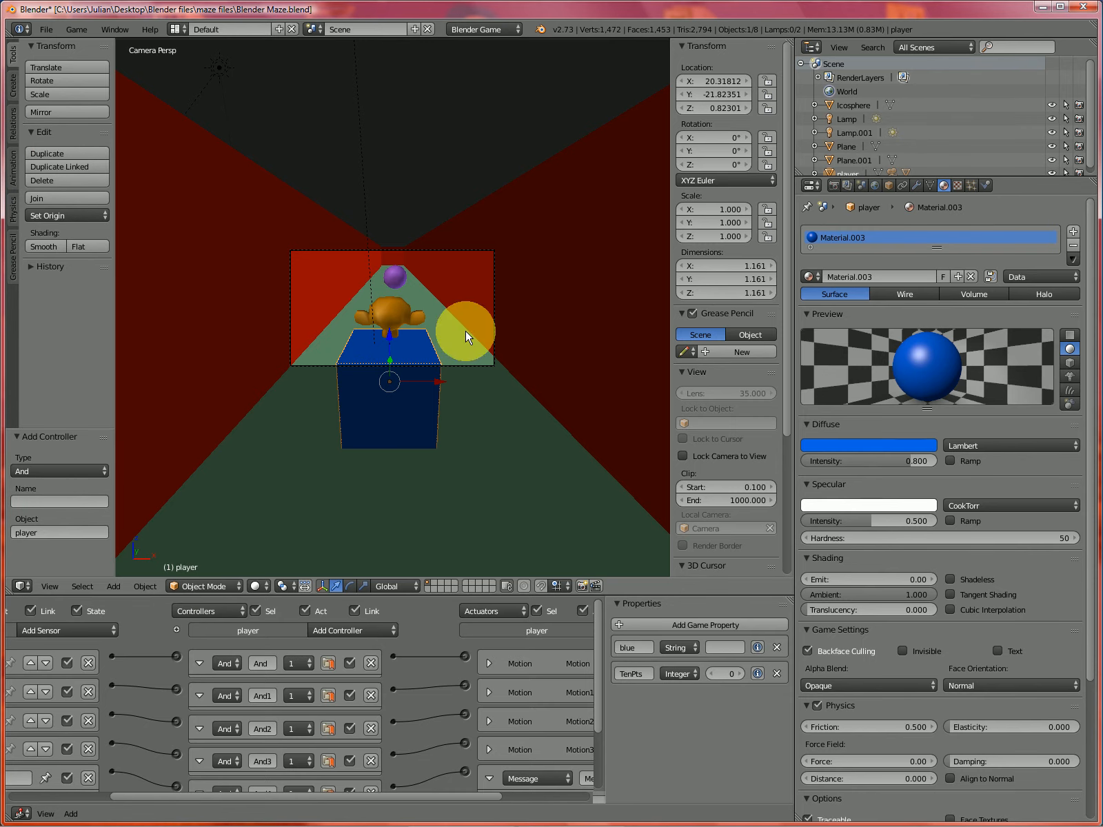
# - Add an arrows Empty high above the purple candy and give it a game property
pyautogui.moveTo(468, 334); pyautogui.dragTo(390, 278)
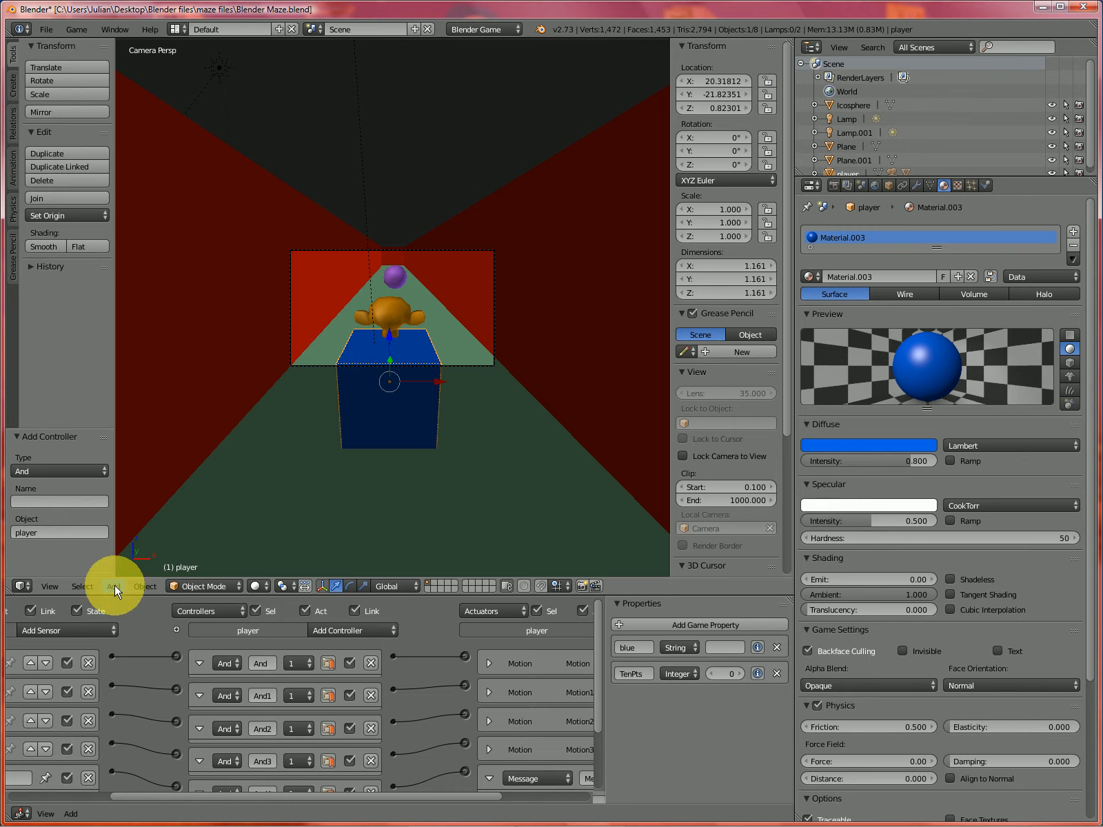
pyautogui.click(112, 587)
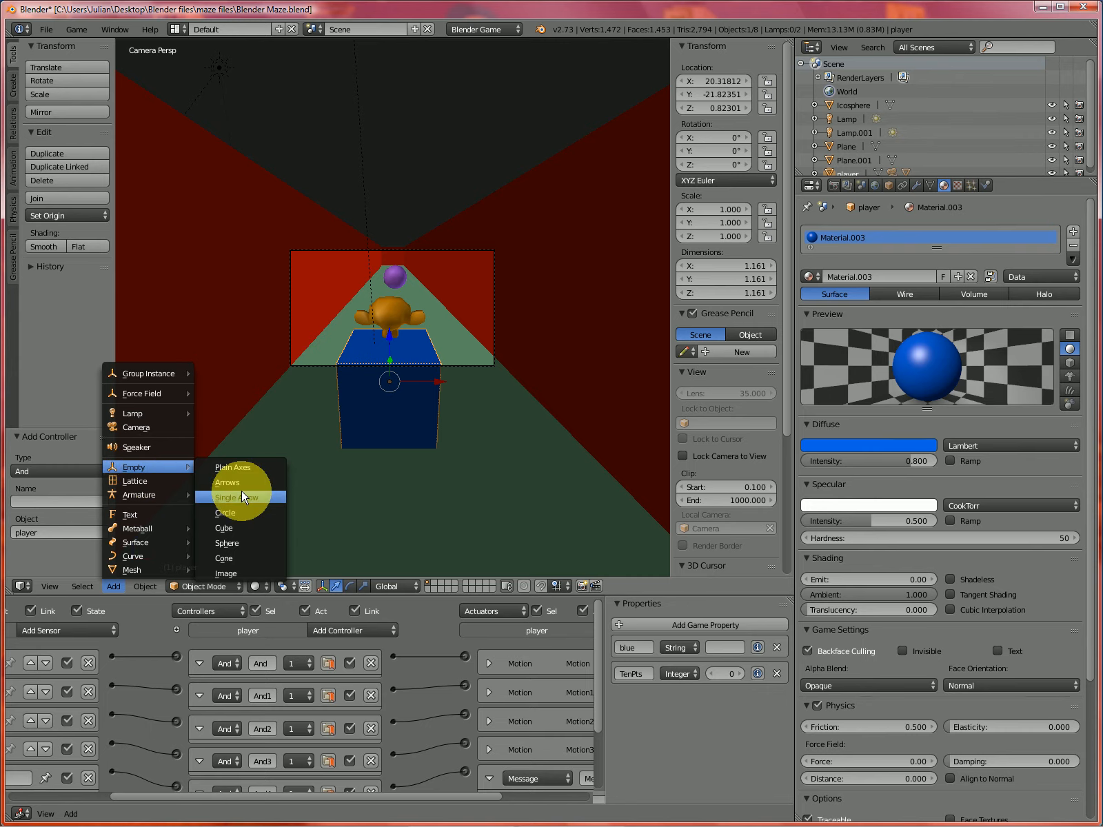
pyautogui.click(227, 482)
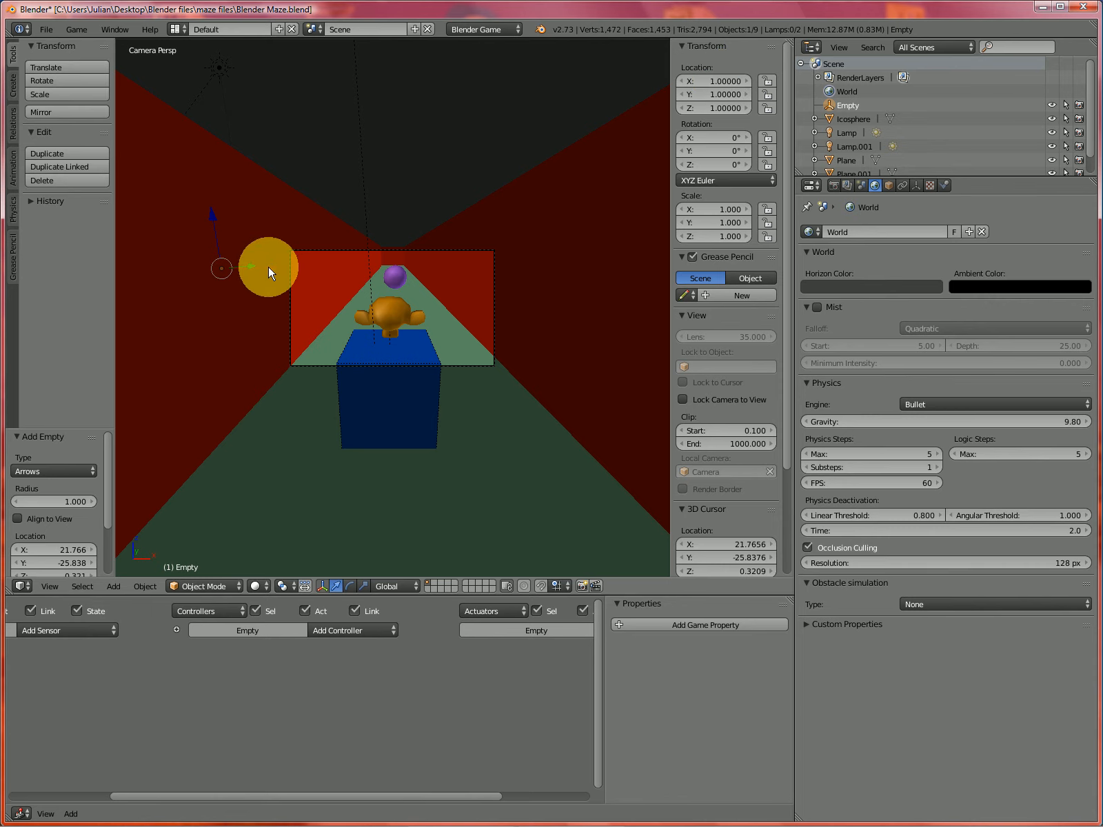
pyautogui.moveTo(267, 271); pyautogui.dragTo(443, 281)
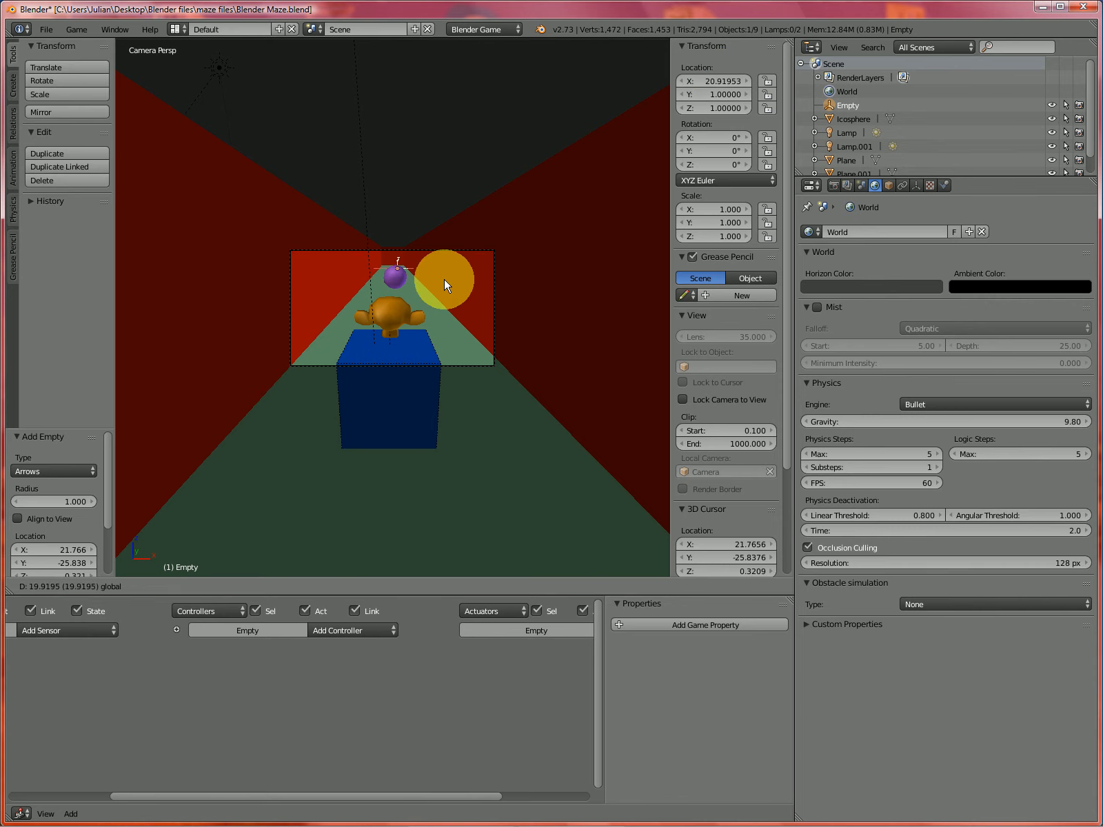
pyautogui.moveTo(443, 281); pyautogui.dragTo(398, 165)
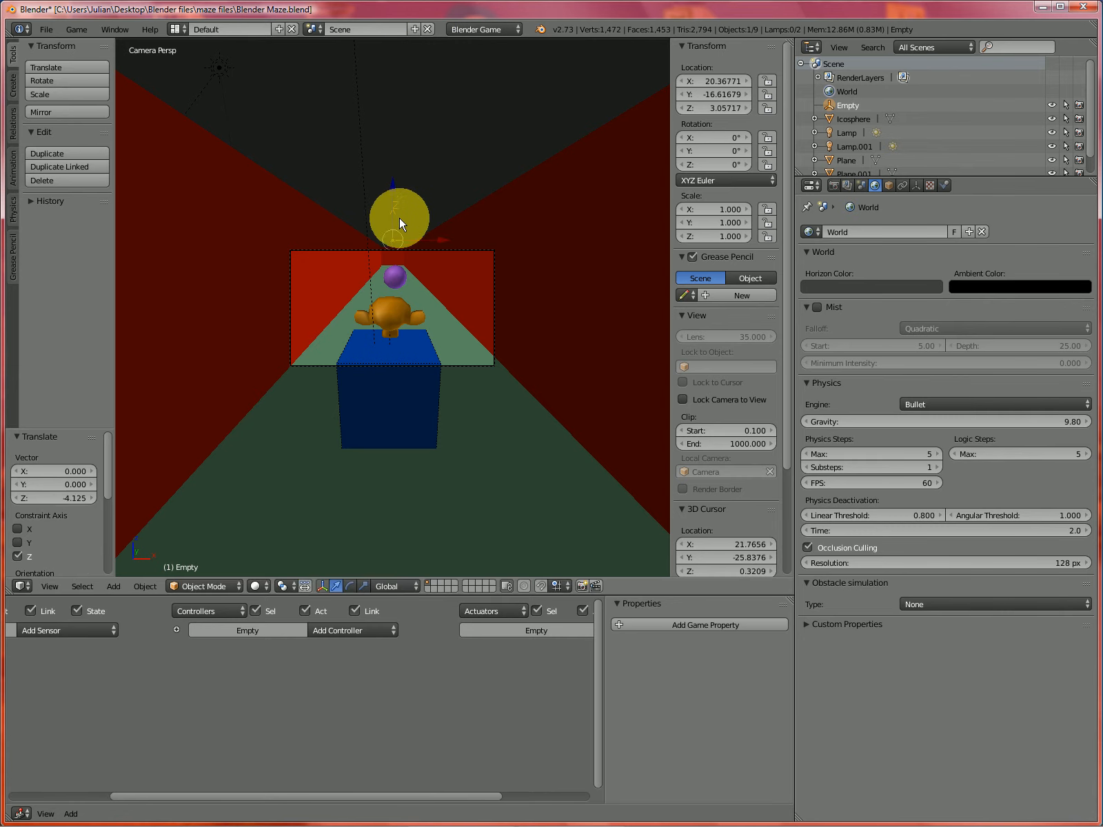
pyautogui.moveTo(397, 218); pyautogui.dragTo(489, 239)
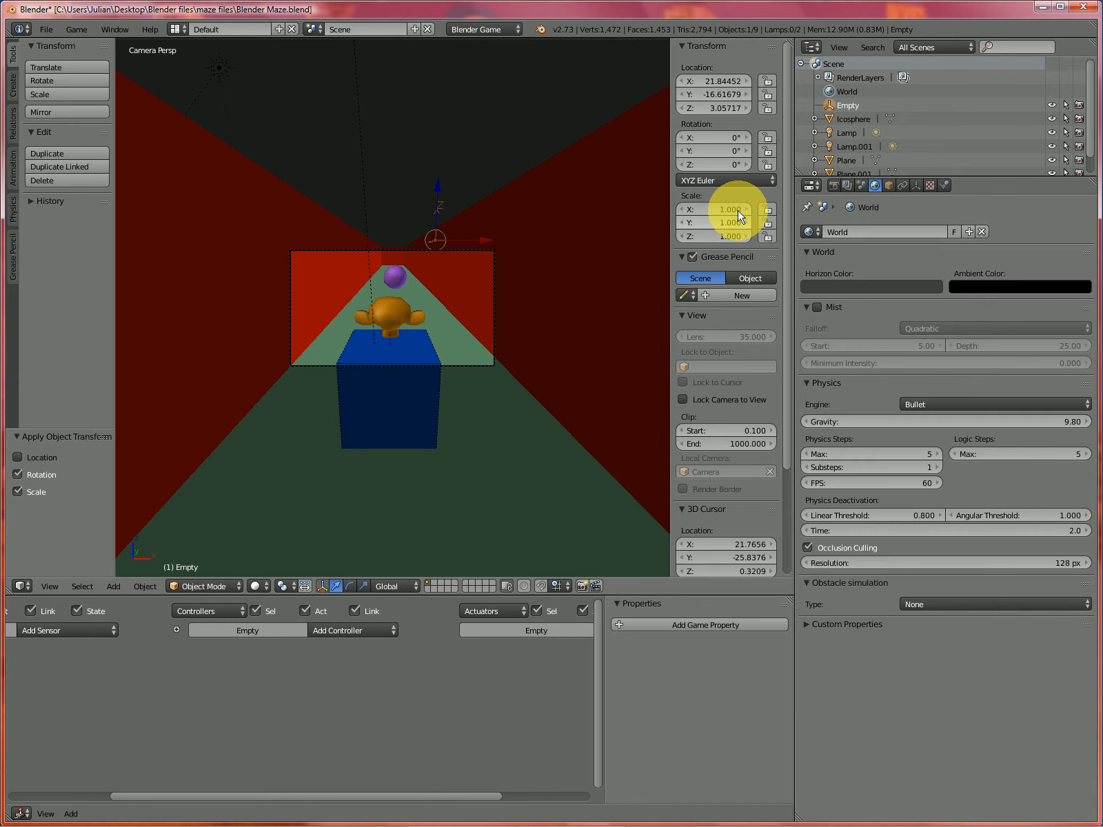
pyautogui.moveTo(436, 239); pyautogui.dragTo(448, 149)
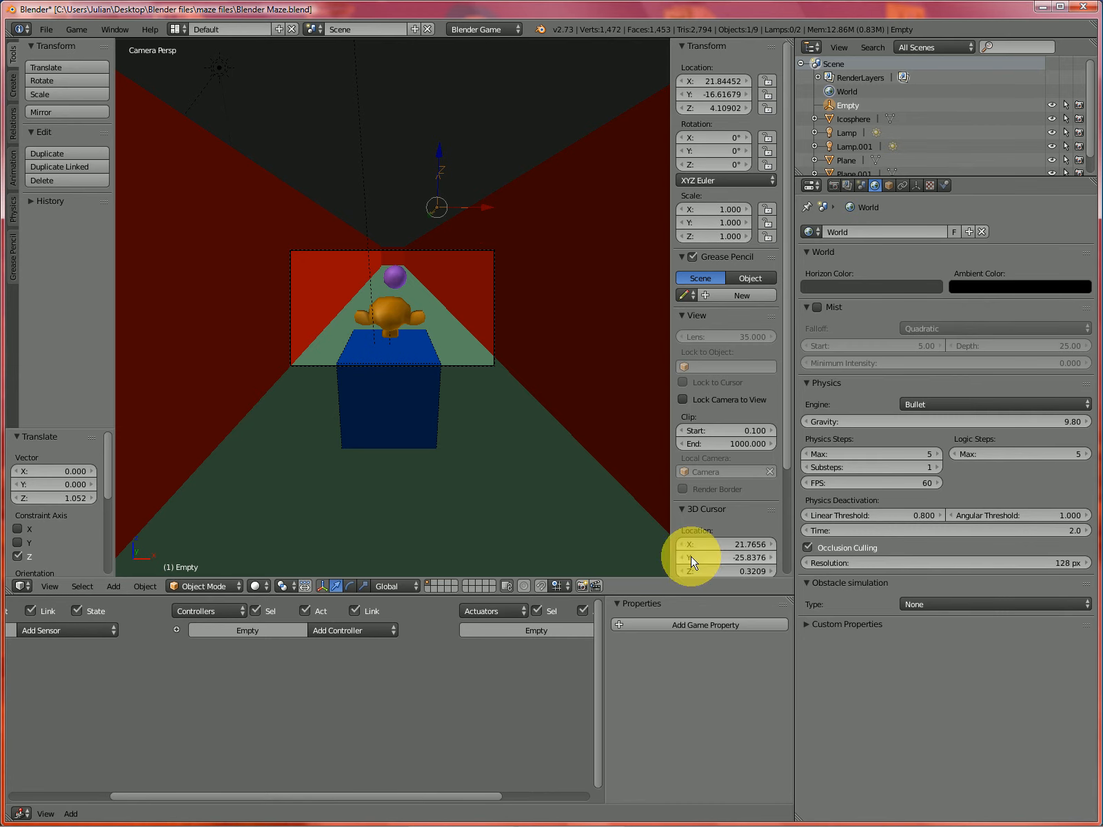
pyautogui.click(697, 624)
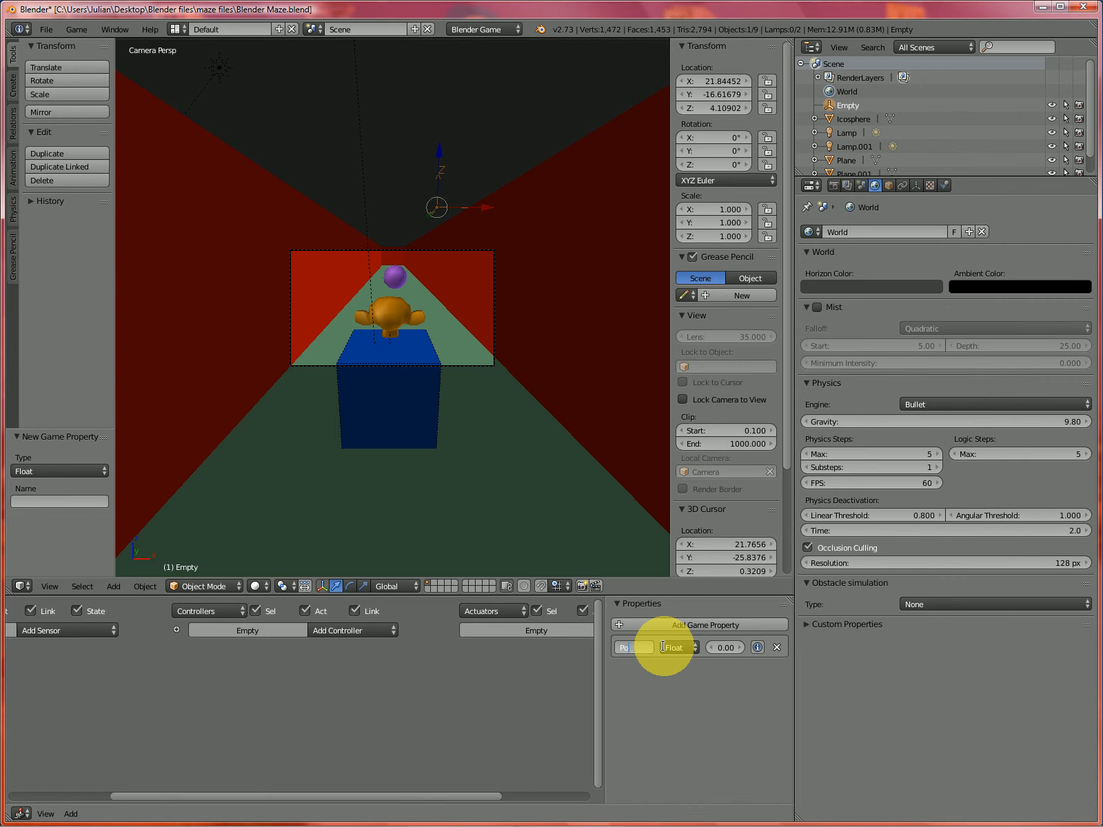
# - Make the Empty's Points property an Integer and add a Message sensor with subject NewScore
pyautogui.click(676, 648)
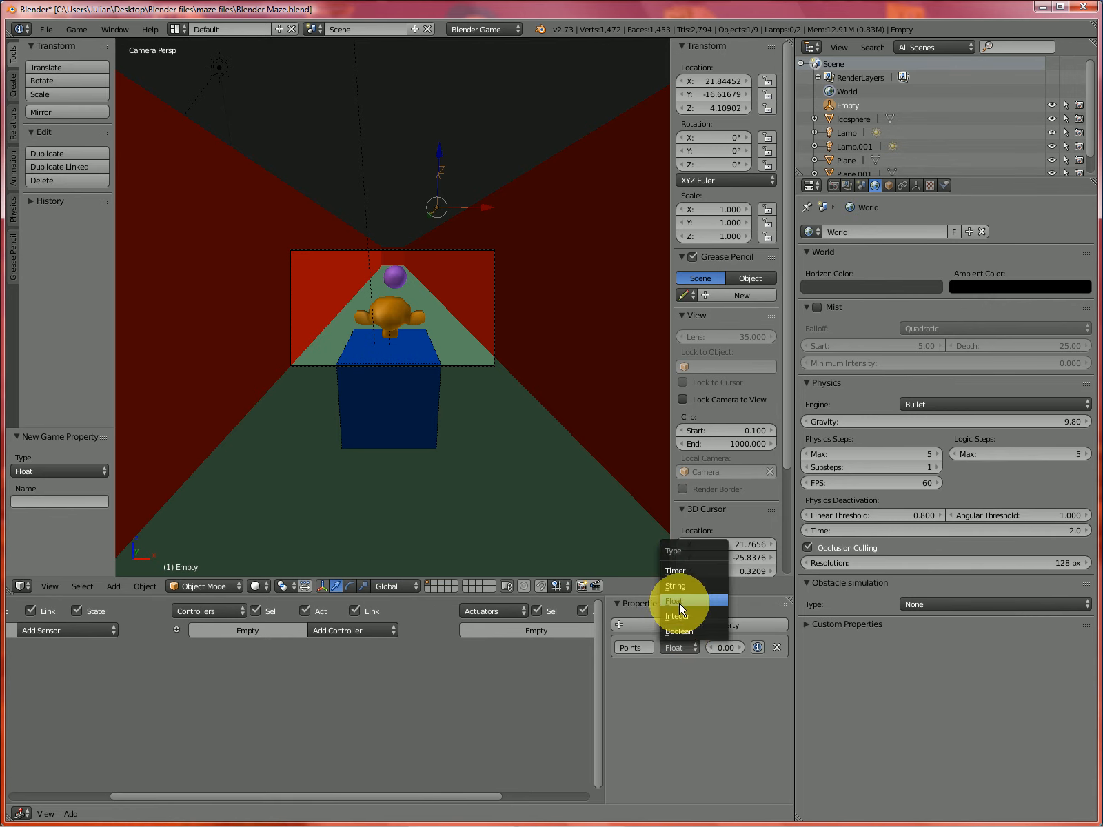
pyautogui.click(678, 615)
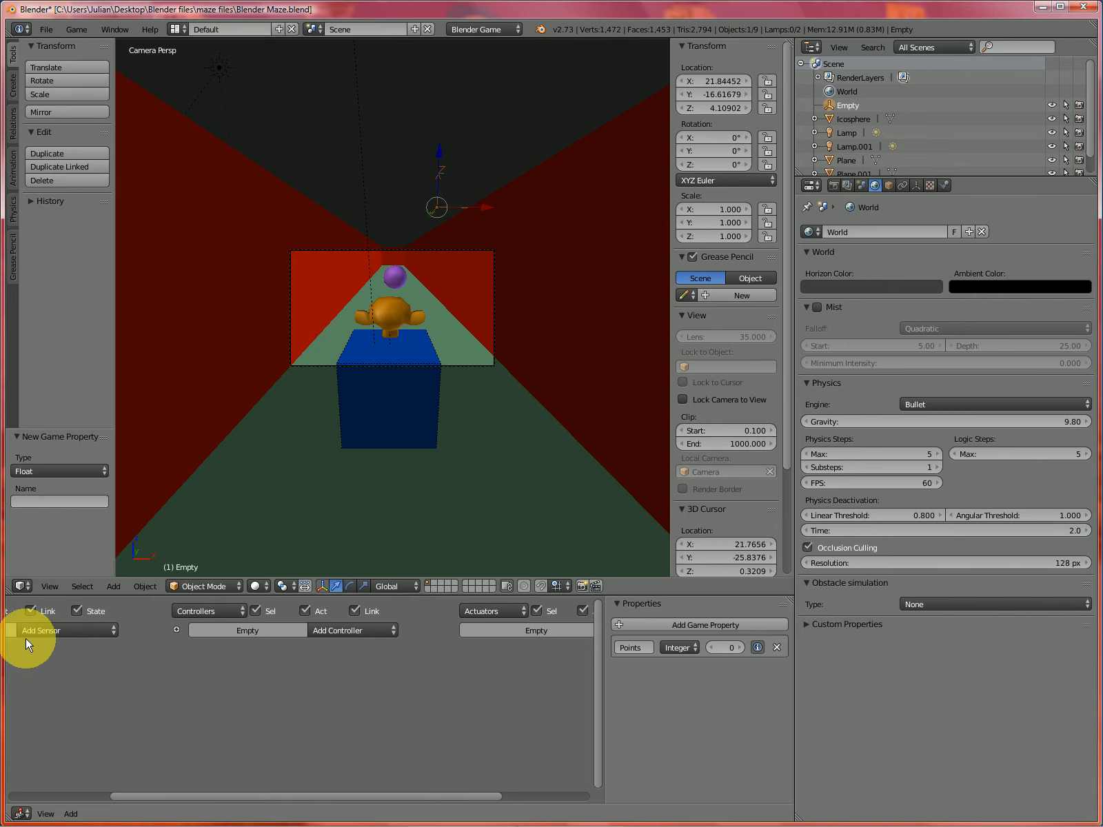
pyautogui.click(42, 630)
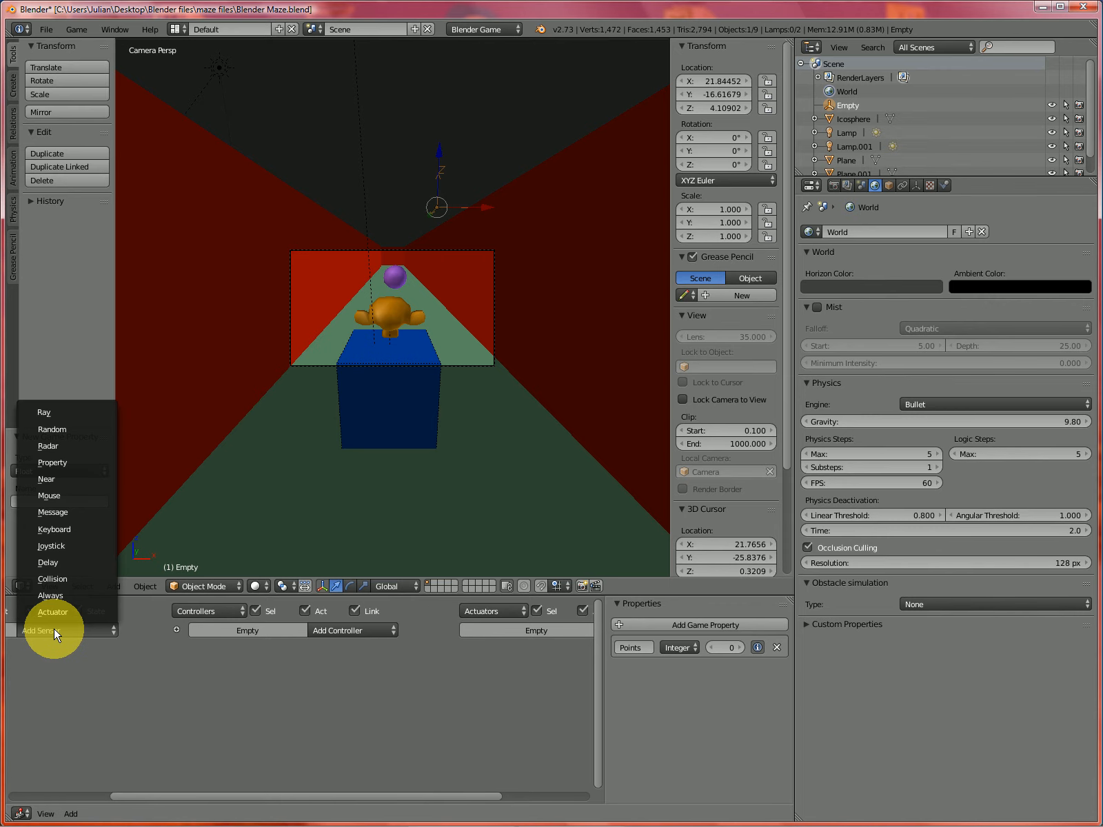
pyautogui.moveTo(60, 512)
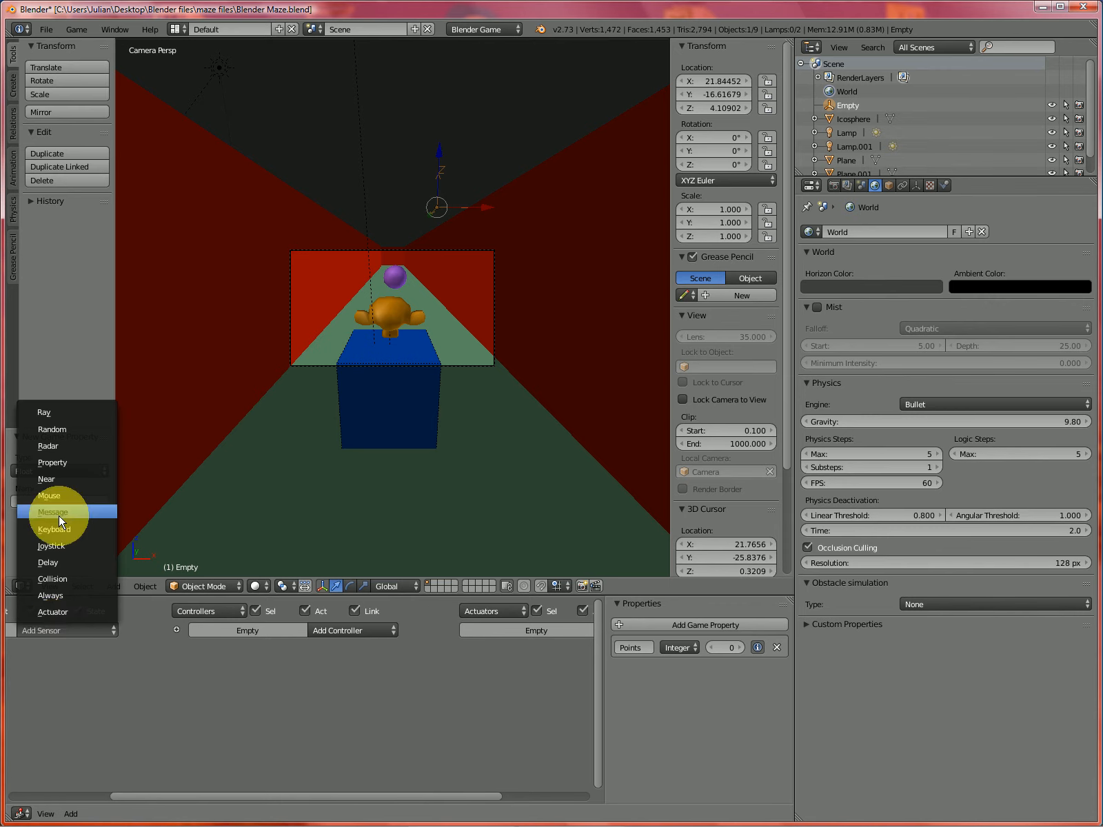
pyautogui.click(53, 513)
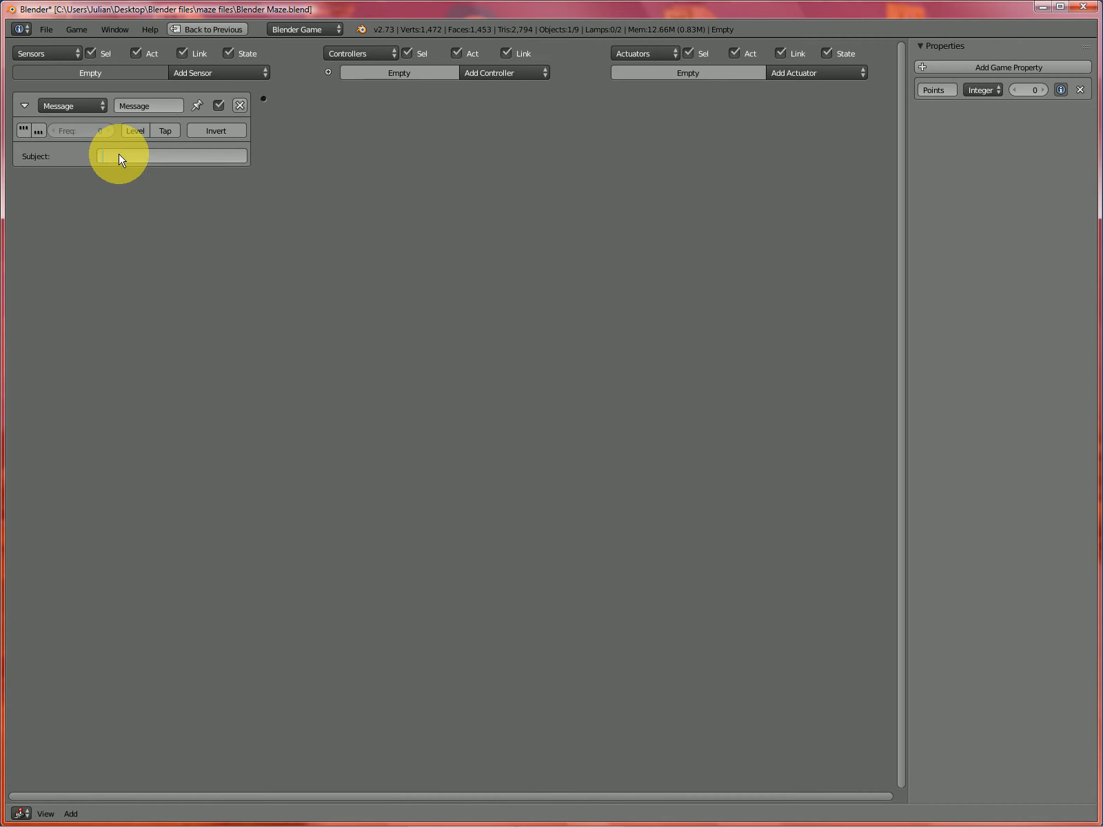
pyautogui.write('N')
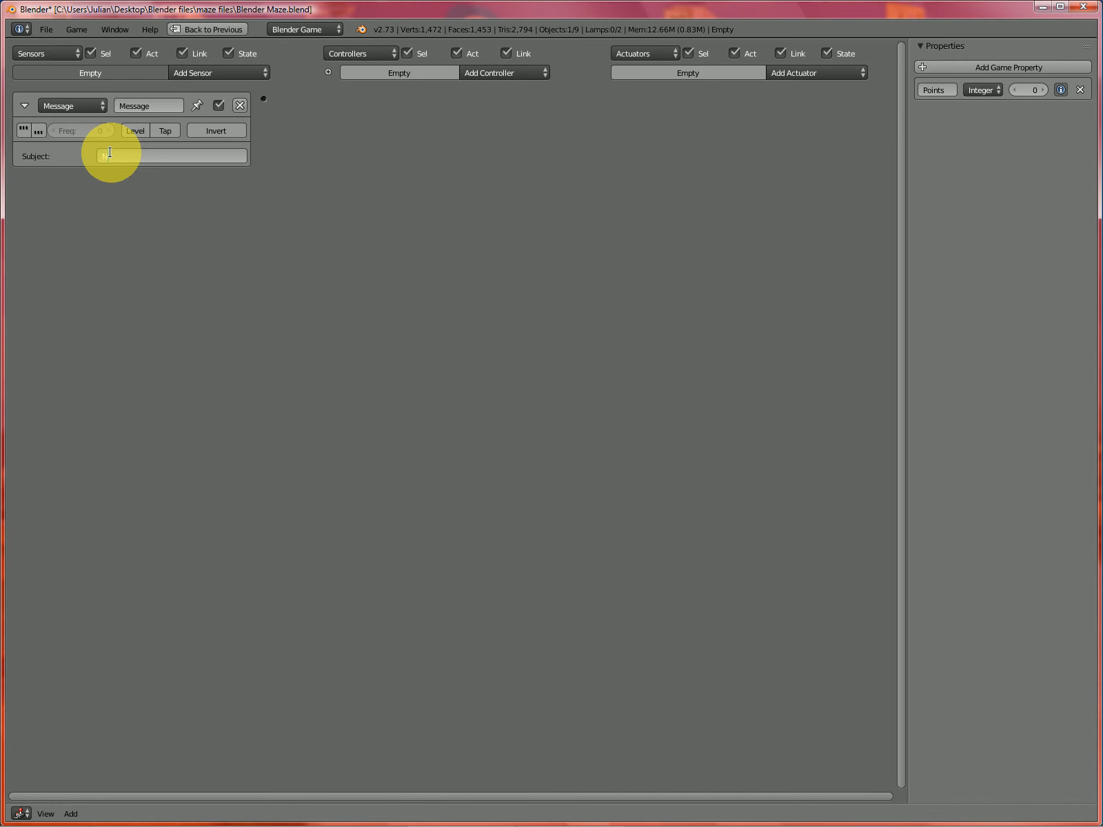
pyautogui.write('NewScore')
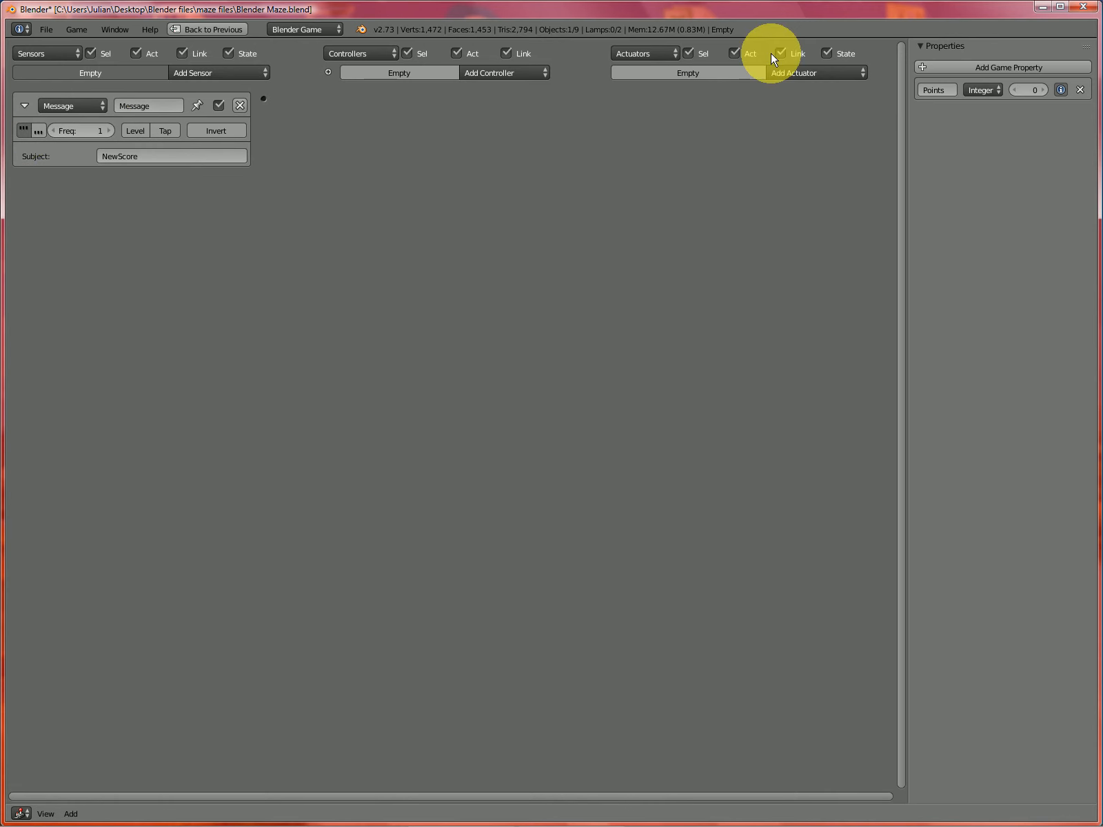
# - Add a Property actuator in Add mode adding 10 to Points, linked to the sensor
pyautogui.click(817, 73)
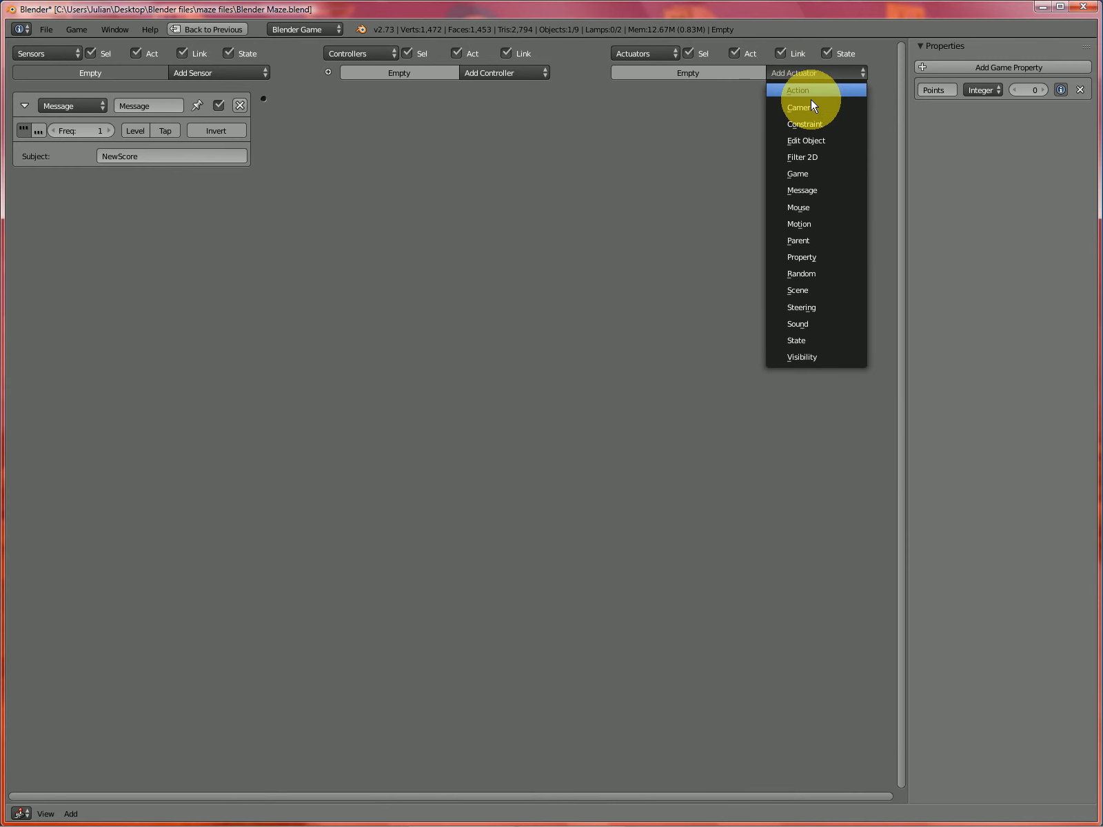
pyautogui.moveTo(811, 223)
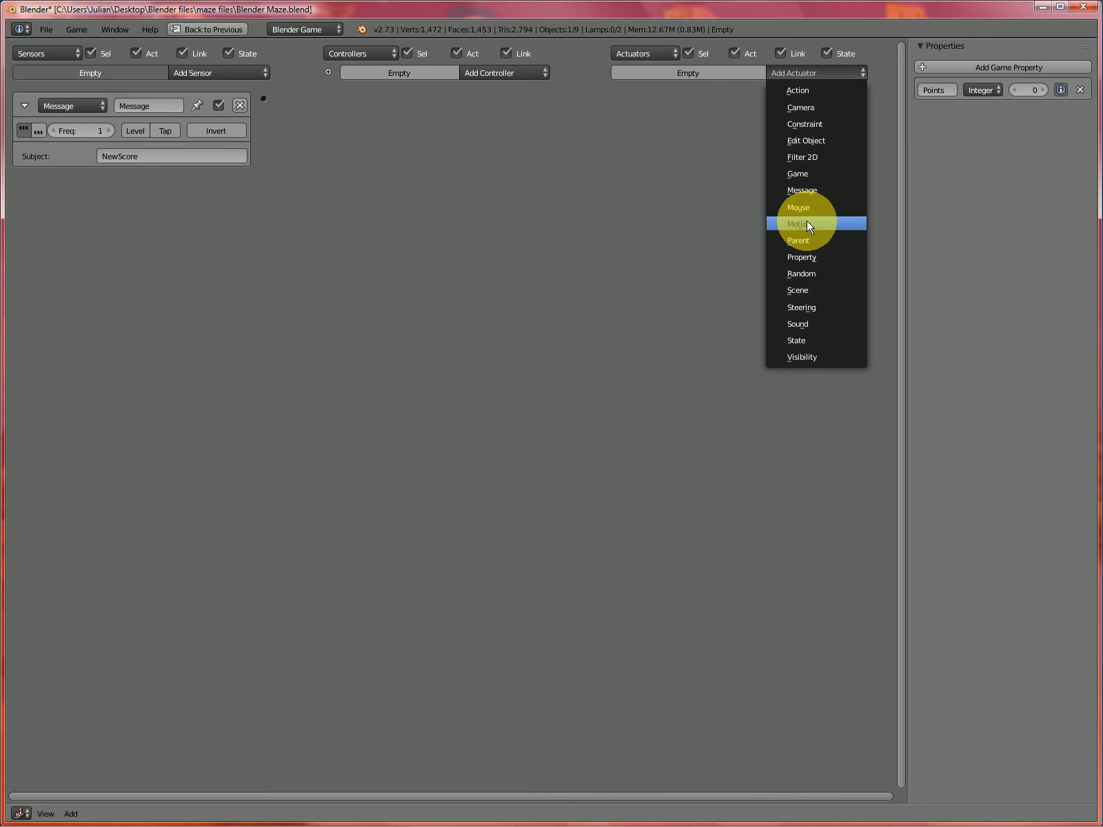
pyautogui.click(801, 256)
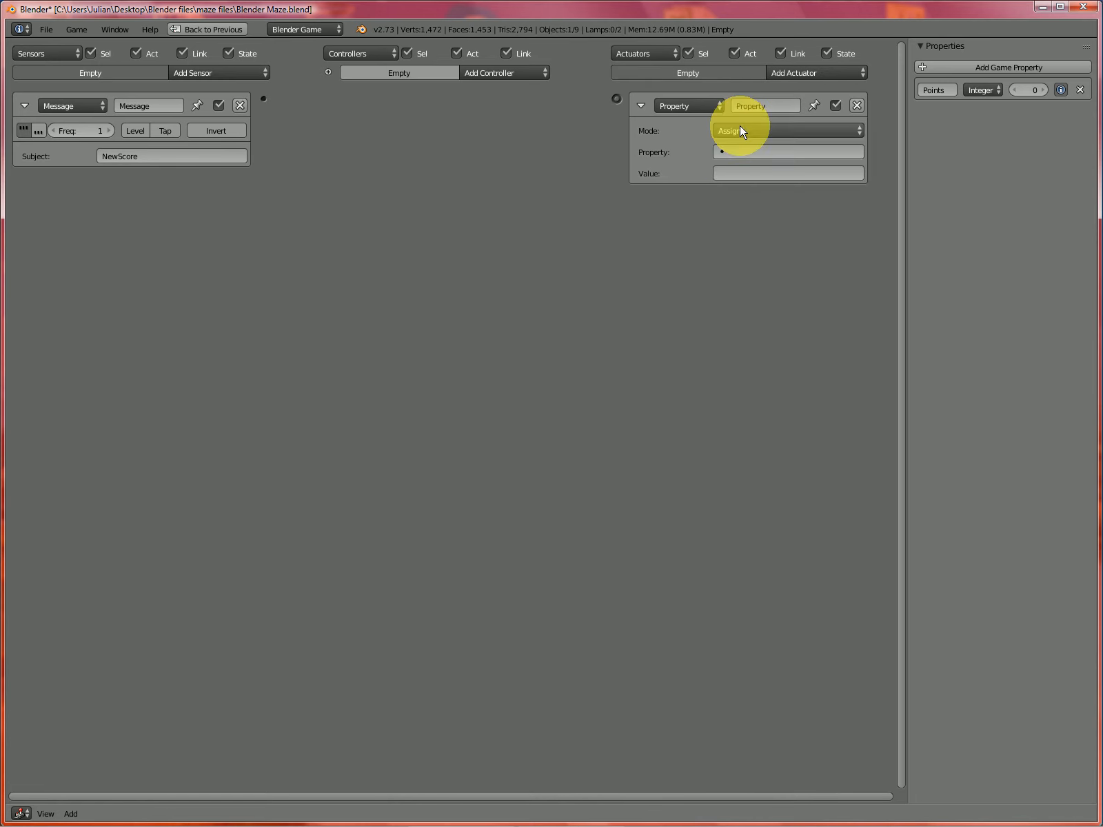
pyautogui.click(738, 131)
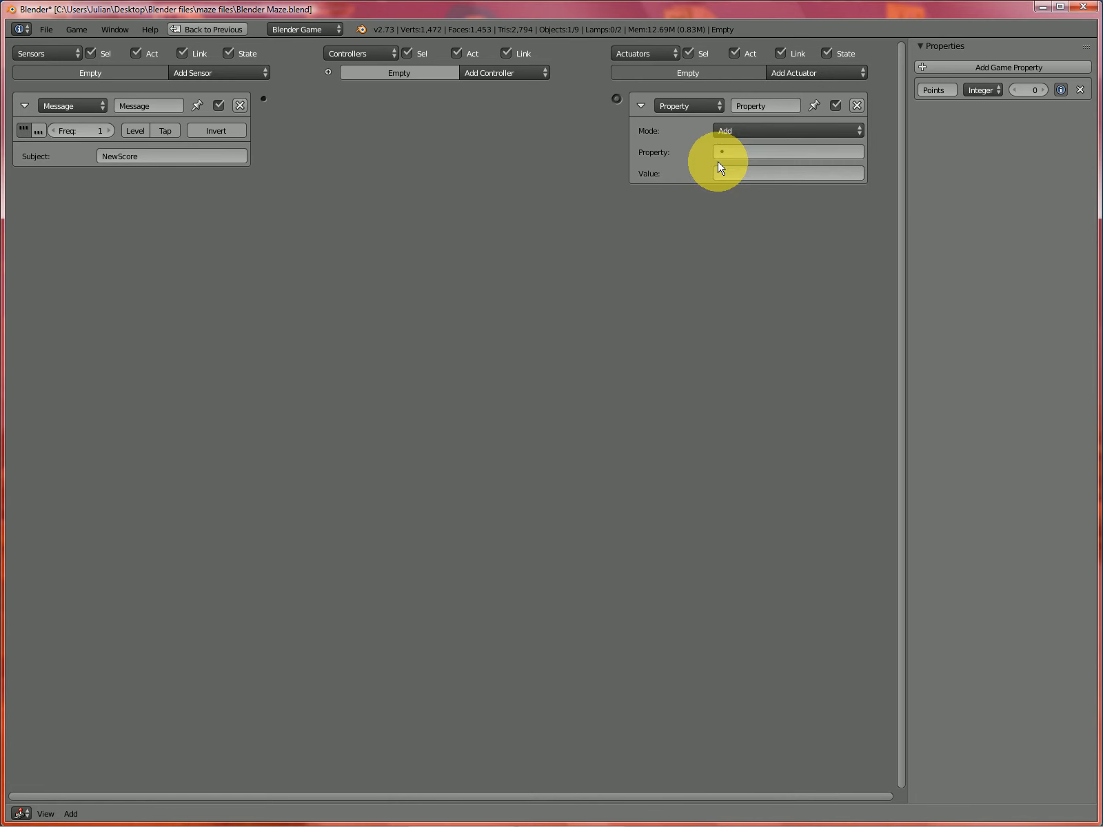
pyautogui.click(721, 152)
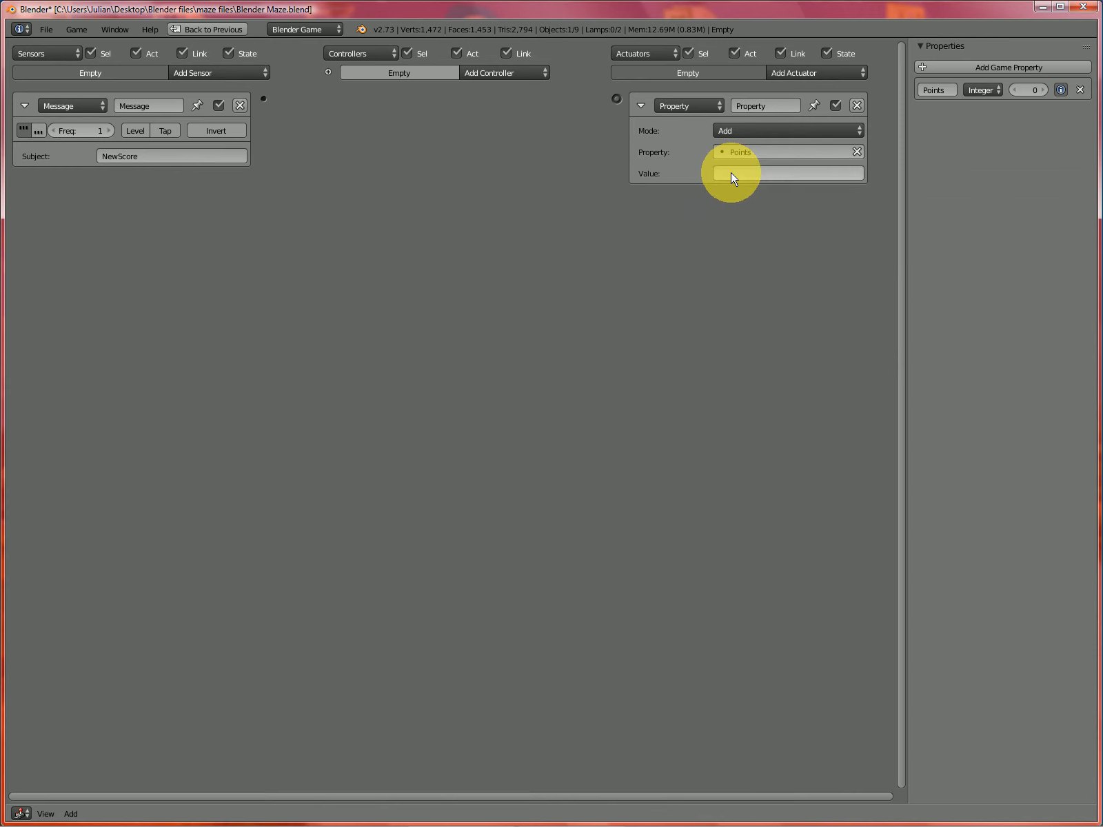
pyautogui.write('10')
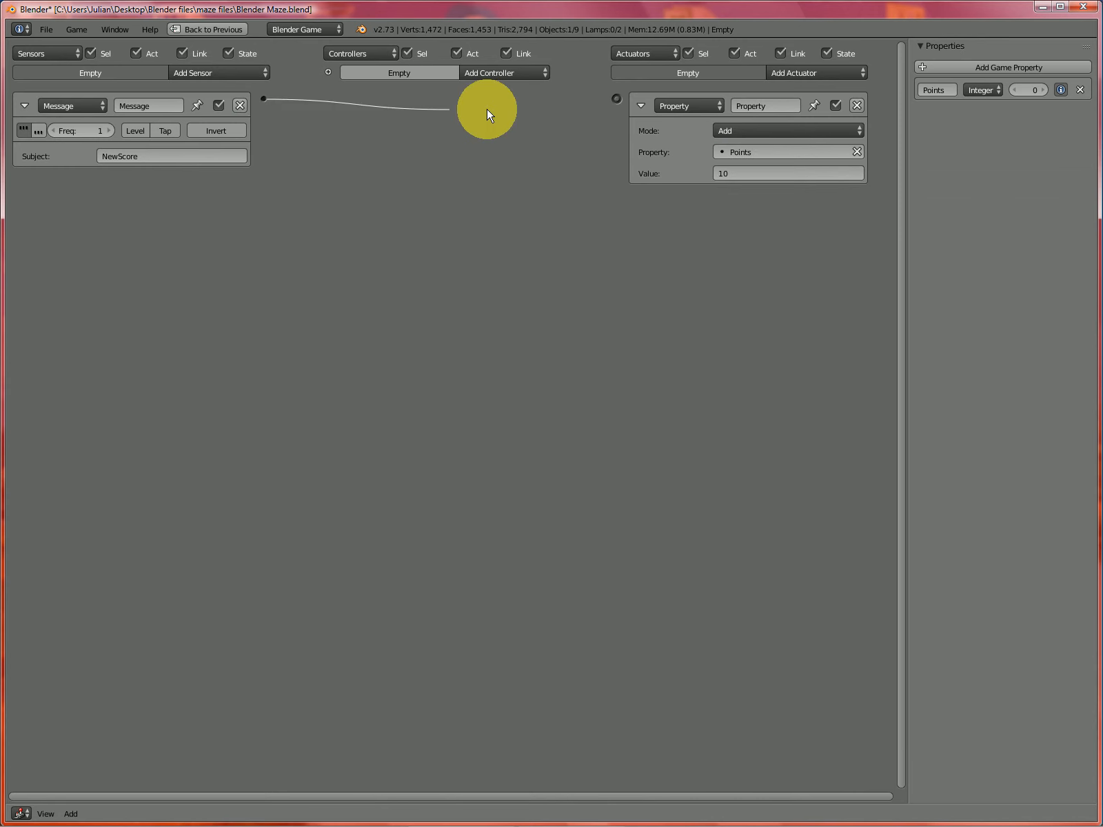
pyautogui.click(497, 73)
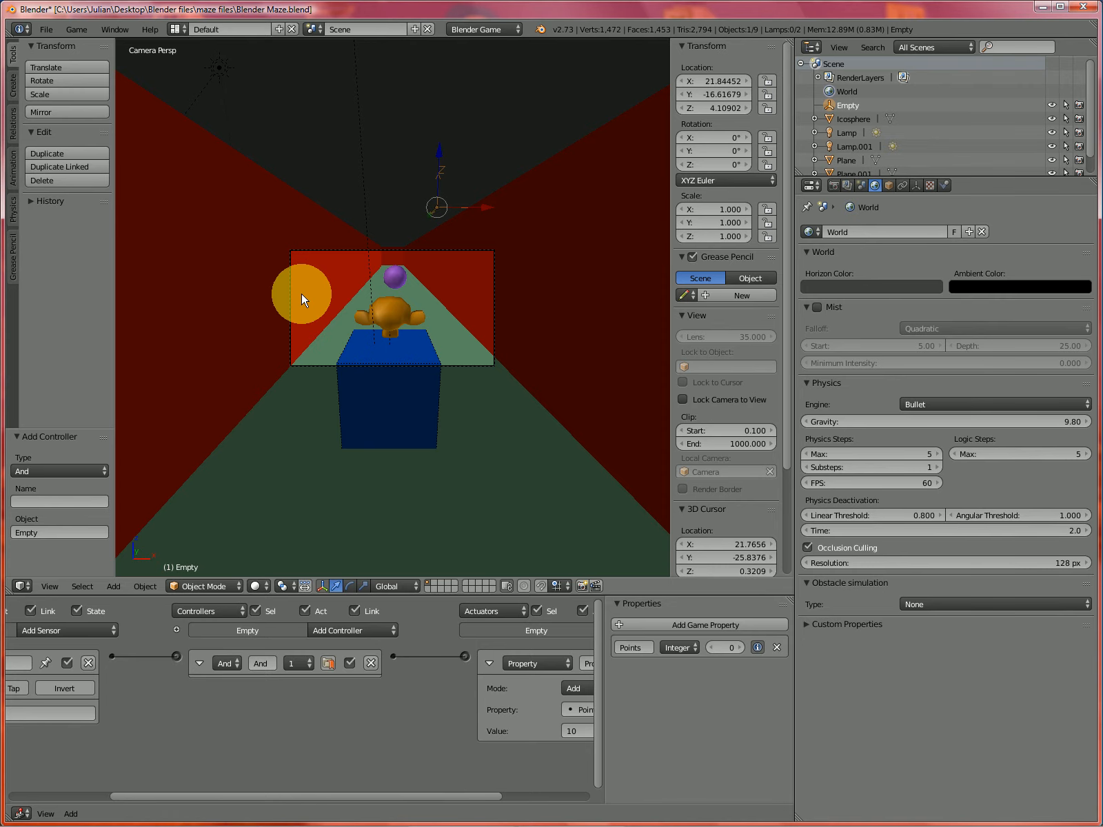
# - Address the player's NewScore Message actuator to the Empty, then show the Empty's logic bricks again
pyautogui.moveTo(301, 296); pyautogui.dragTo(385, 418)
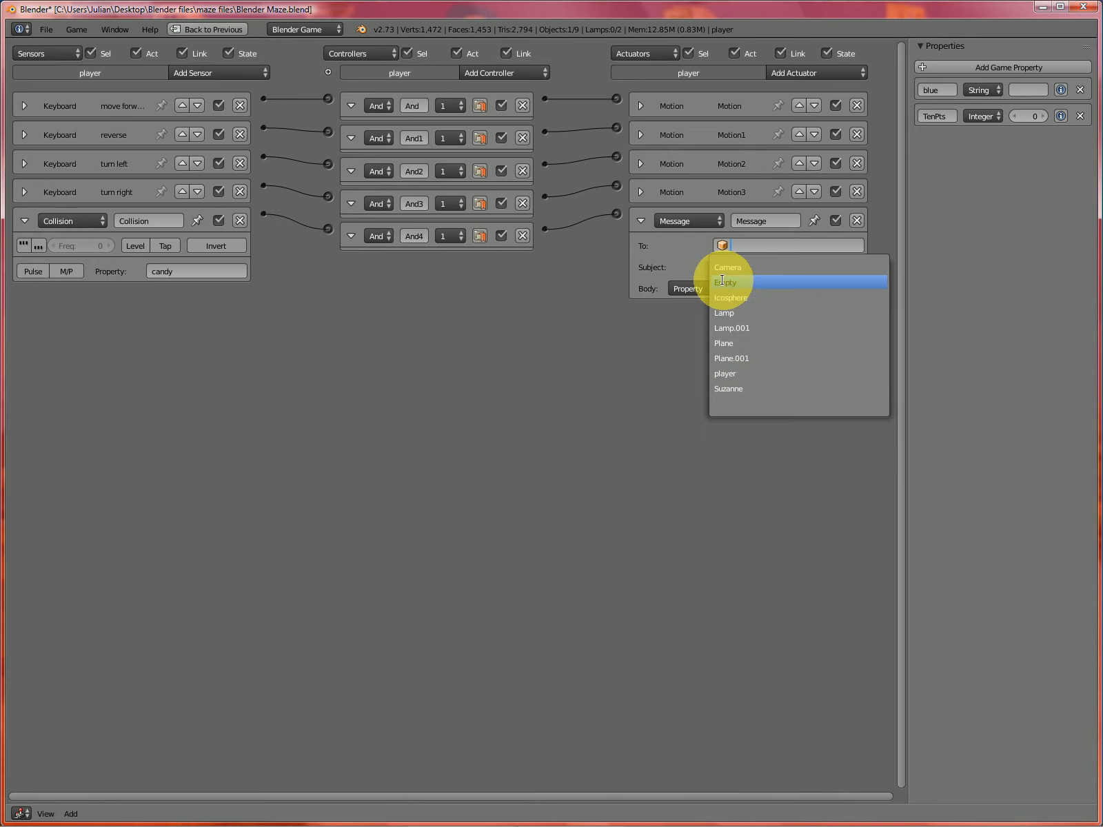
pyautogui.click(724, 282)
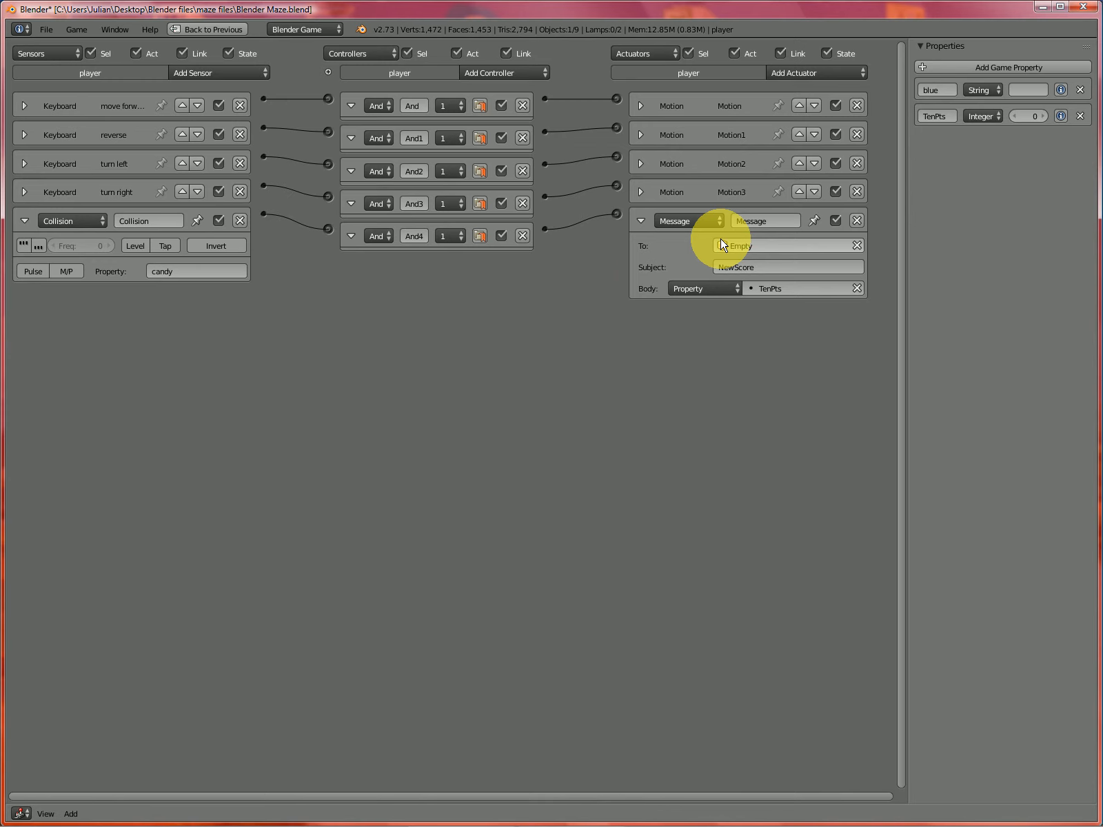
pyautogui.moveTo(648, 314)
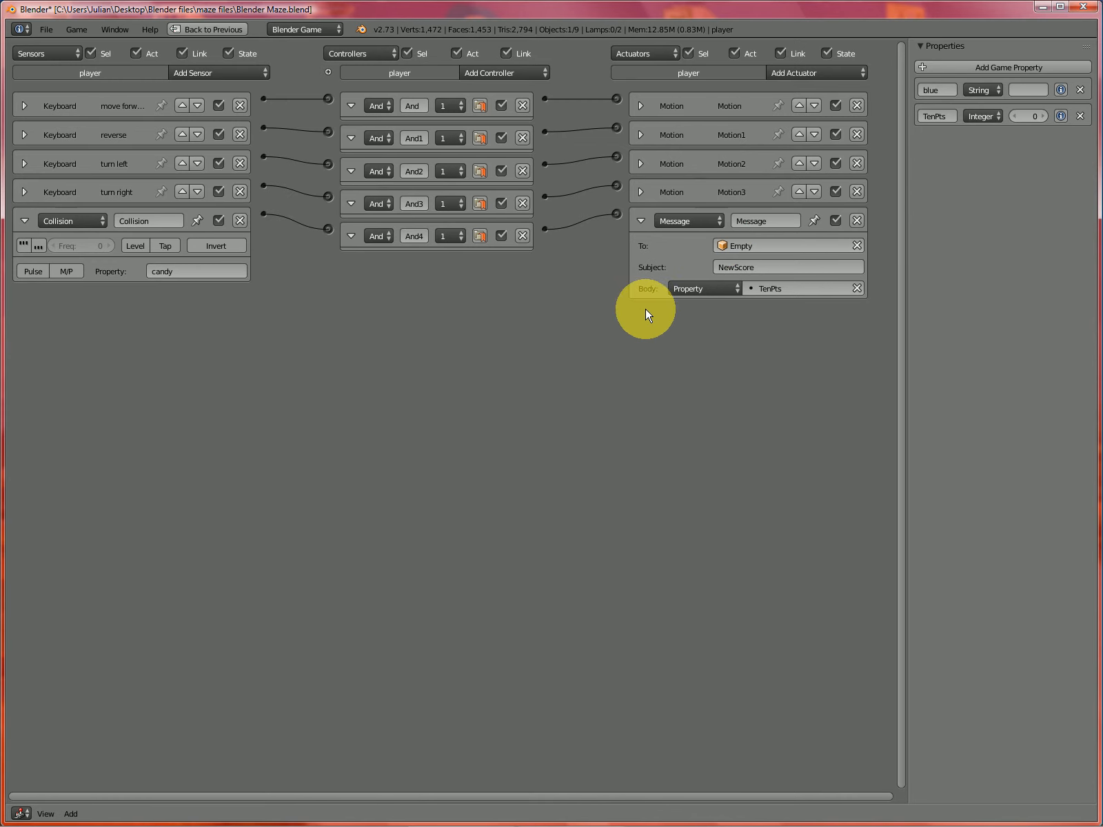
pyautogui.click(207, 29)
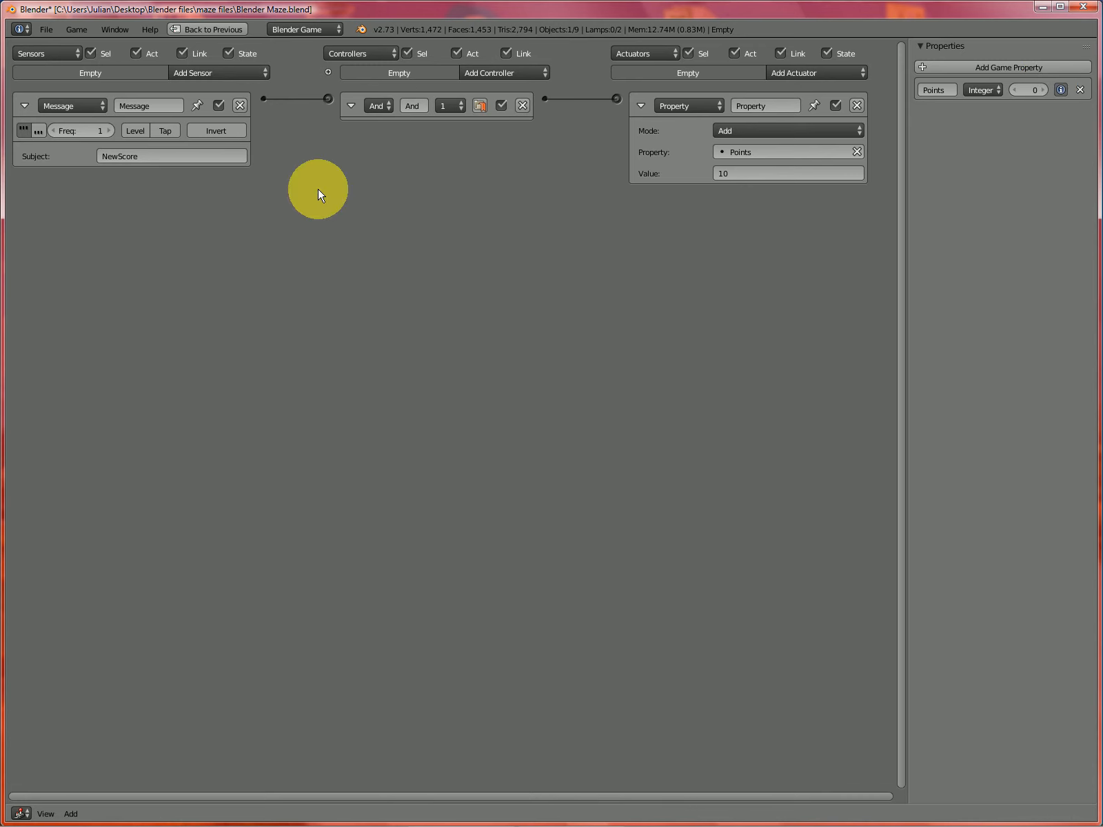
pyautogui.click(76, 29)
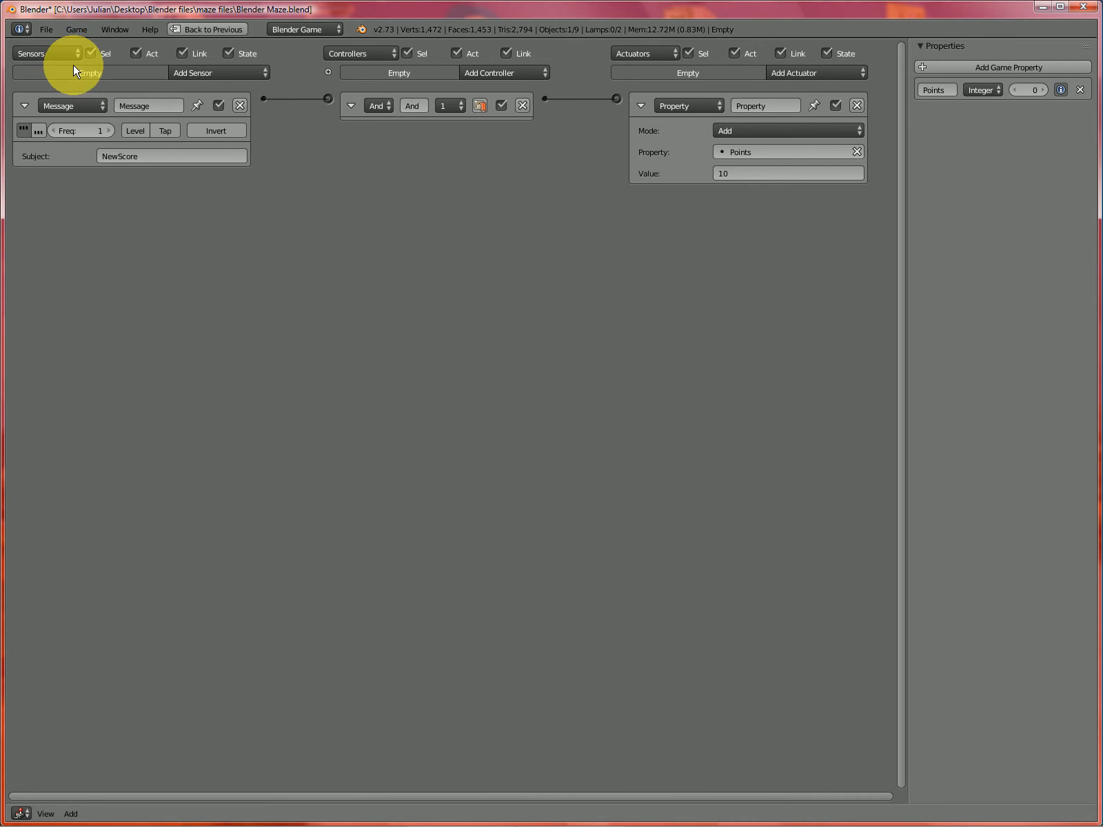
pyautogui.moveTo(265, 472)
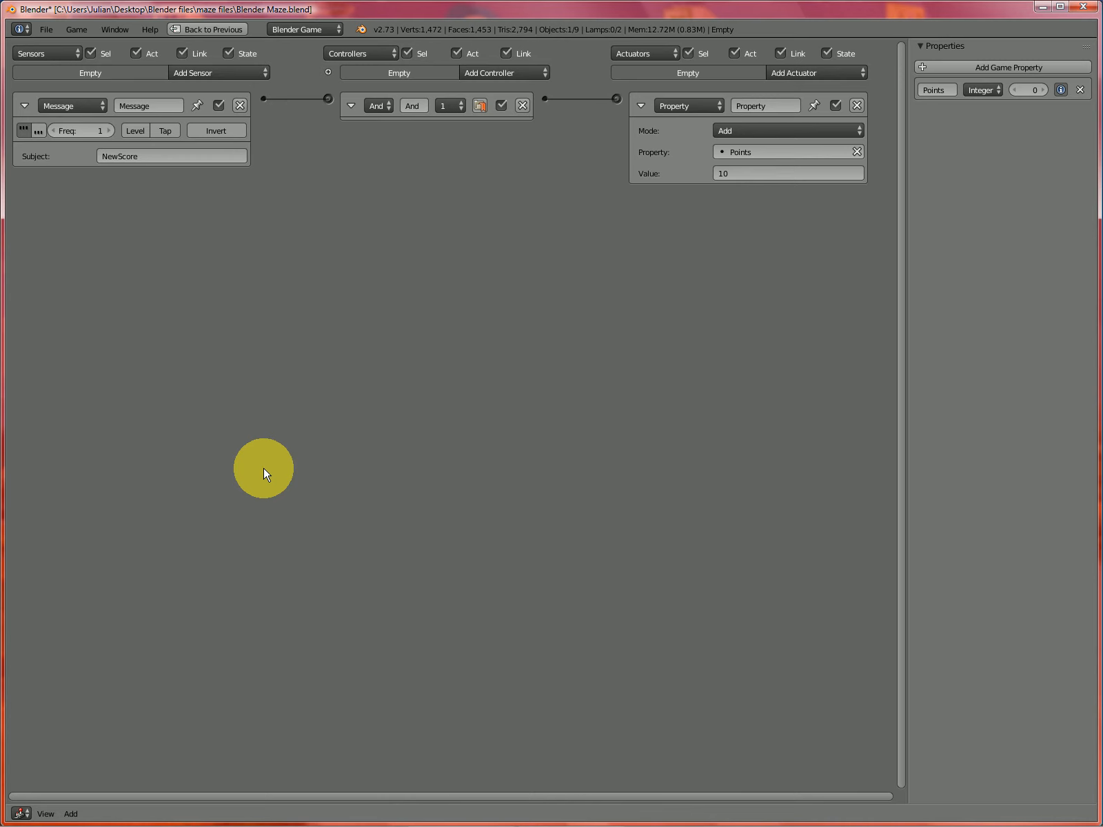
# - In top view, duplicate the purple candy up the corridor, then view through the game camera
pyautogui.click(206, 29)
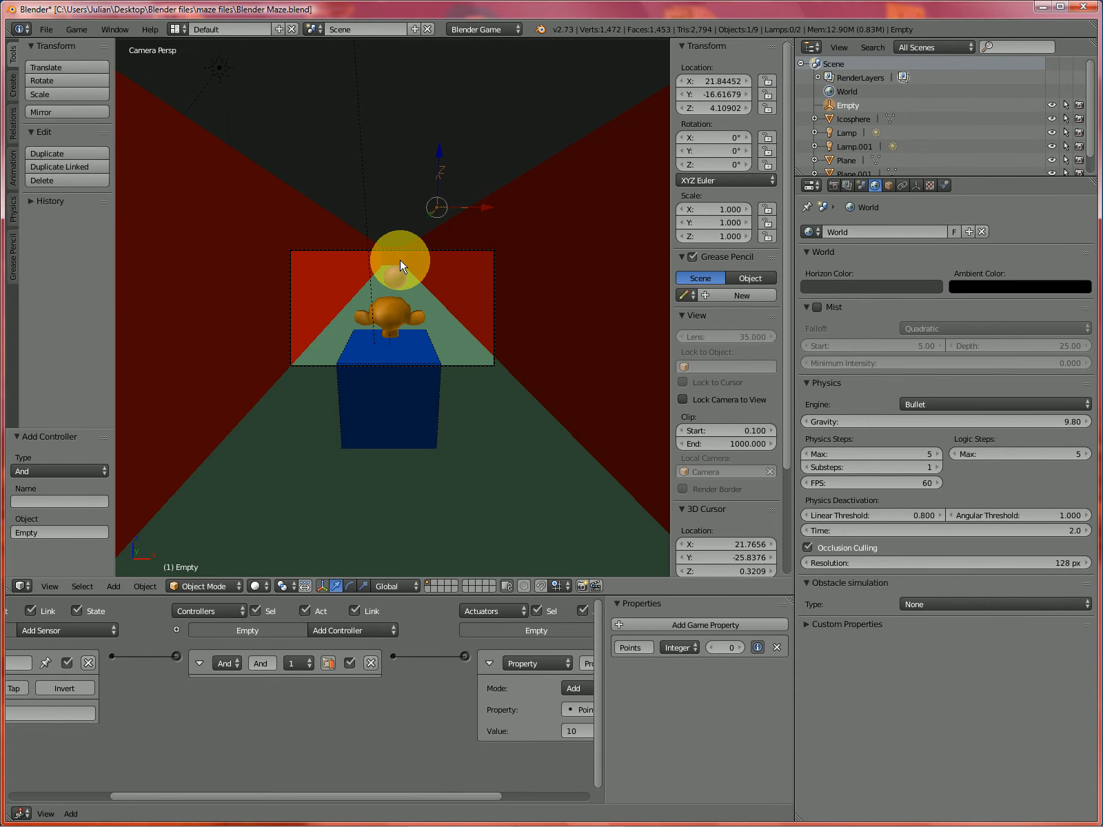
pyautogui.press('7')
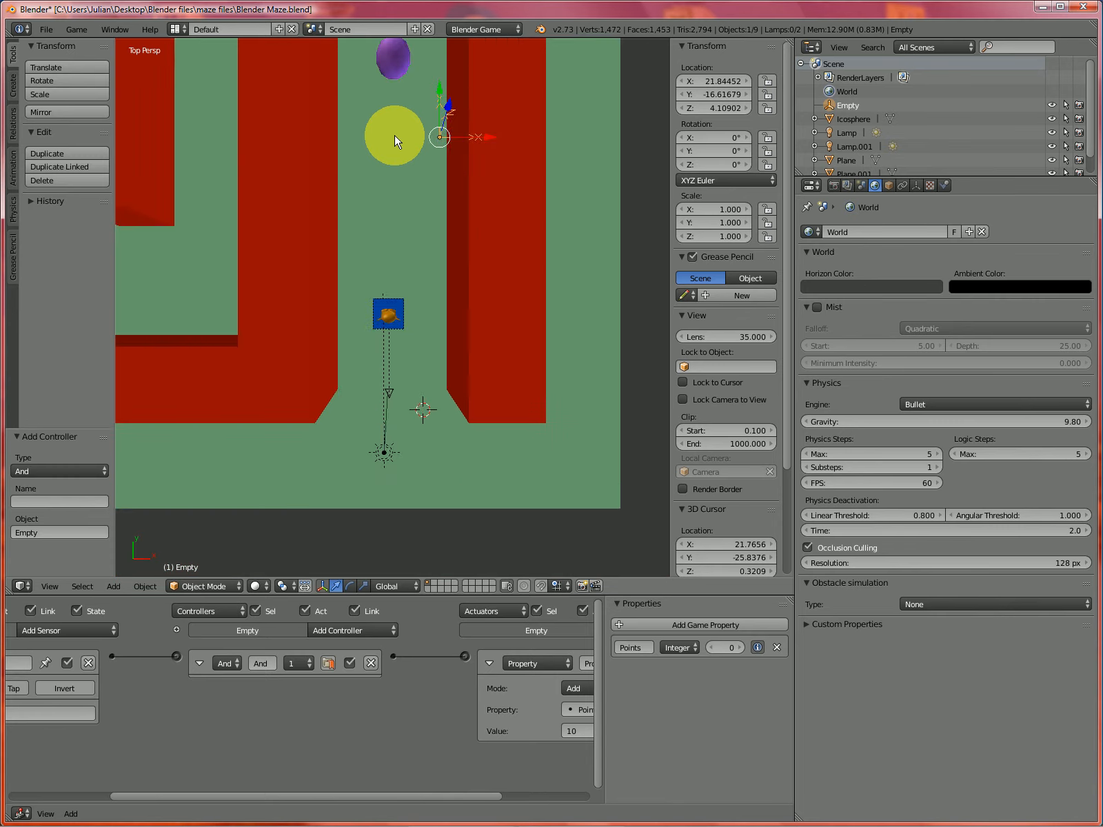
pyautogui.click(394, 142)
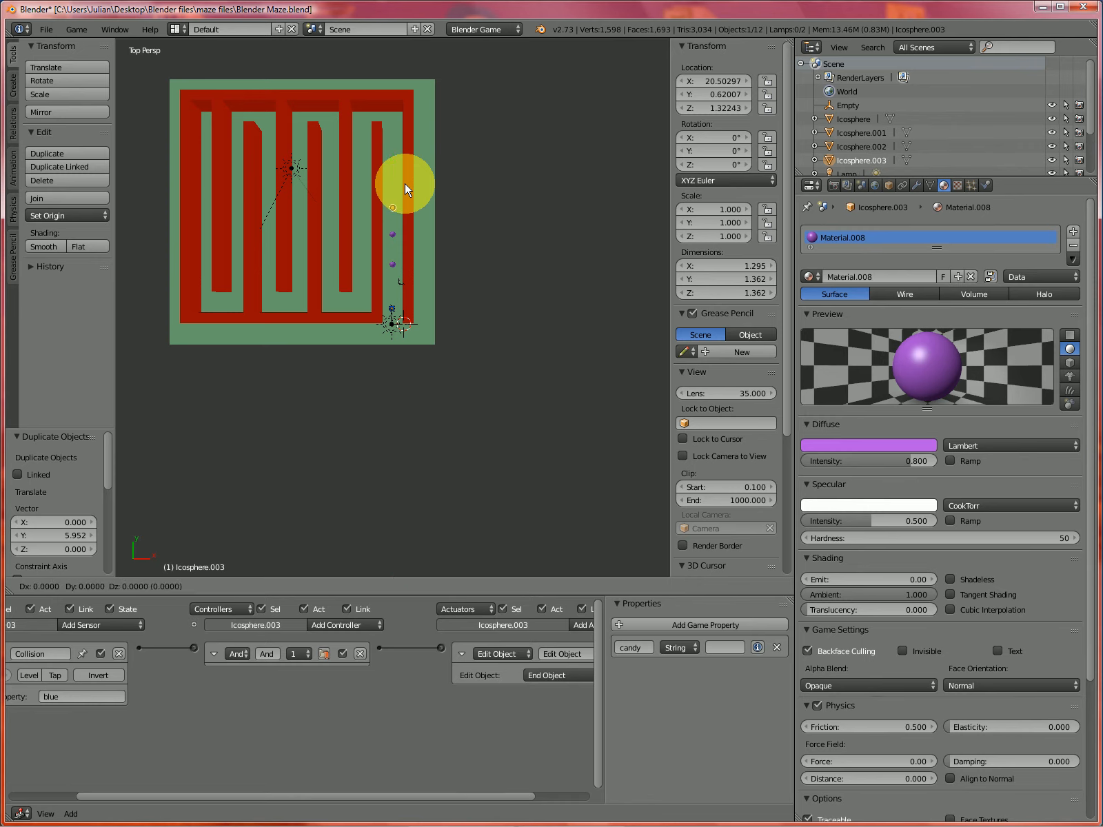
pyautogui.moveTo(404, 183); pyautogui.dragTo(432, 293)
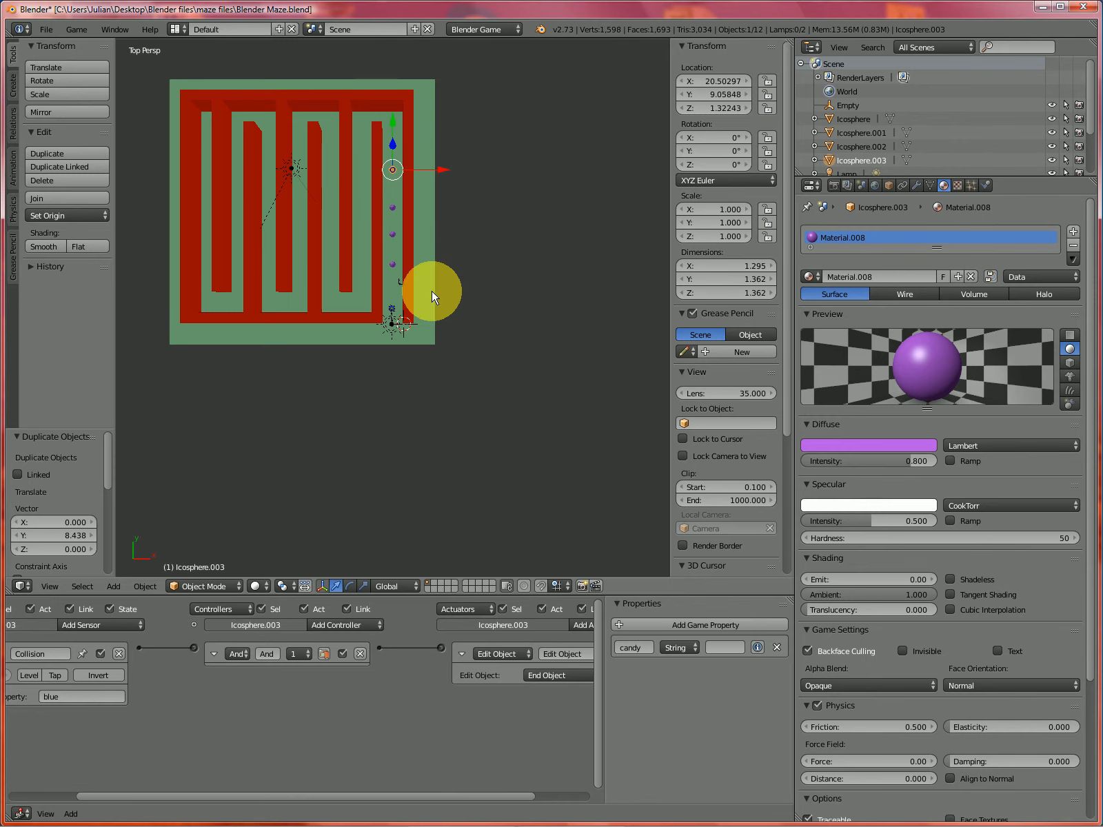
pyautogui.moveTo(433, 294); pyautogui.dragTo(331, 403)
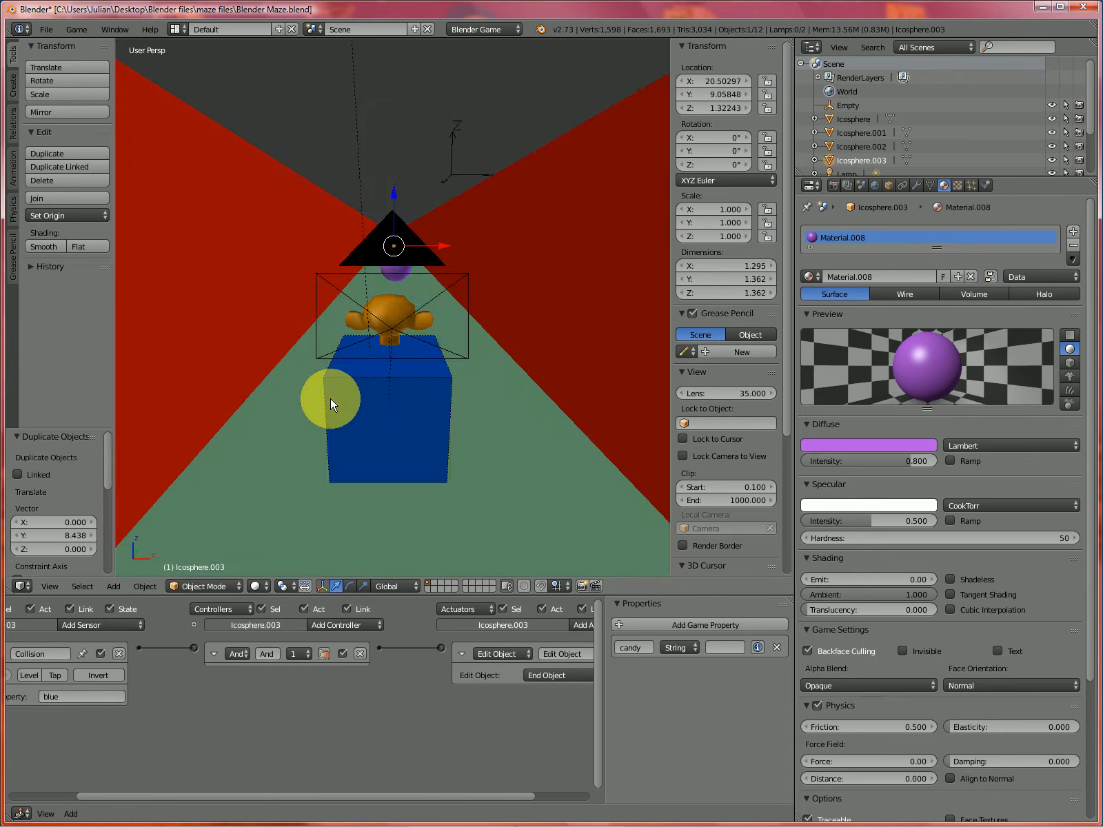
pyautogui.press('KP_0')
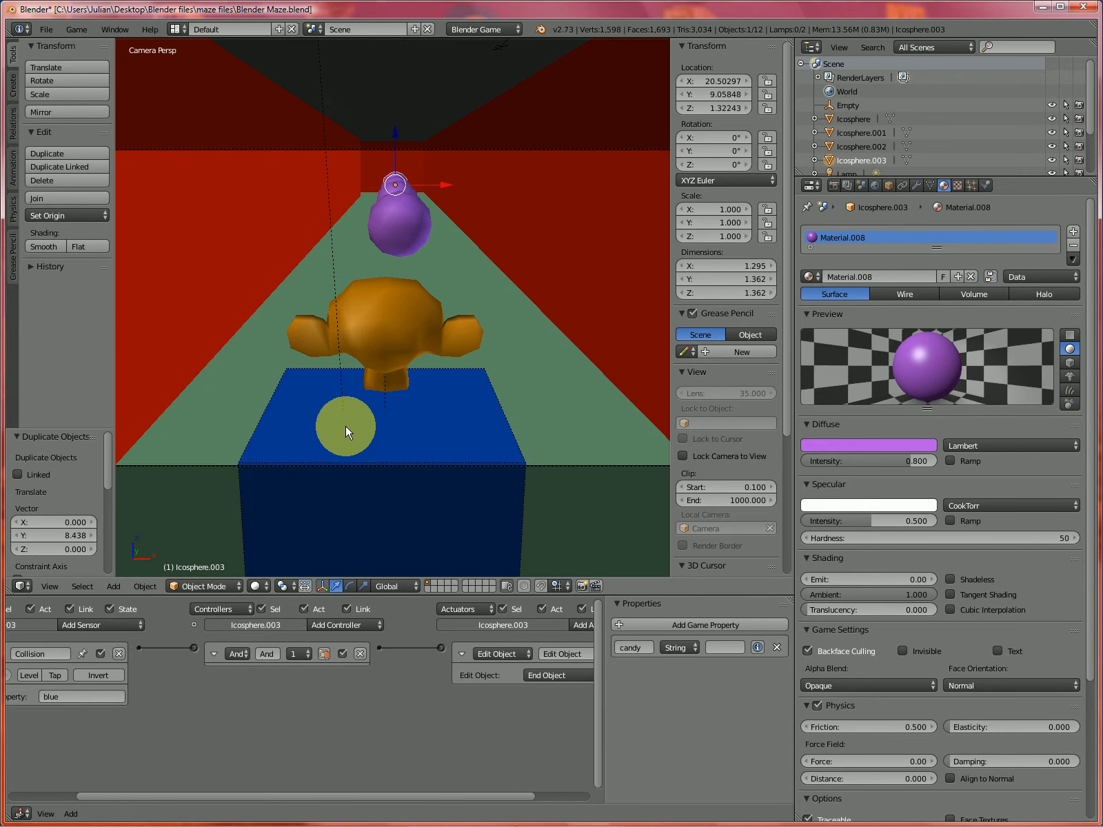